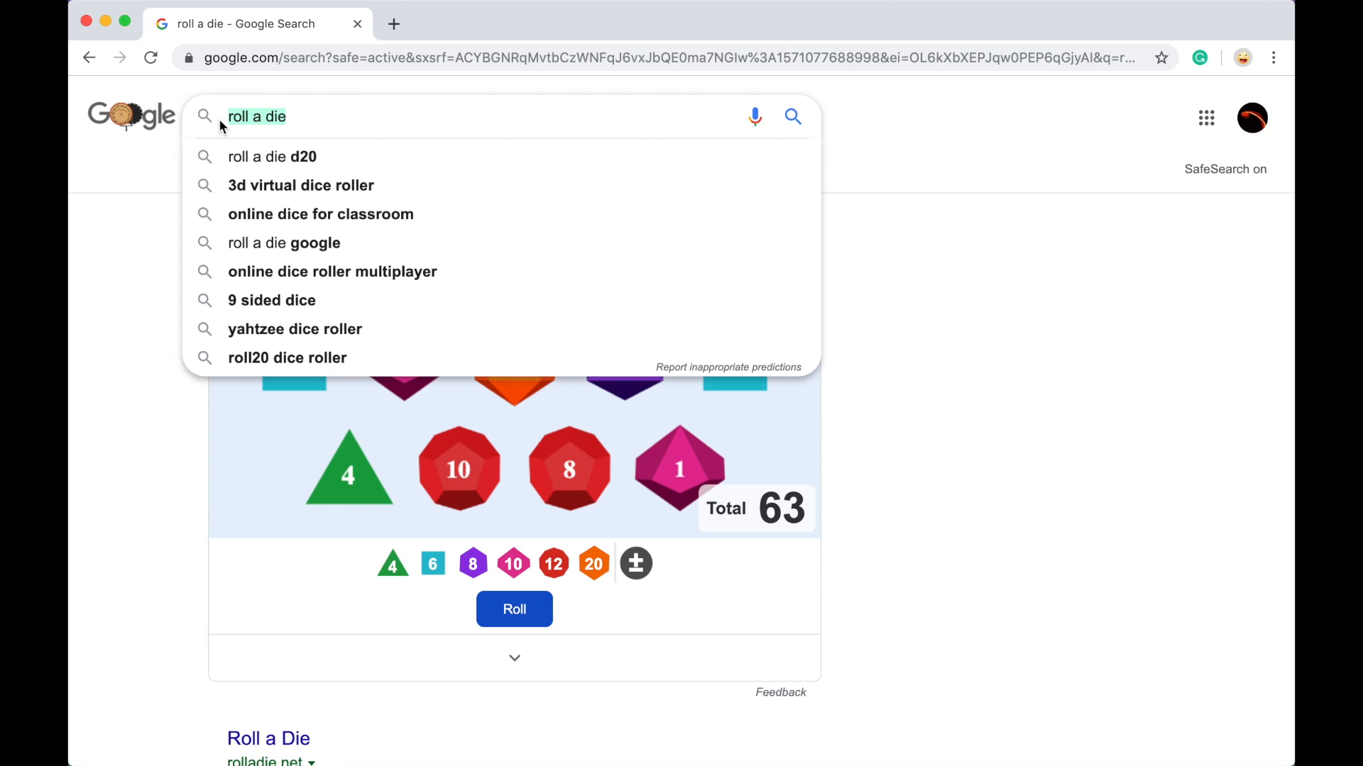
Step: Search 'recursion' and follow its 'Did you mean: recursion' link back to itself
type("recursio")
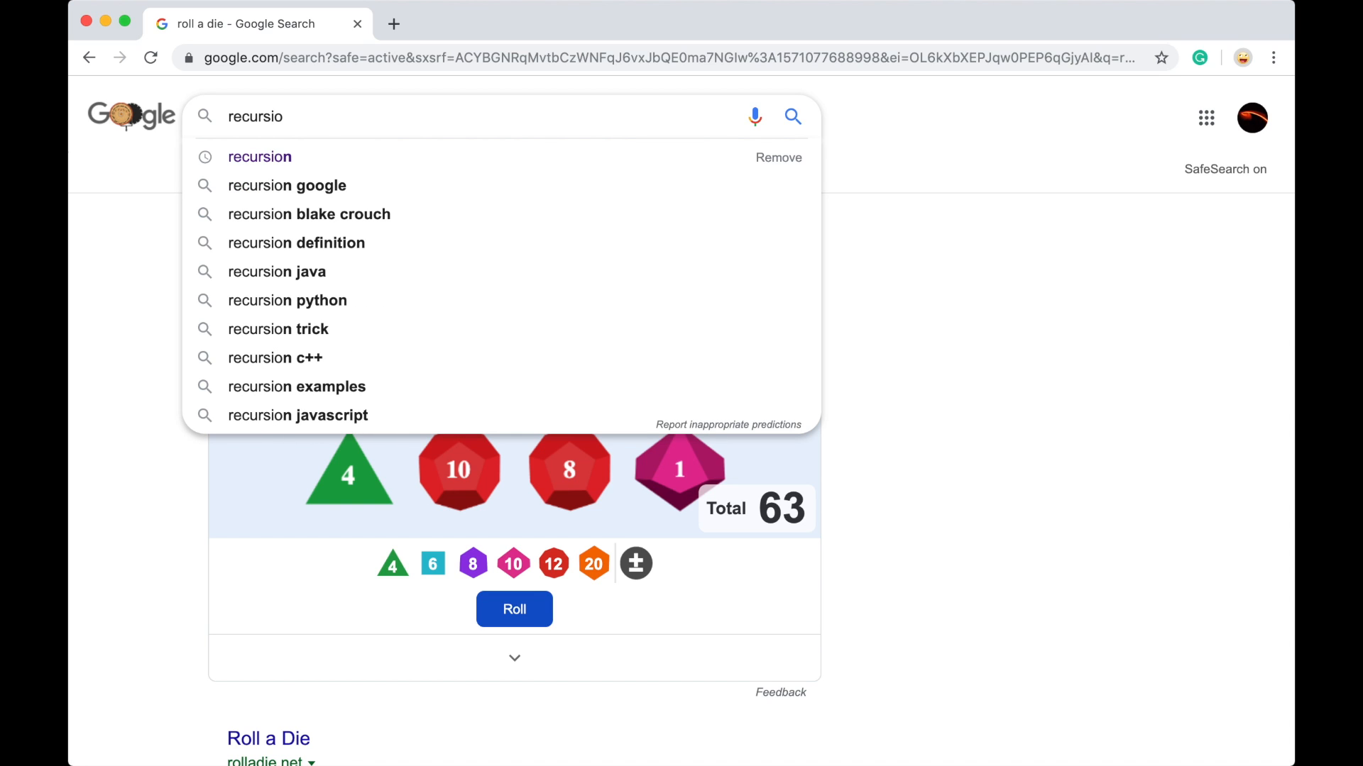
type("n")
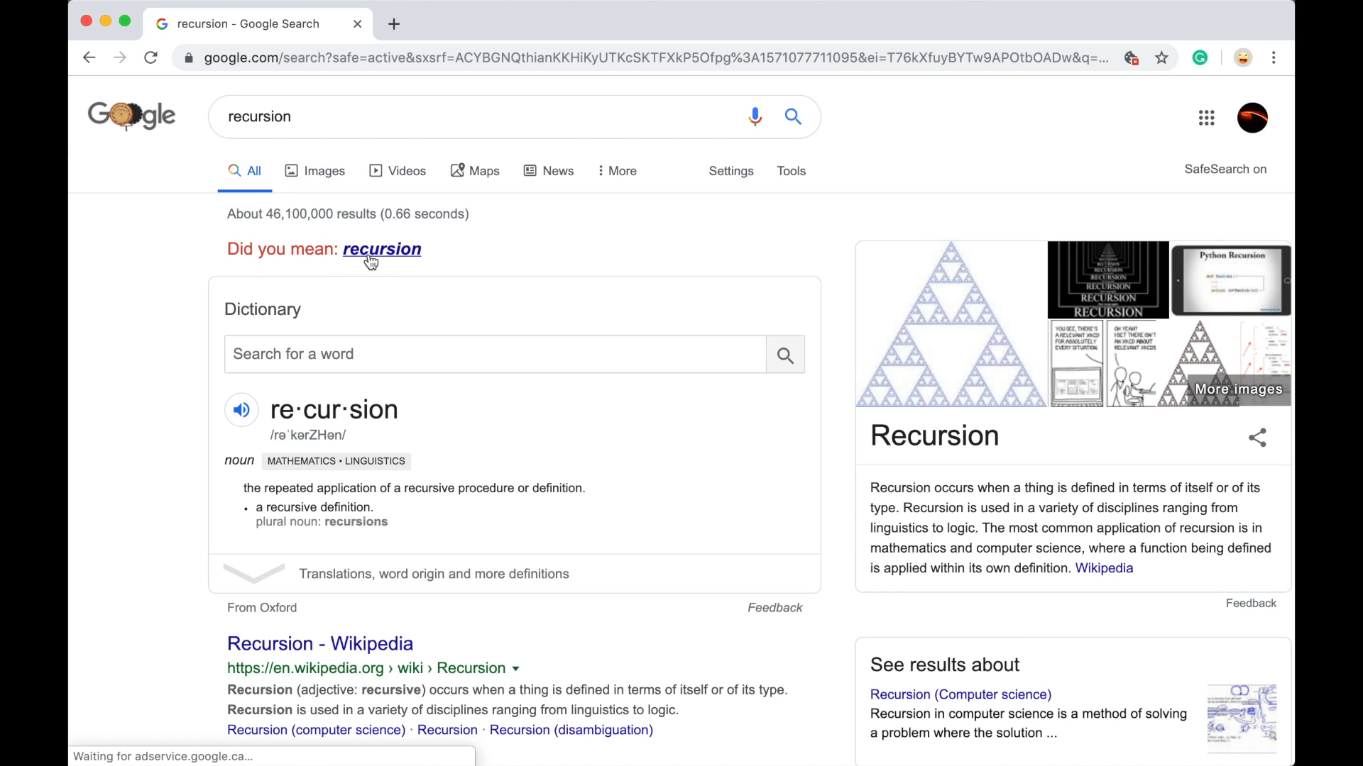
left_click(380, 249)
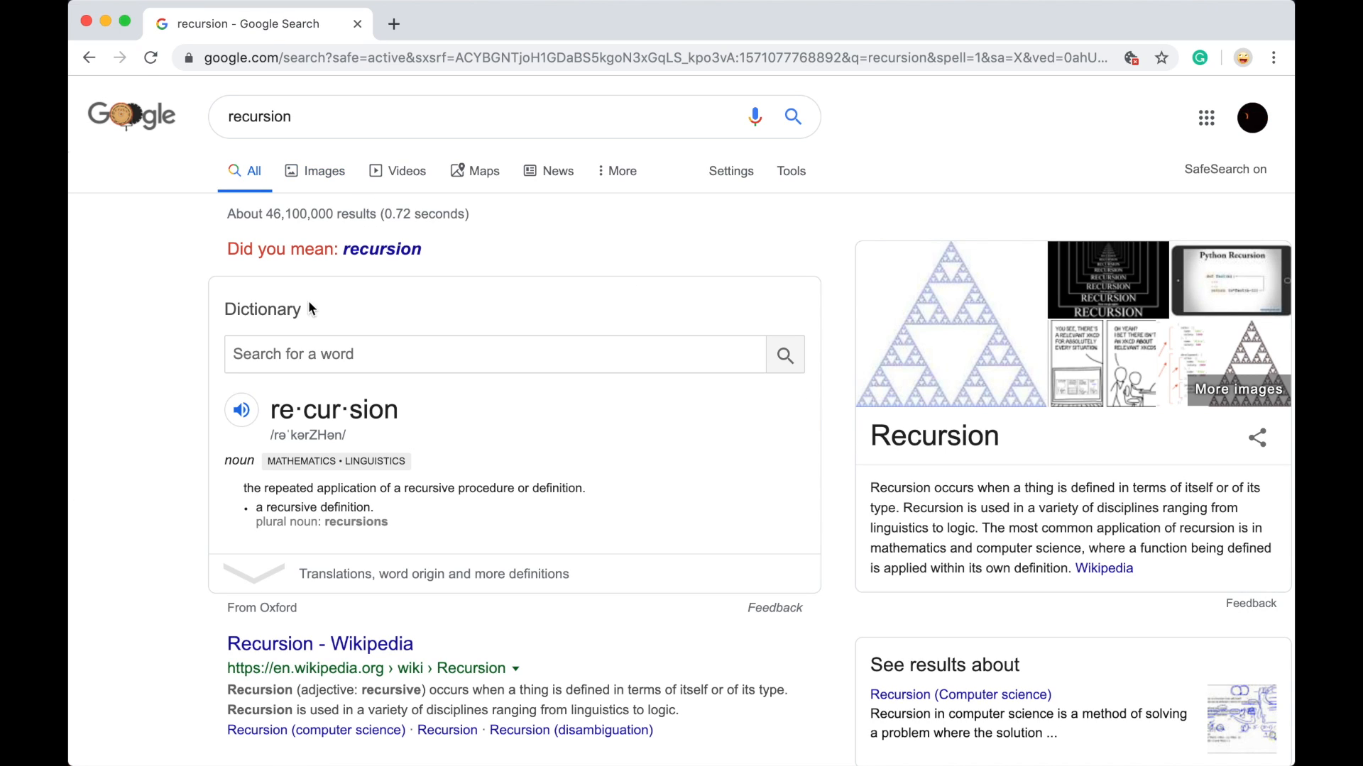
left_click(380, 249)
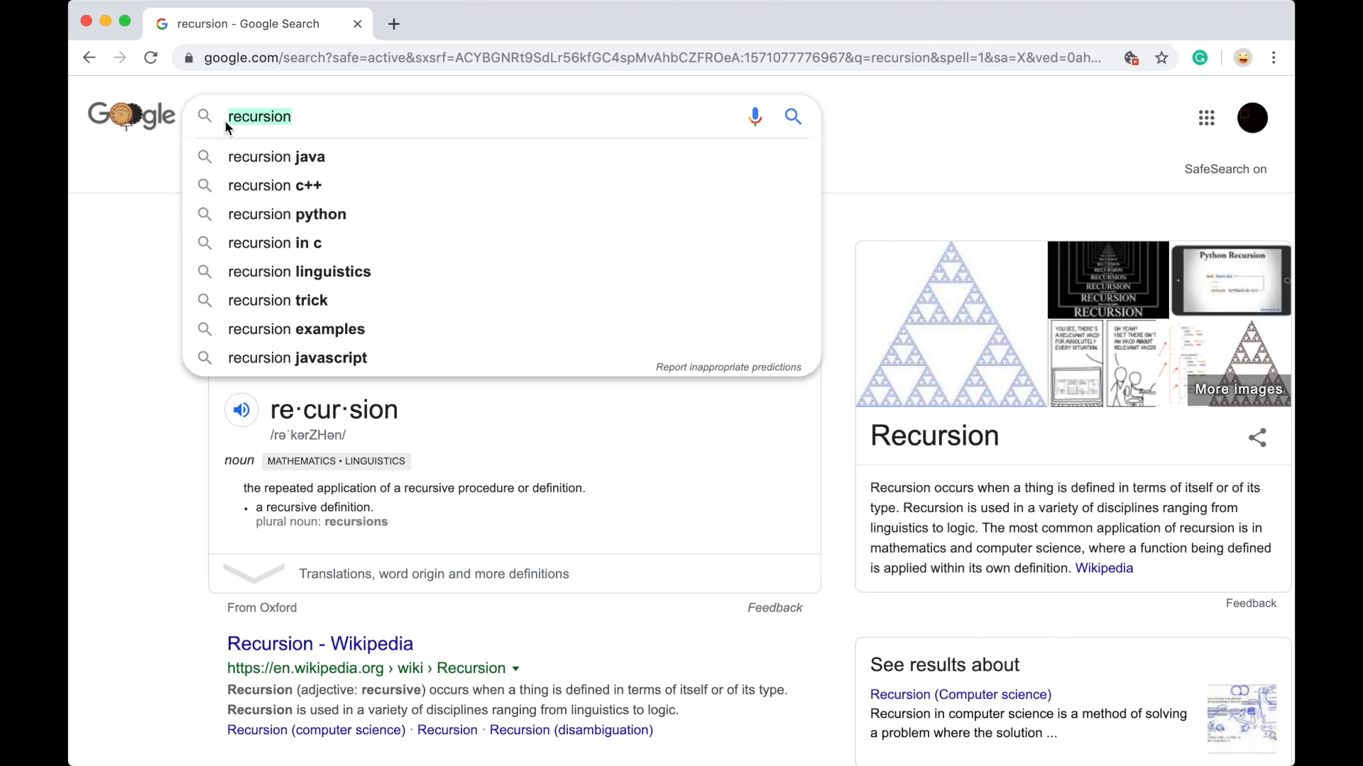
Step: Search 'anagram' and open the suggested 'nag a ram' results
type("ana")
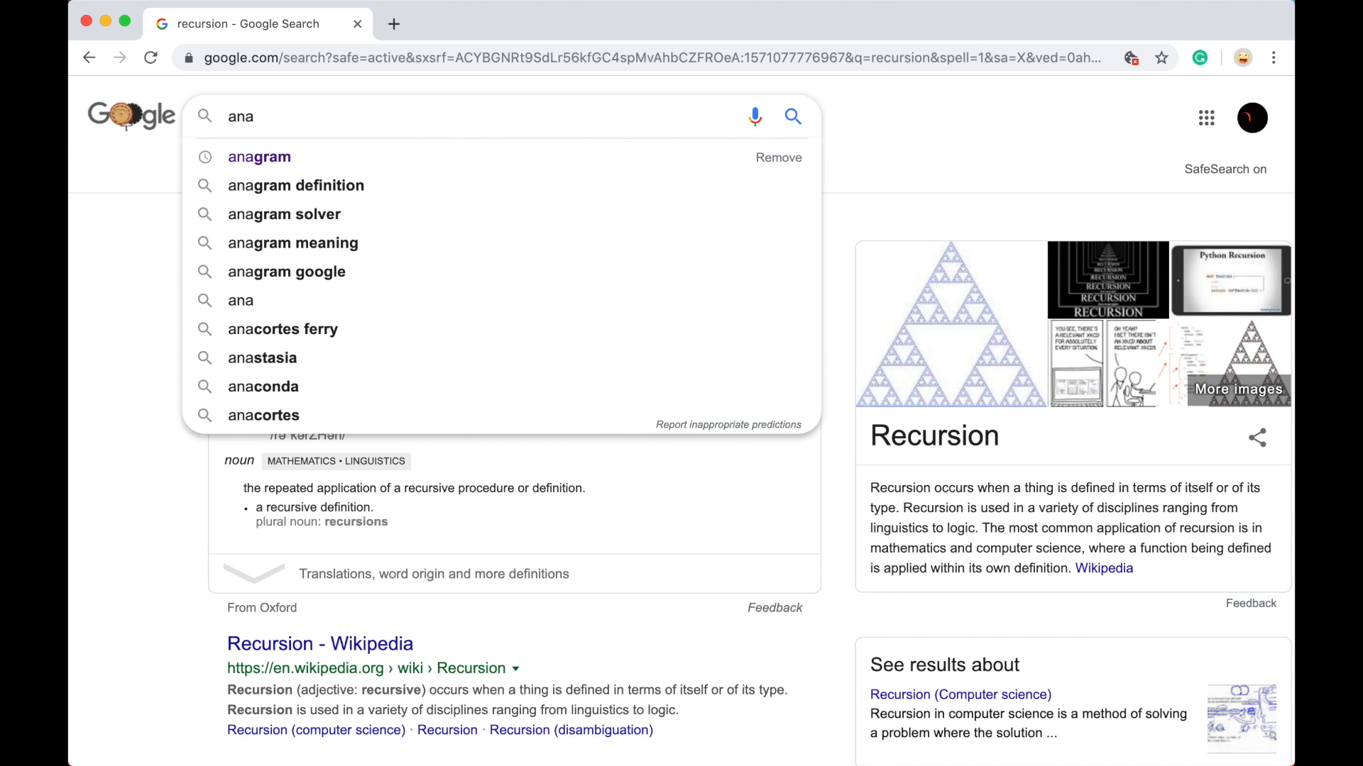
left_click(259, 156)
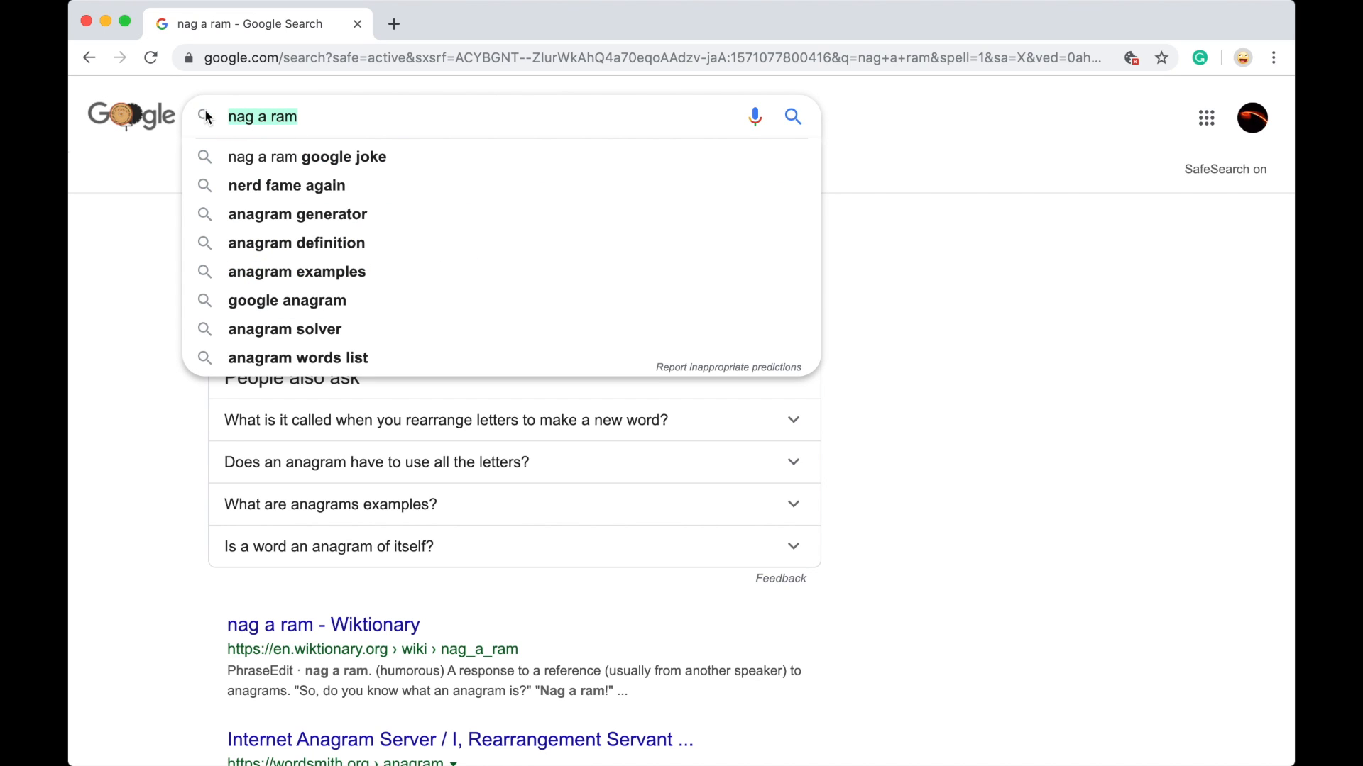
Step: Search 'google in 1998' and scroll through the retro-styled results
type("google in 1998")
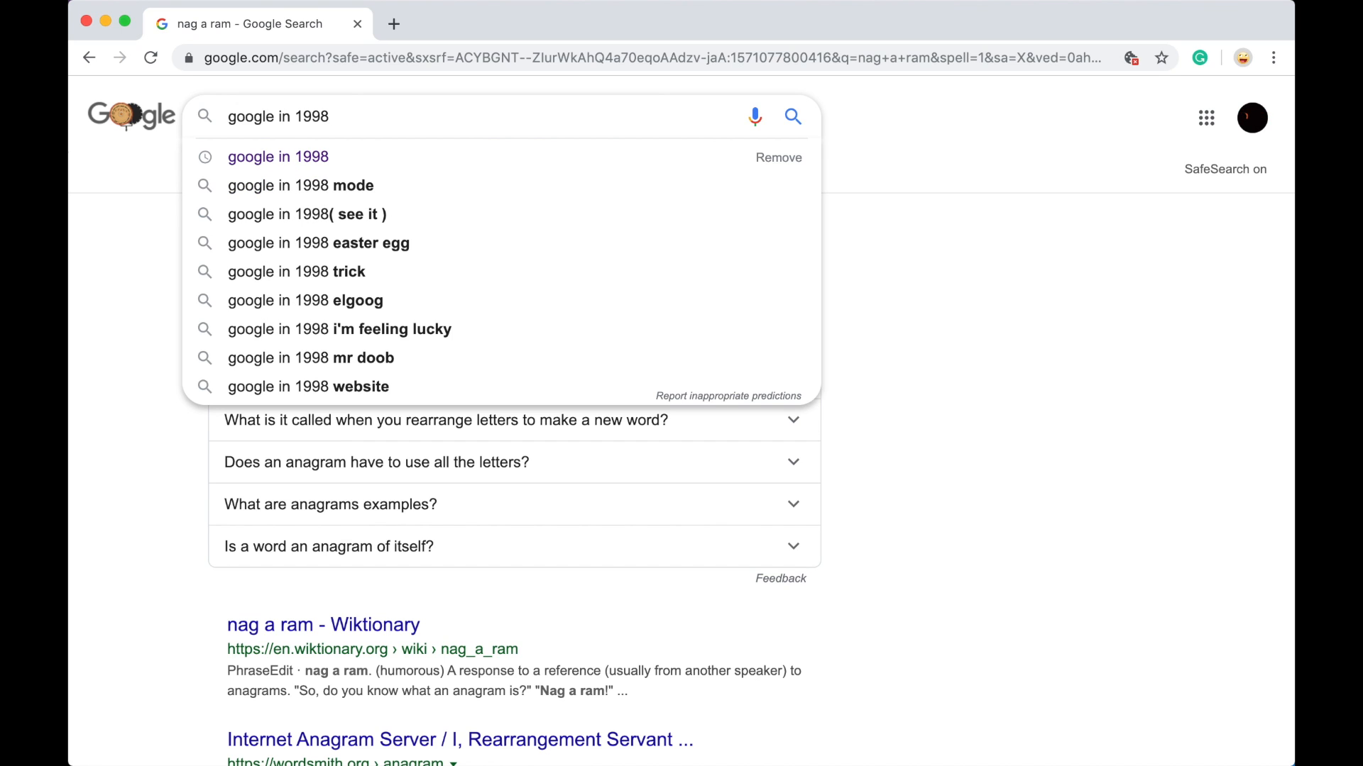
left_click(277, 156)
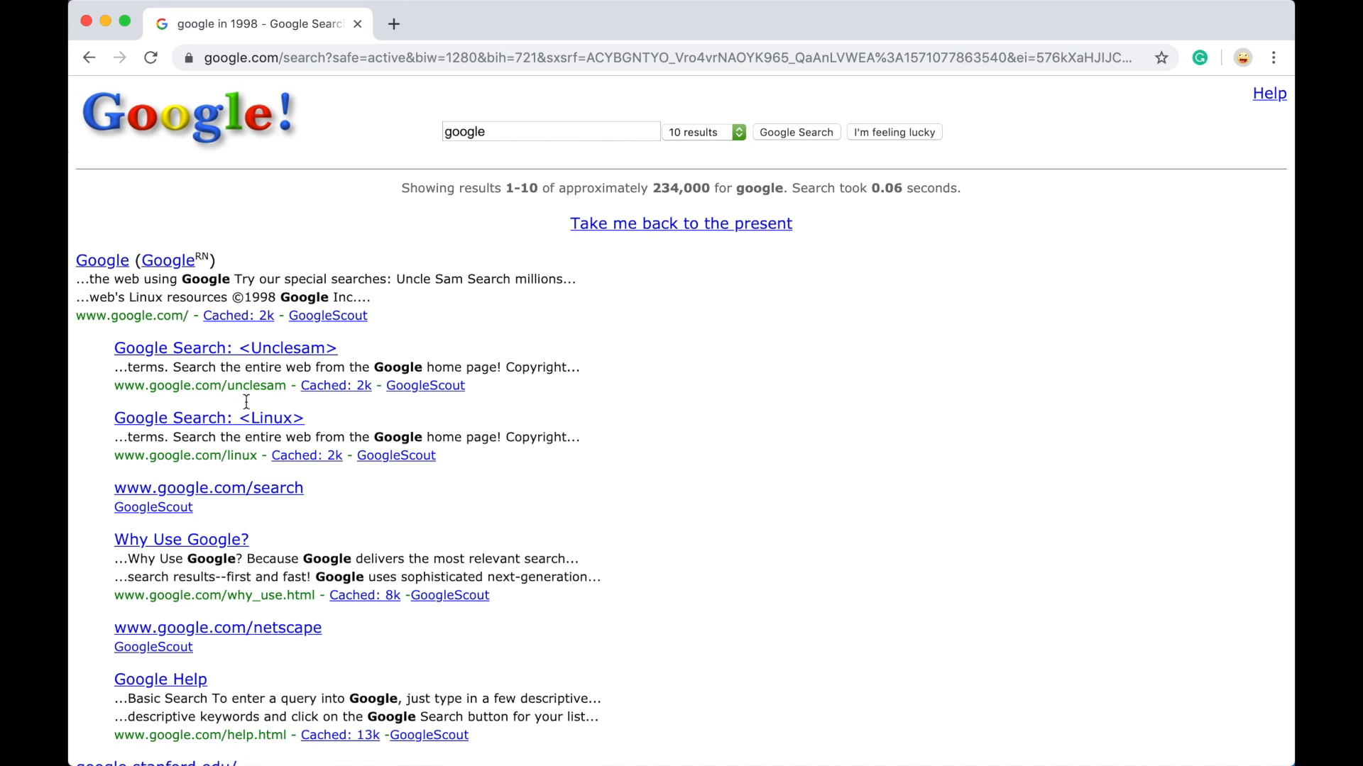
scroll("down", 3)
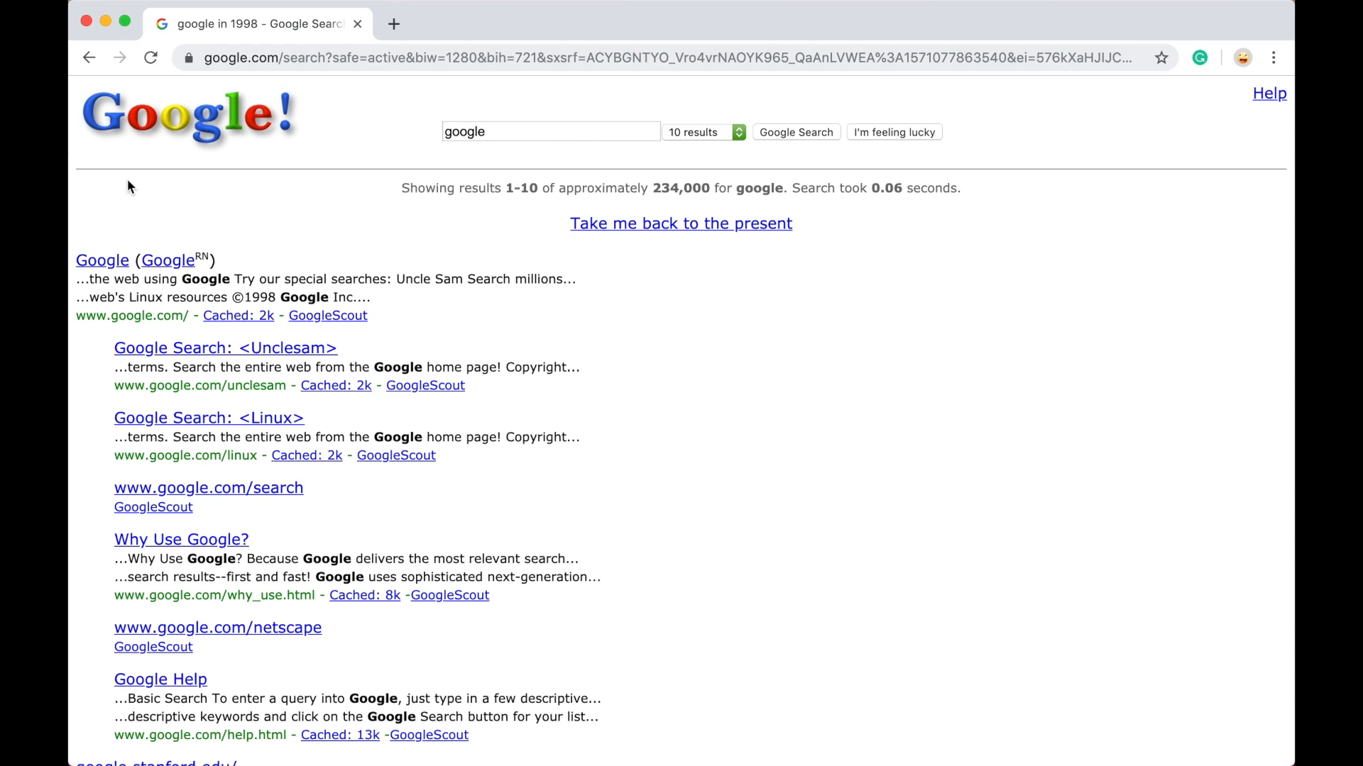
Step: Take the results back to the present, then return to the anagram results
left_click(681, 223)
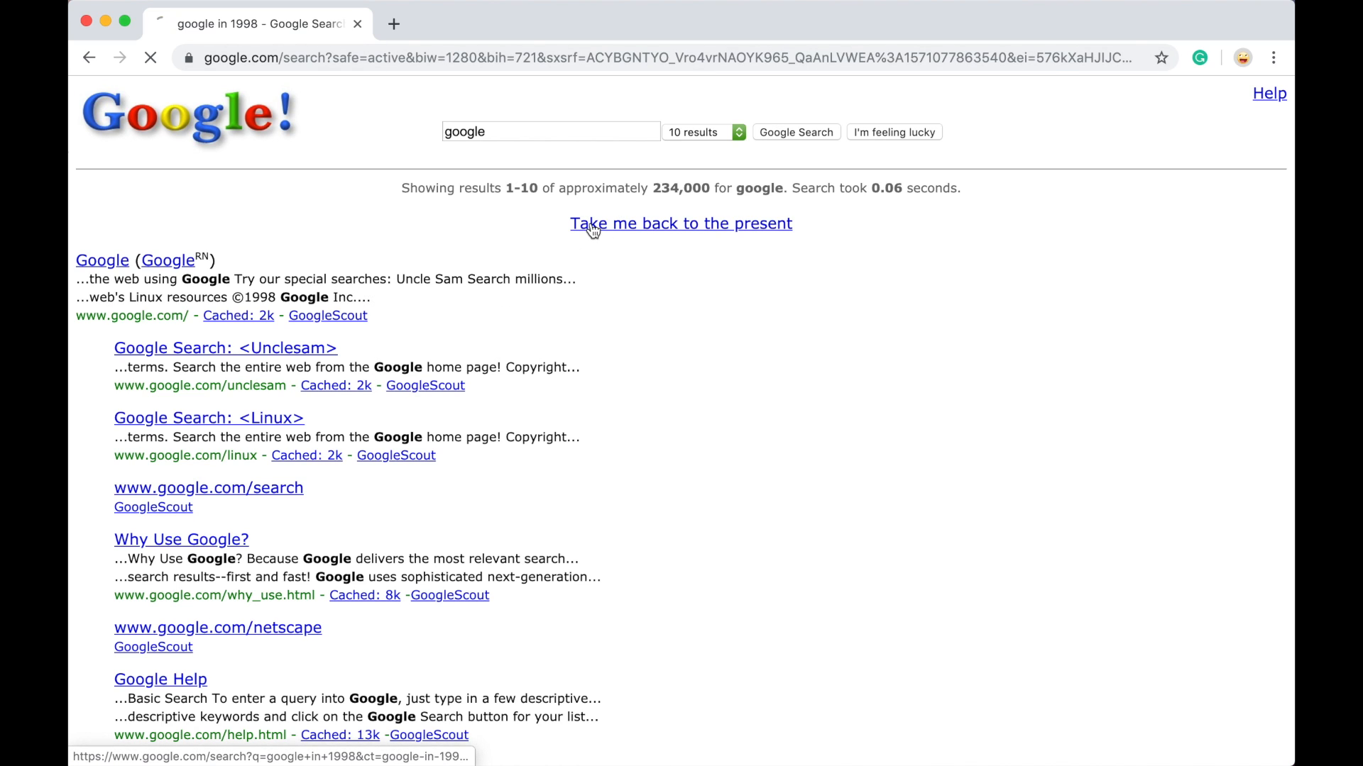
left_click(680, 224)
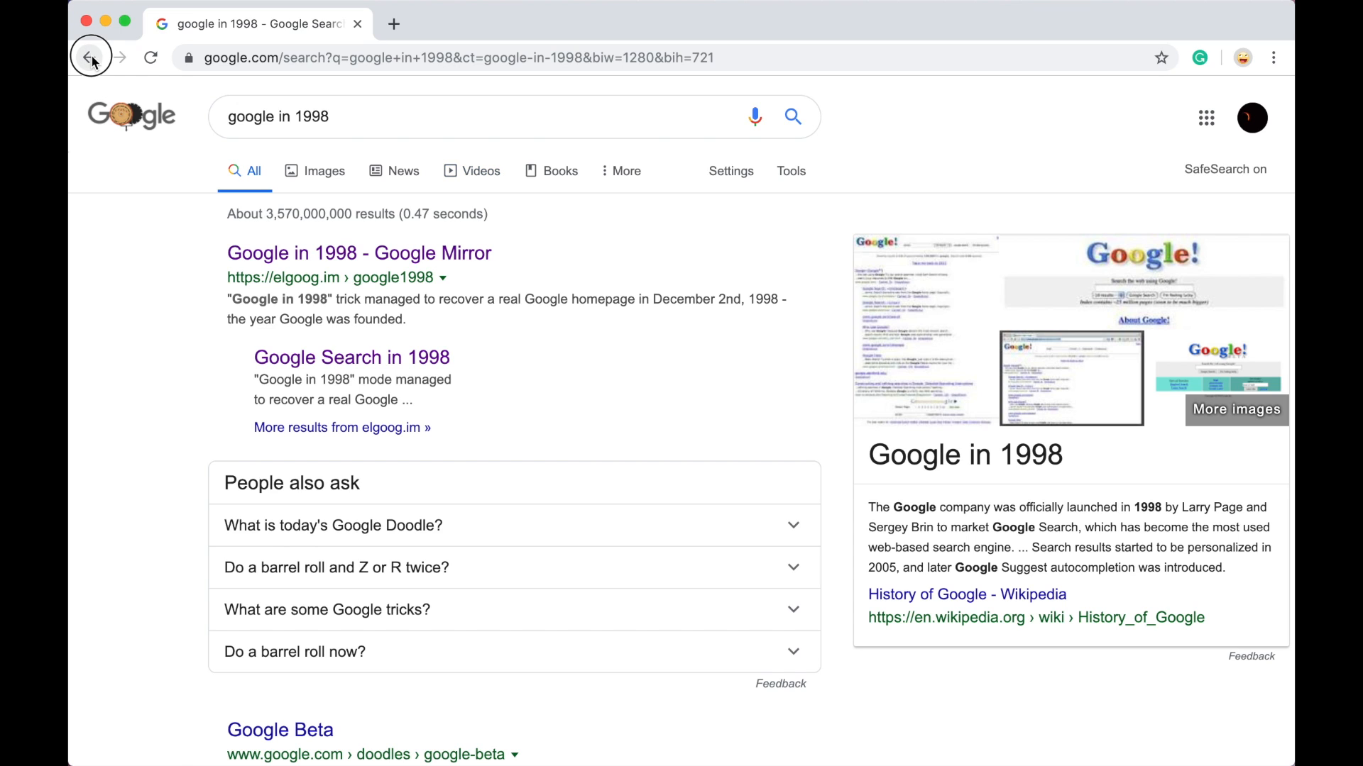
left_click(90, 58)
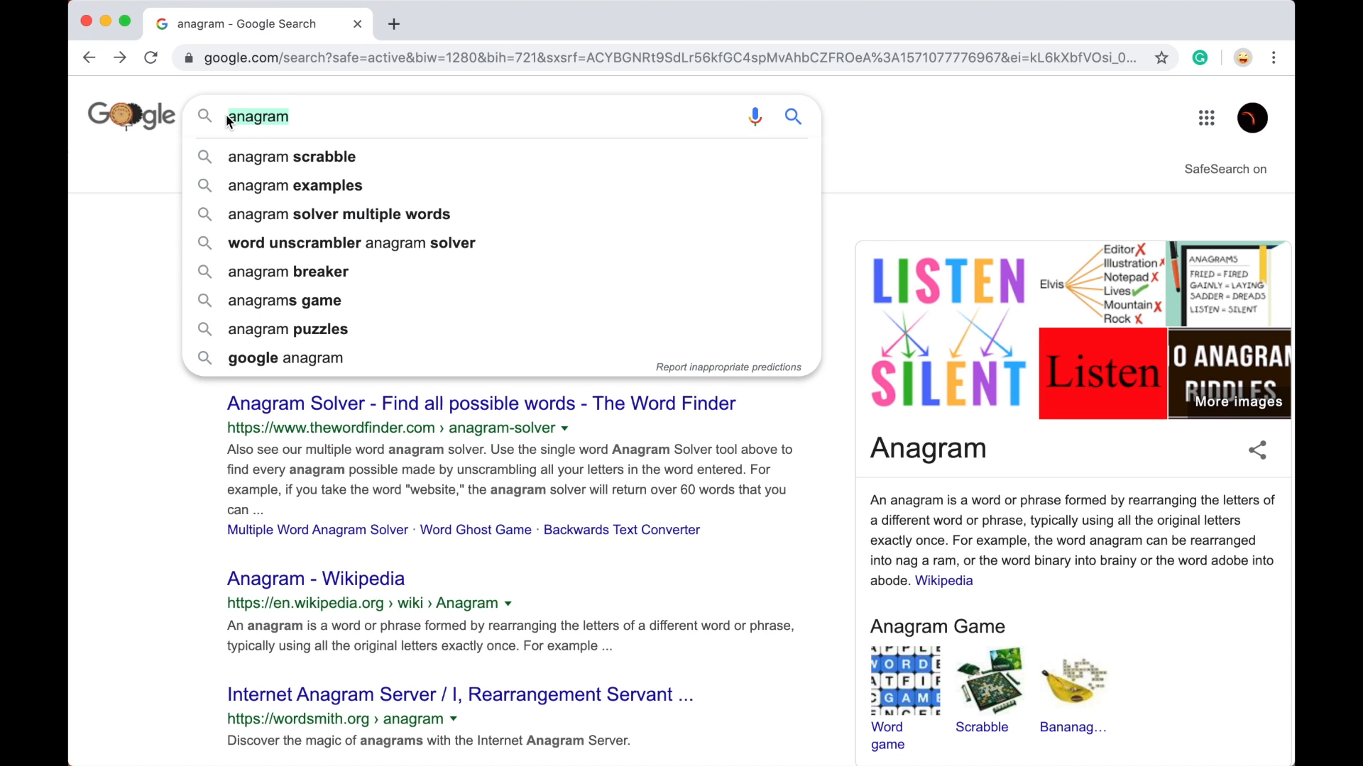
Step: Load 'webdriver torso' from past searches and scroll through its videos, Wikipedia entry and images
type("web")
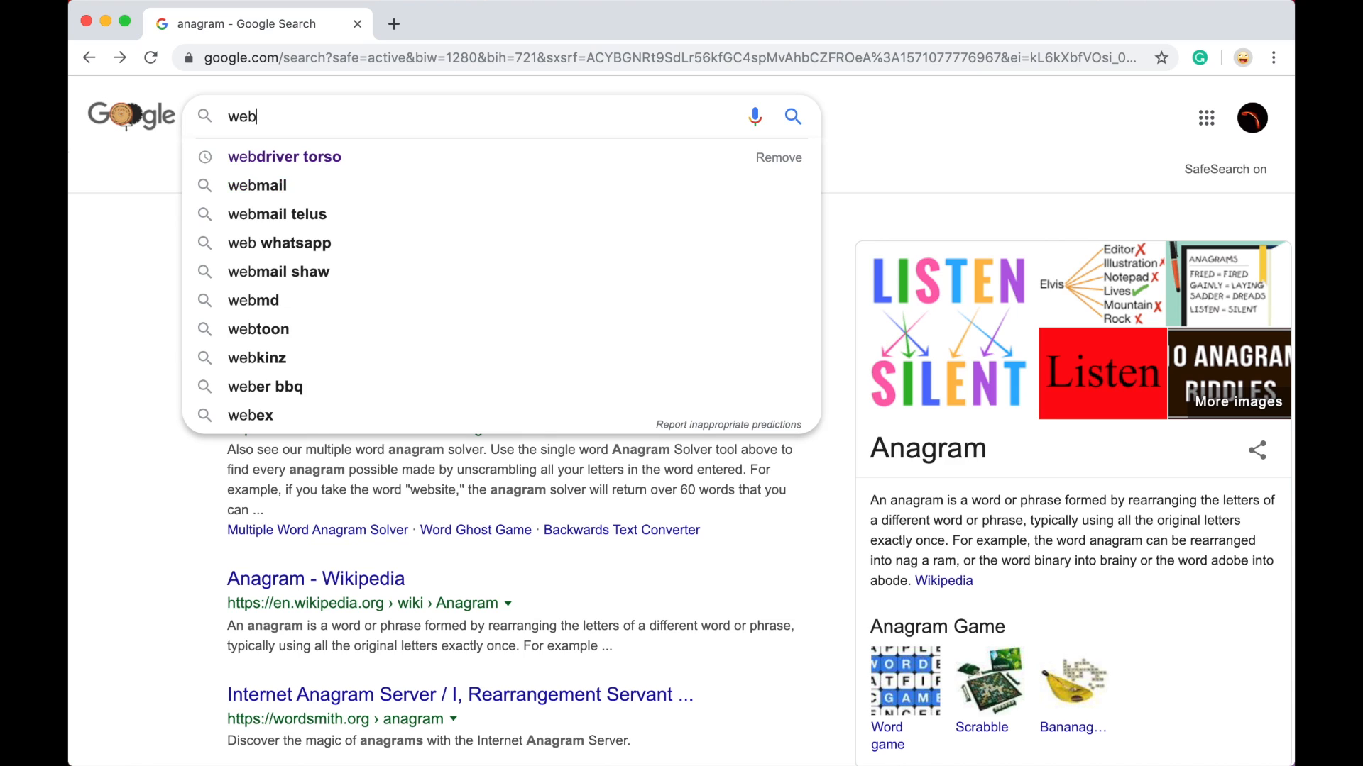
left_click(284, 158)
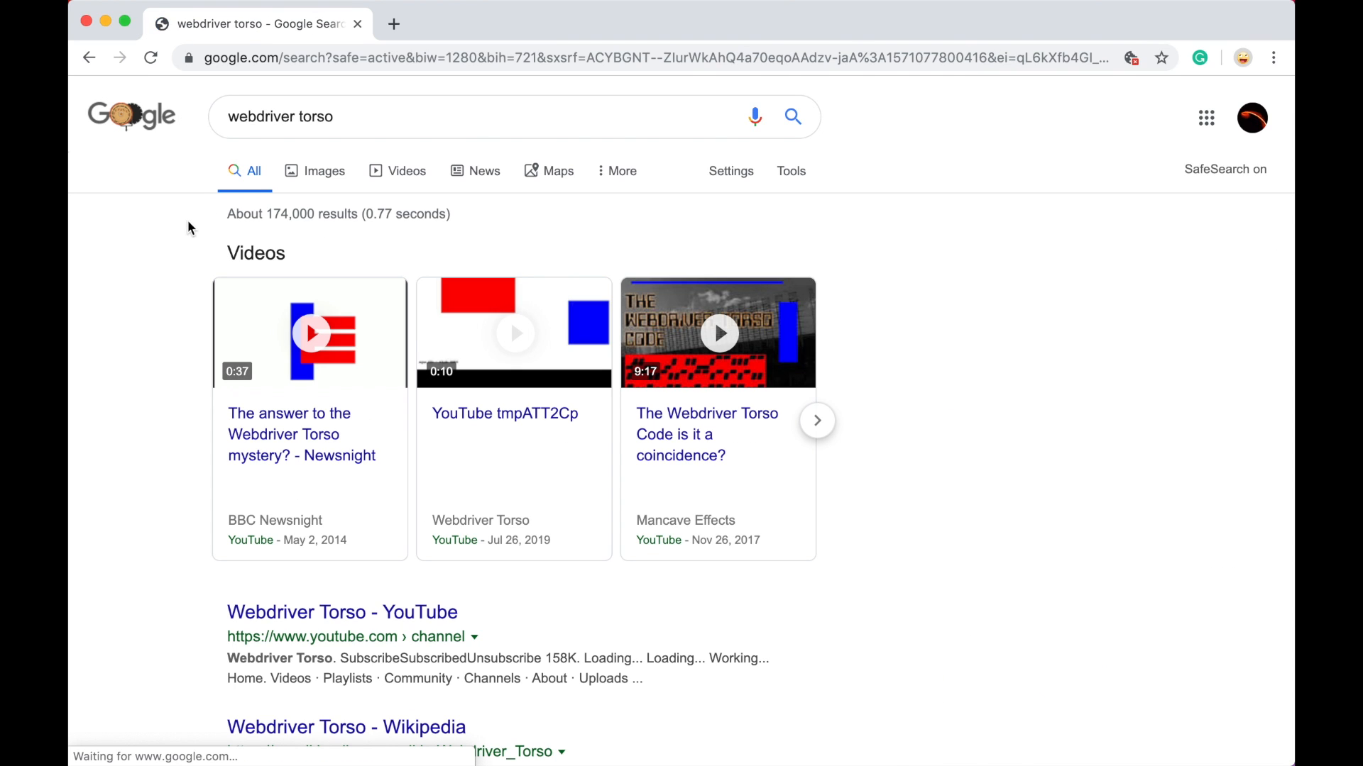
left_click(478, 116)
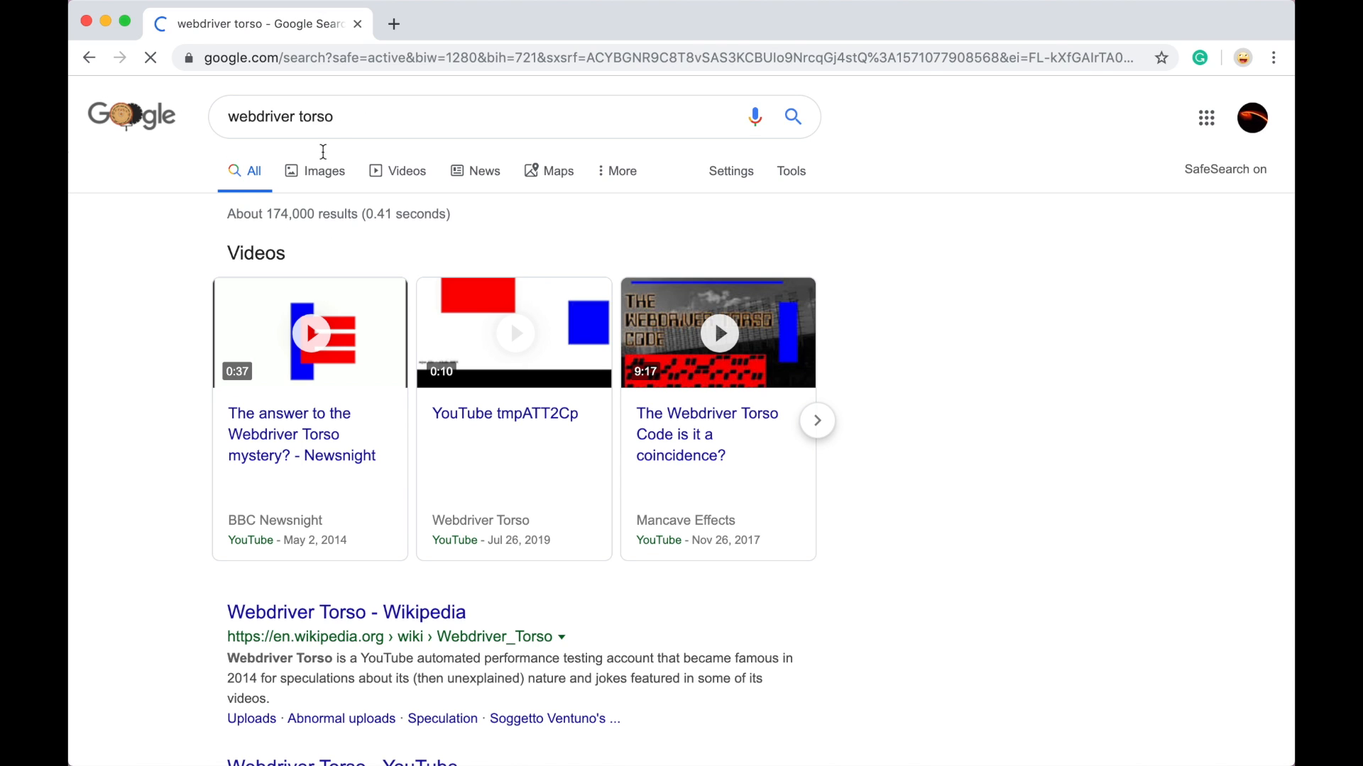
scroll("down", 3)
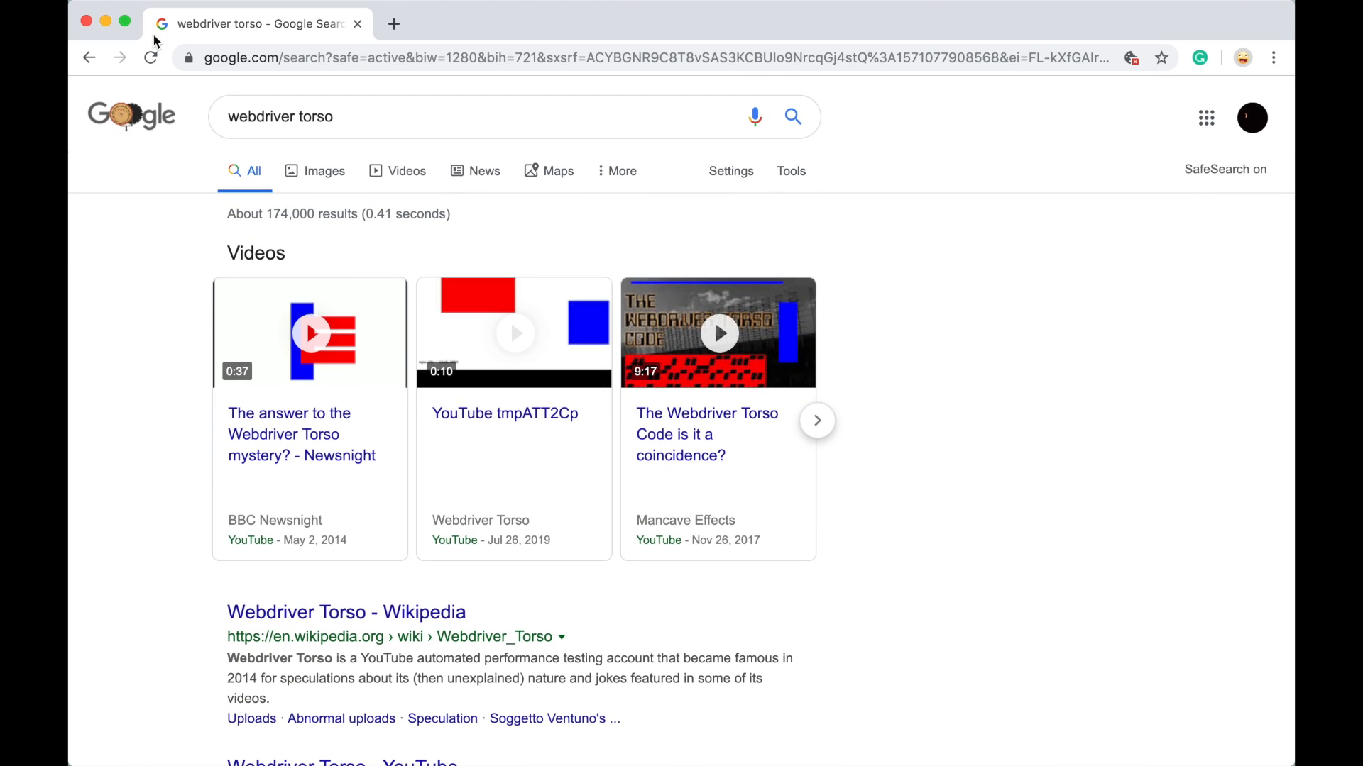
mouse_move(167, 176)
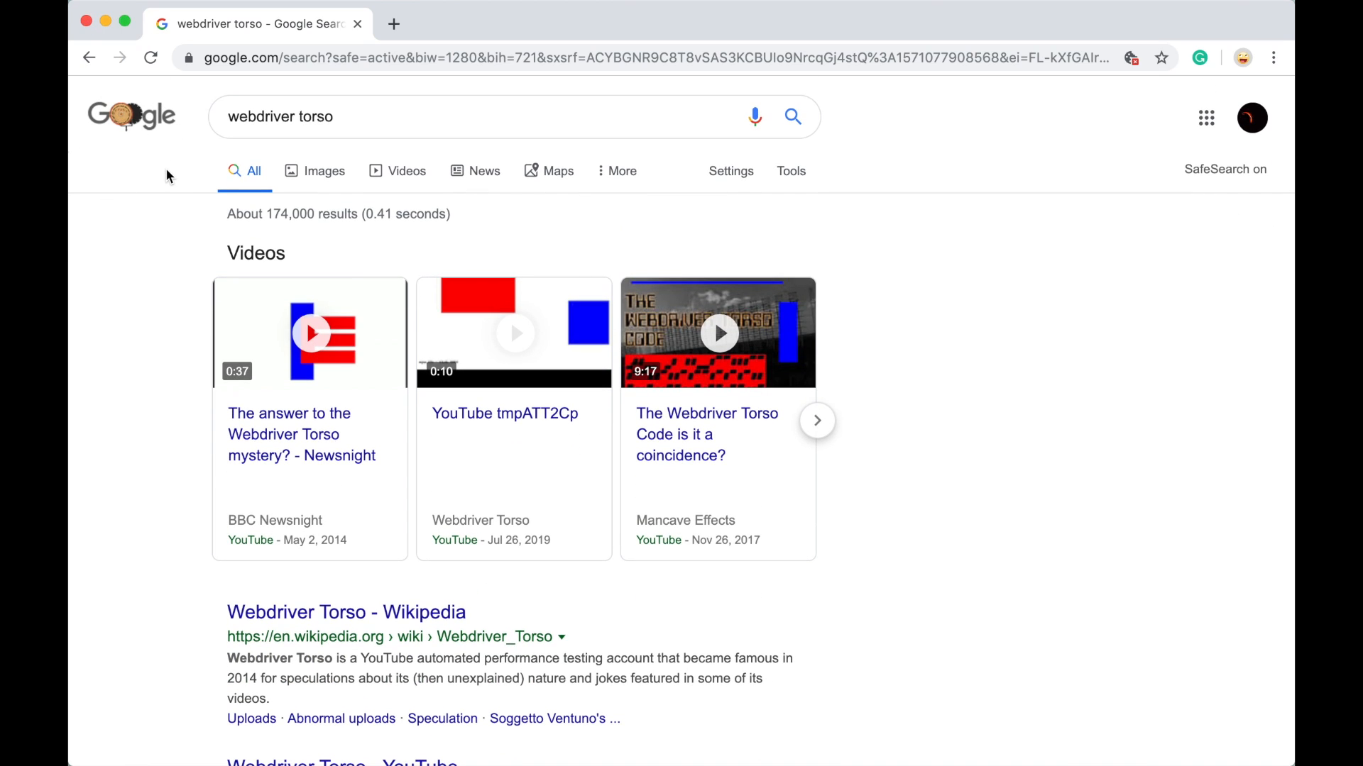
mouse_move(460, 310)
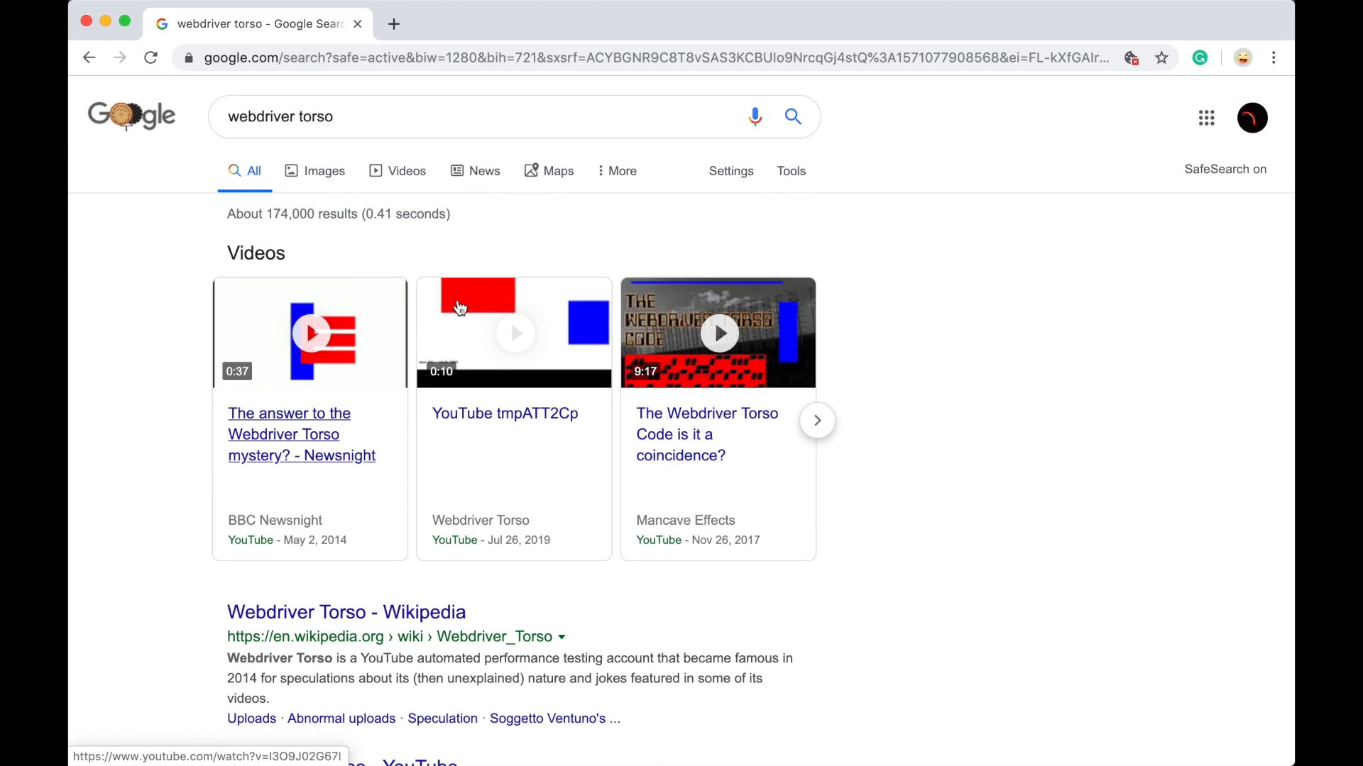
mouse_move(152, 418)
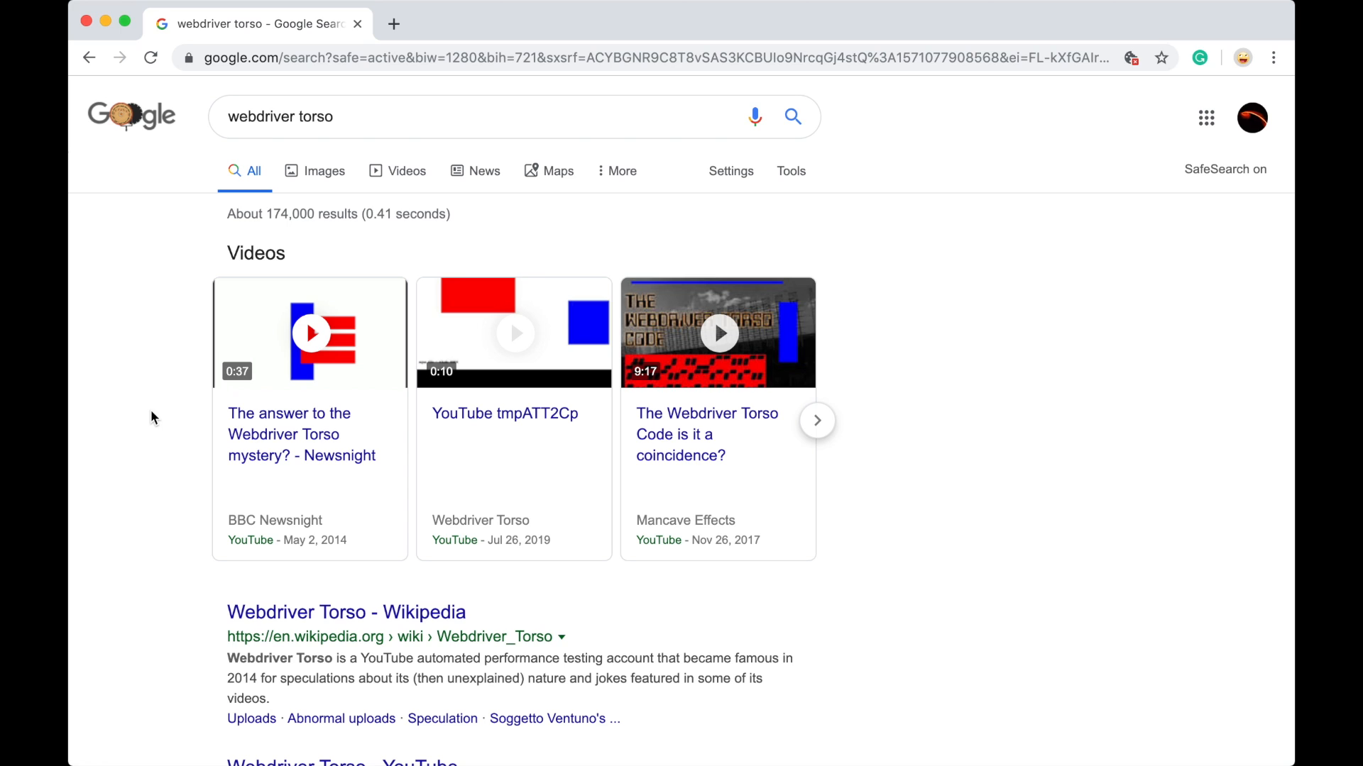
scroll("down", 3)
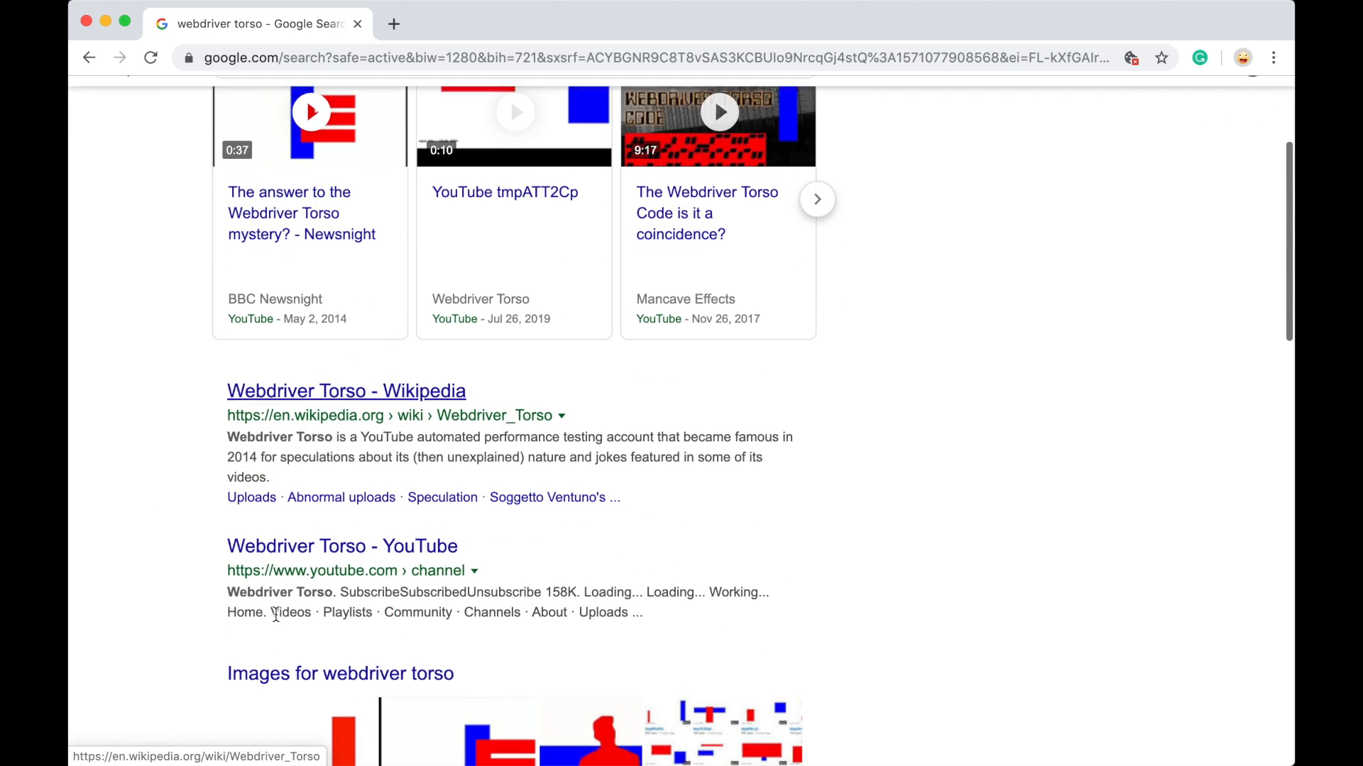
scroll("down", 3)
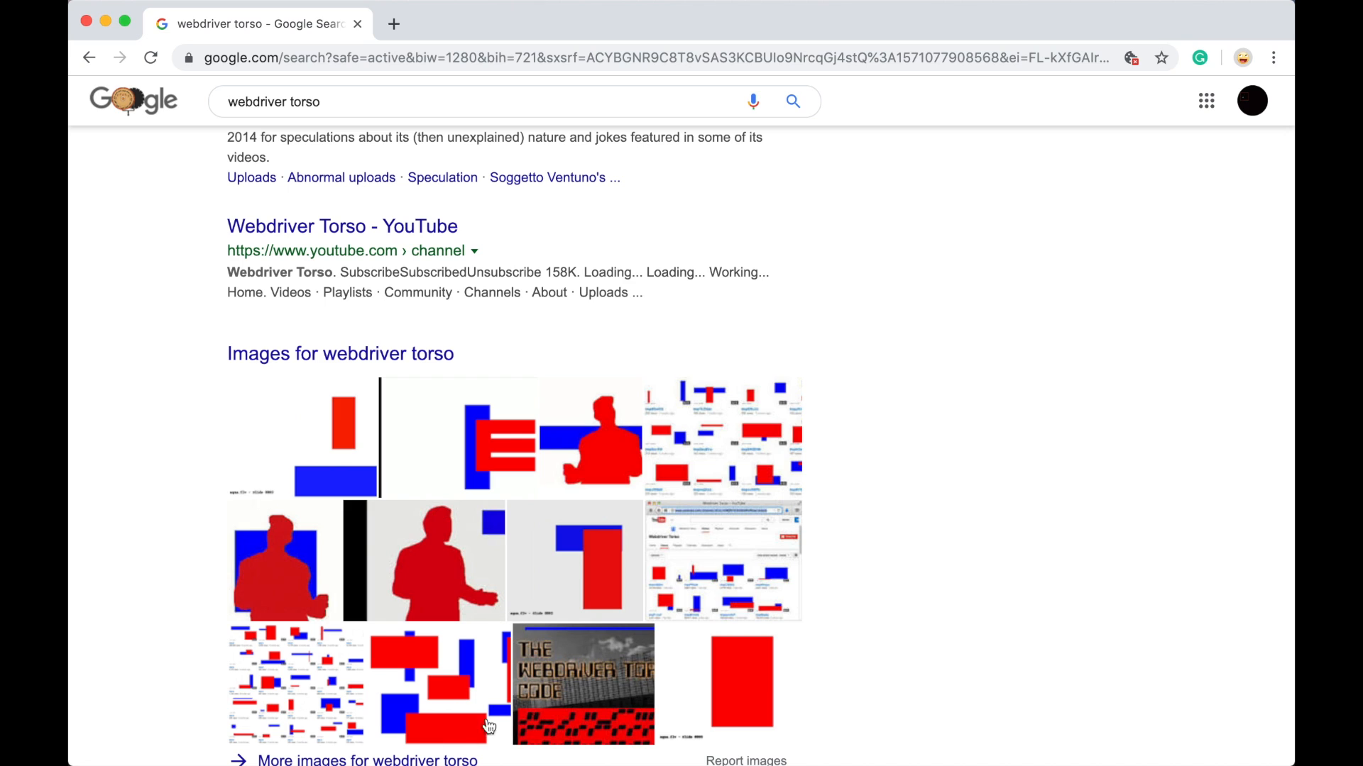
scroll("up", 3)
type("<")
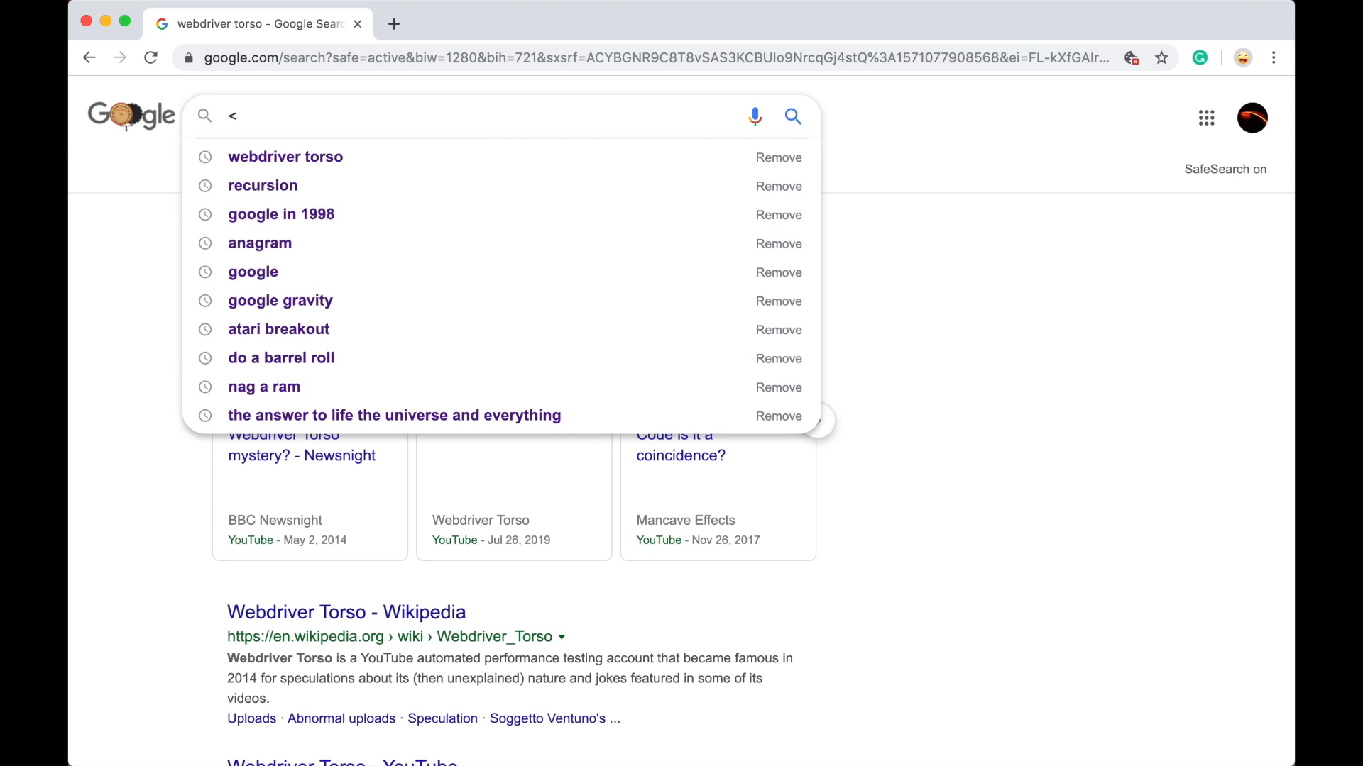
Step: Search '<blink>', scroll through the Blink security and local results, then select the query
type("blink")
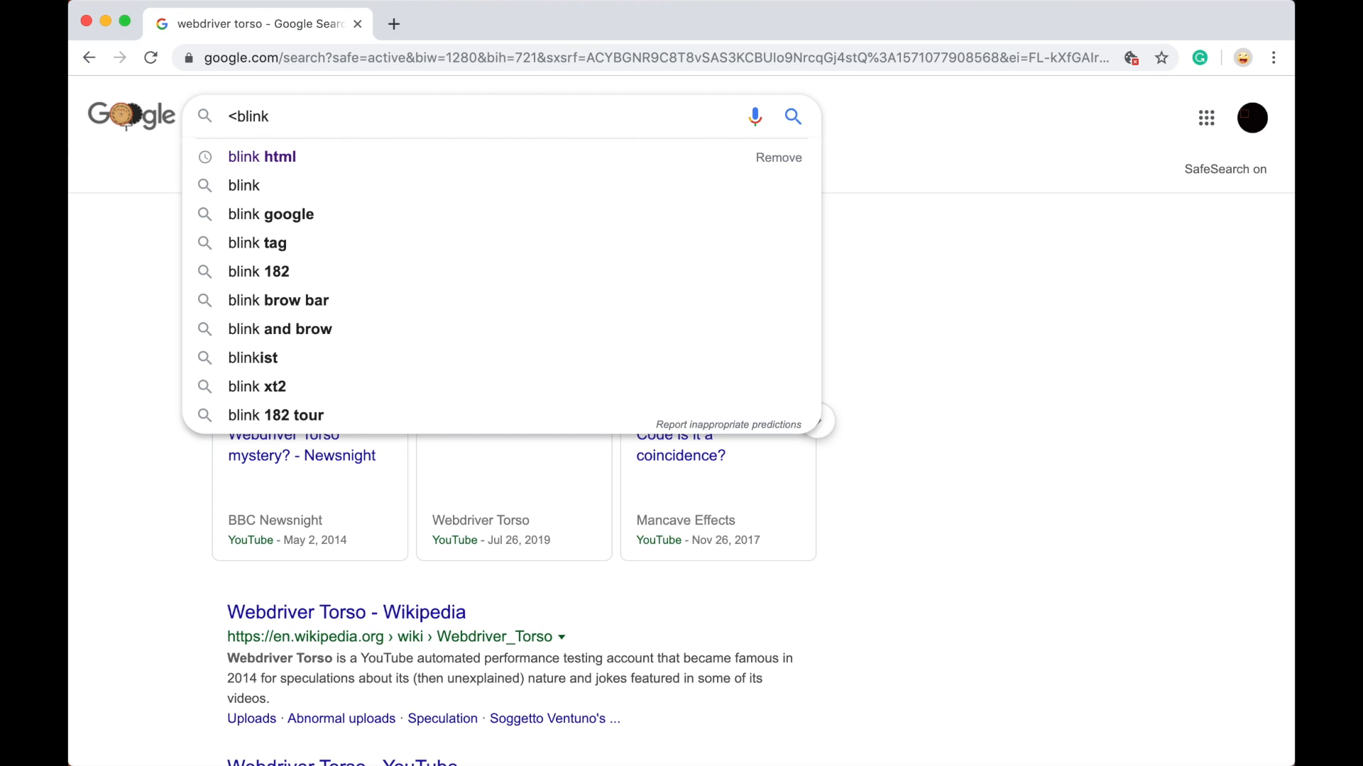
type(">")
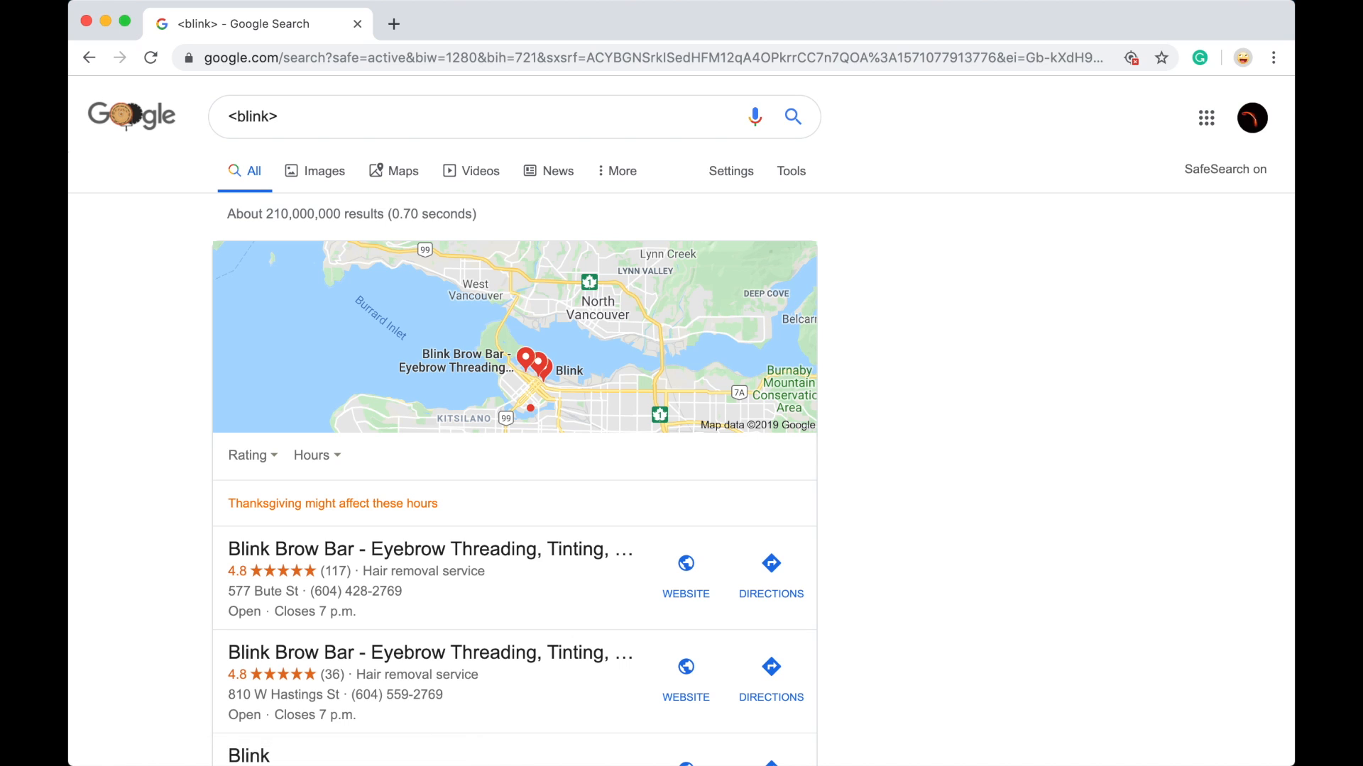
scroll("down", 3)
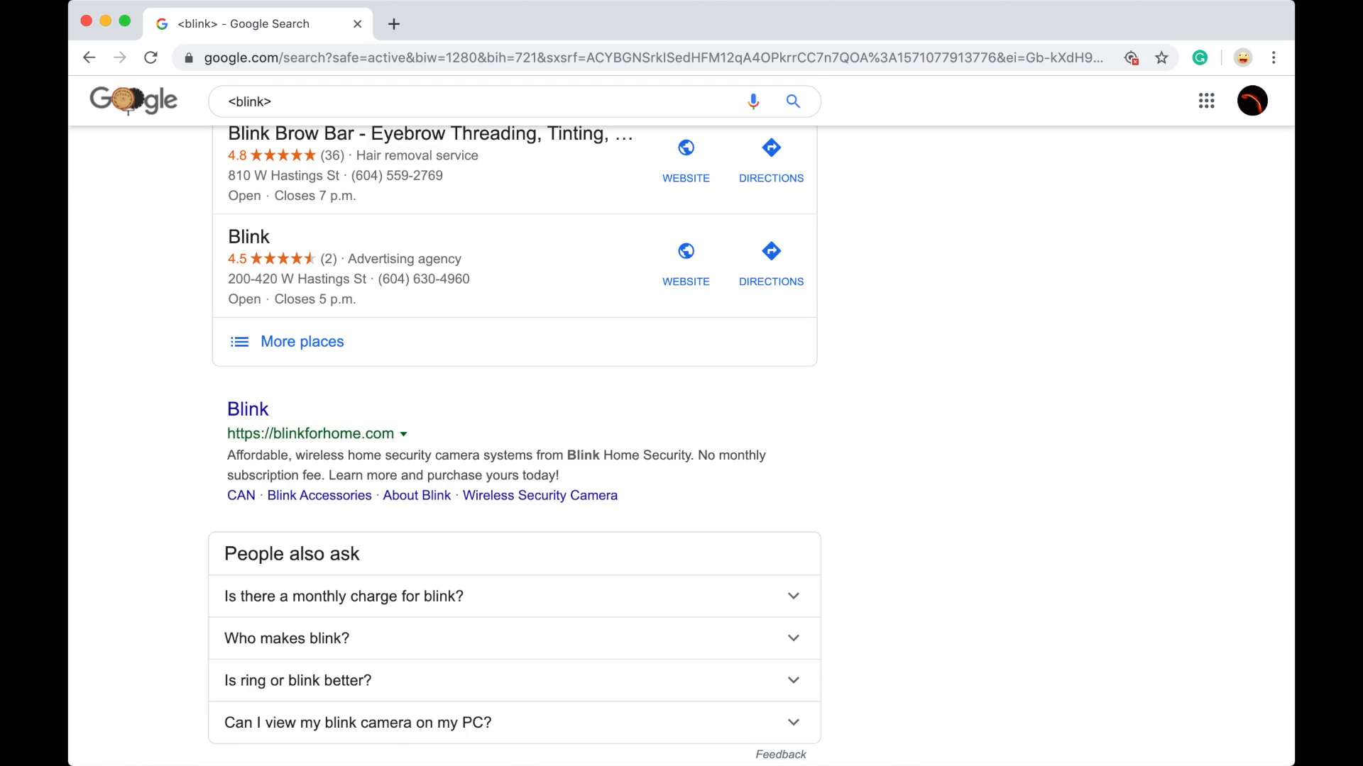
scroll("down", 3)
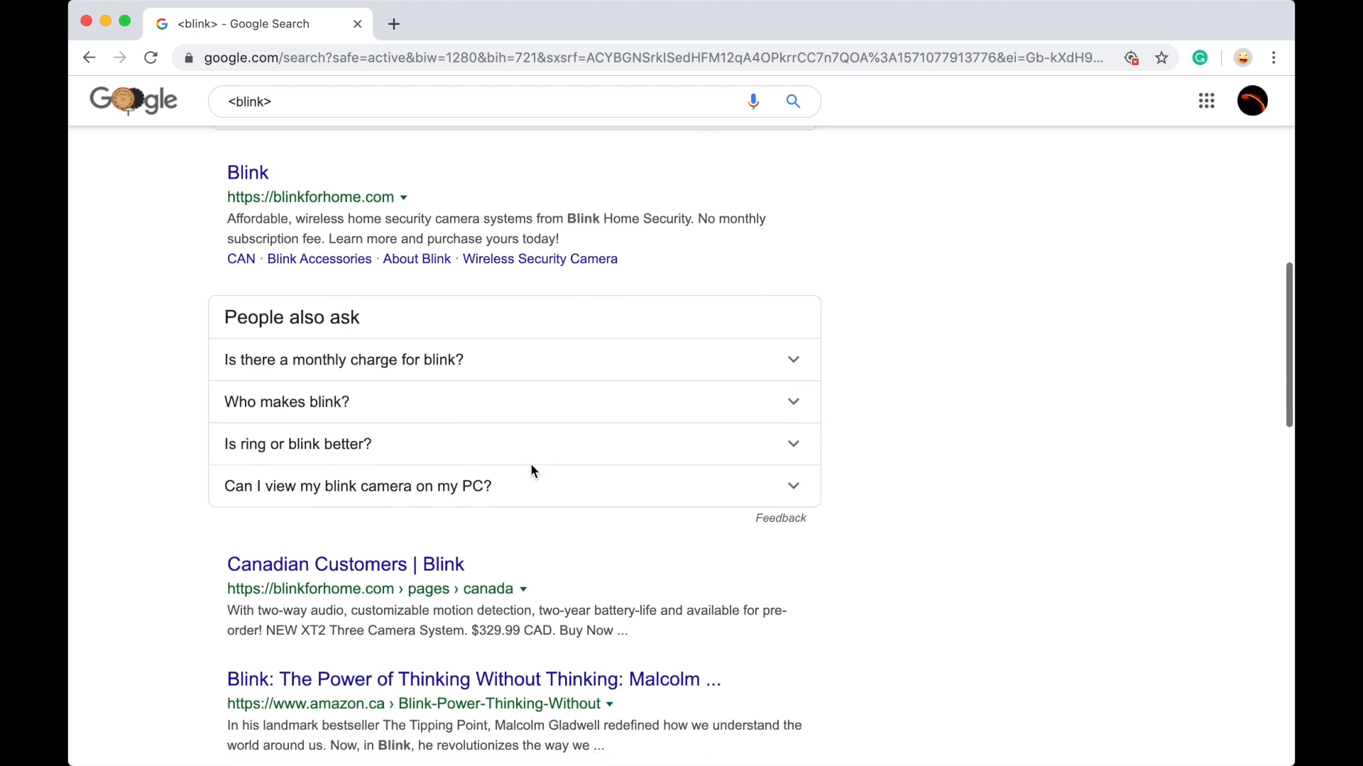
scroll("down", 3)
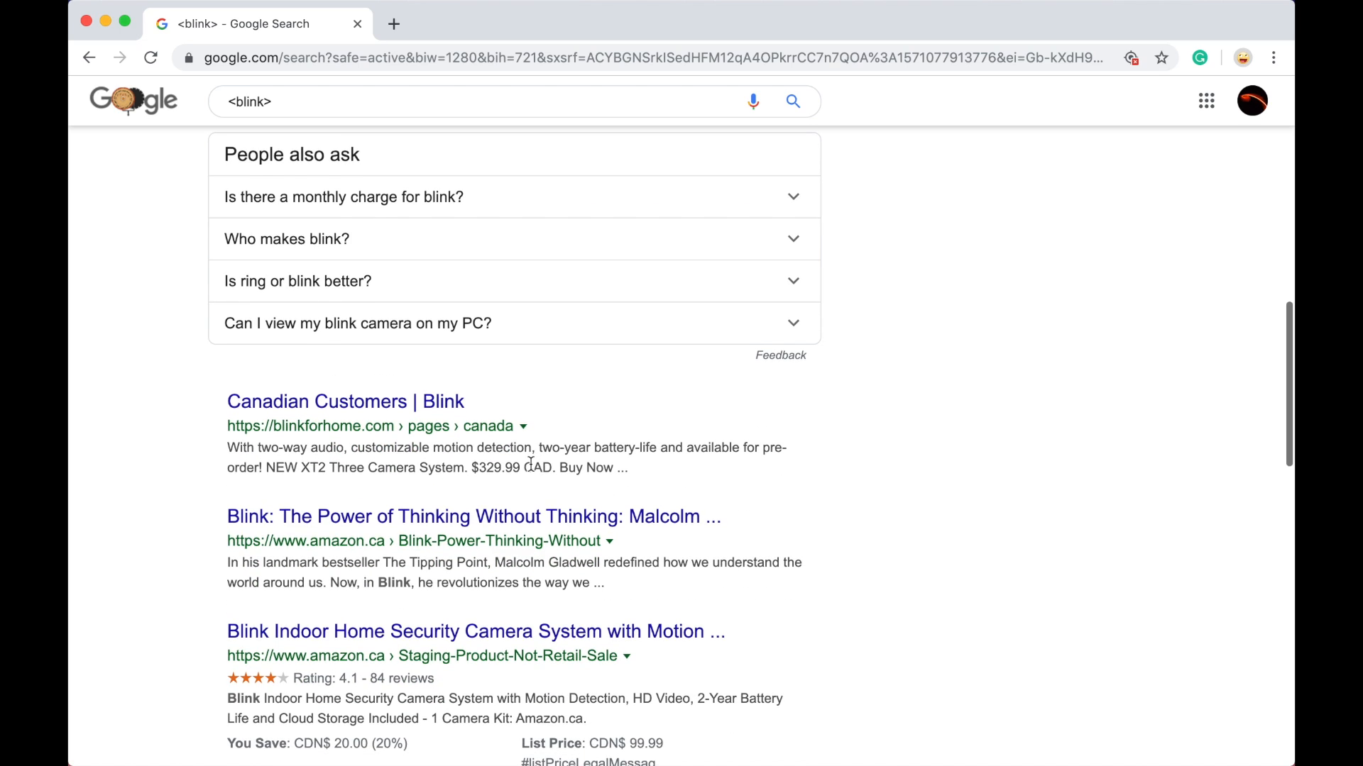
scroll("down", 3)
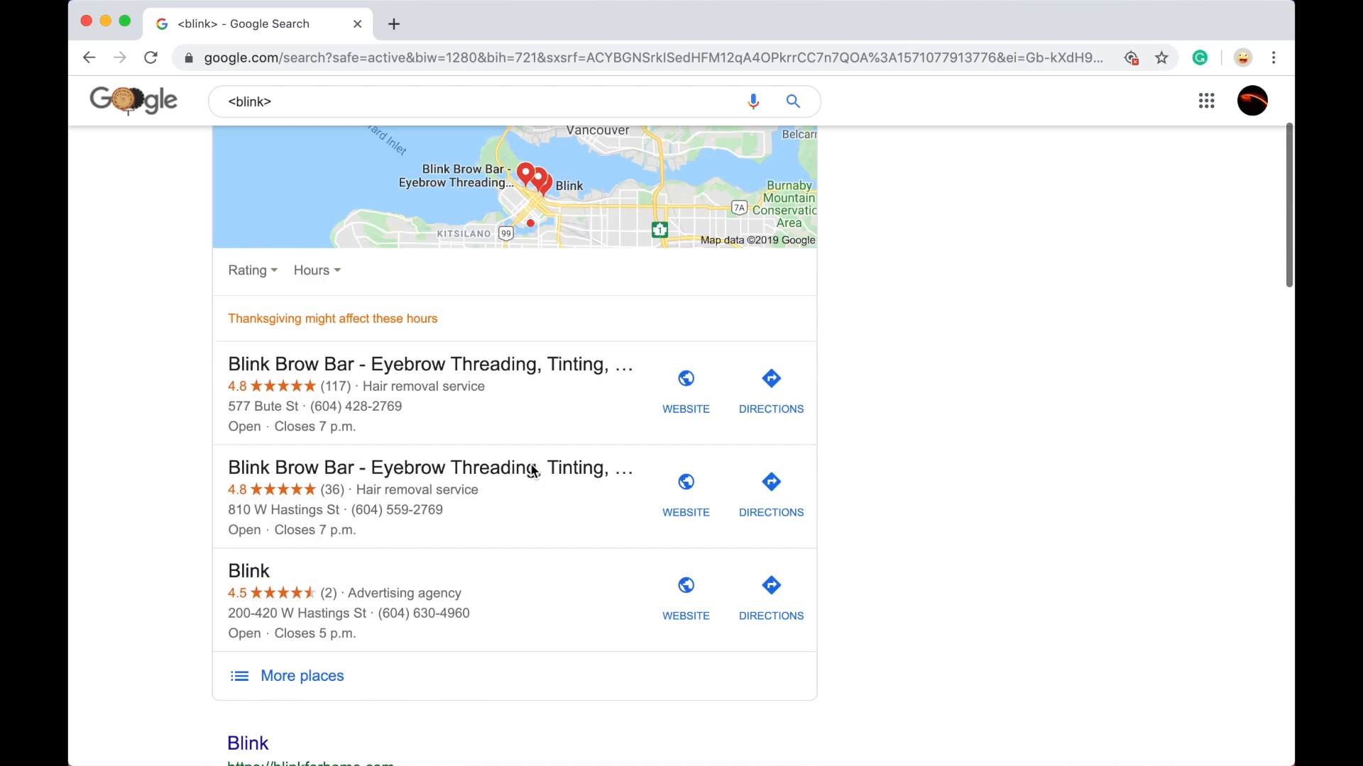
left_click(477, 116)
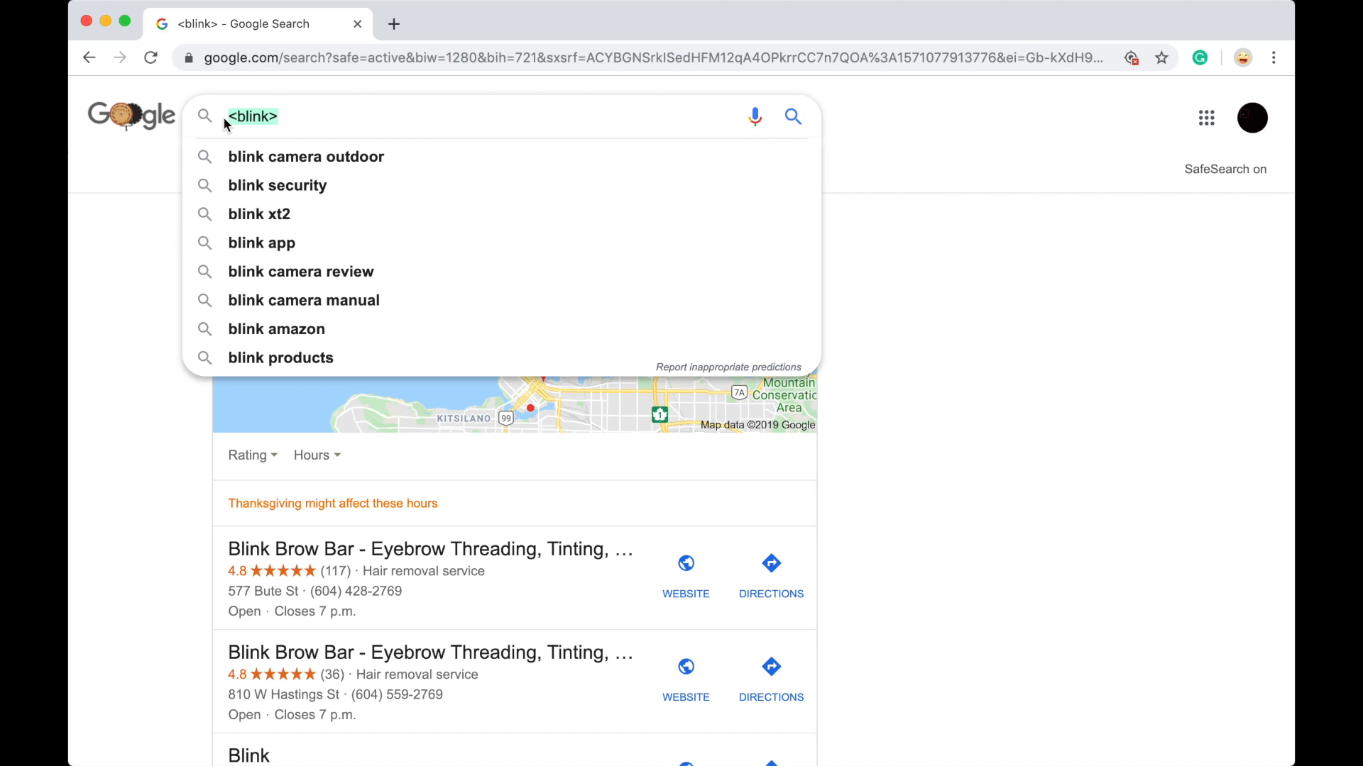
Step: Search 'blechly park' to get the Bletchley Park landmark panel, then select the query
type("blechly")
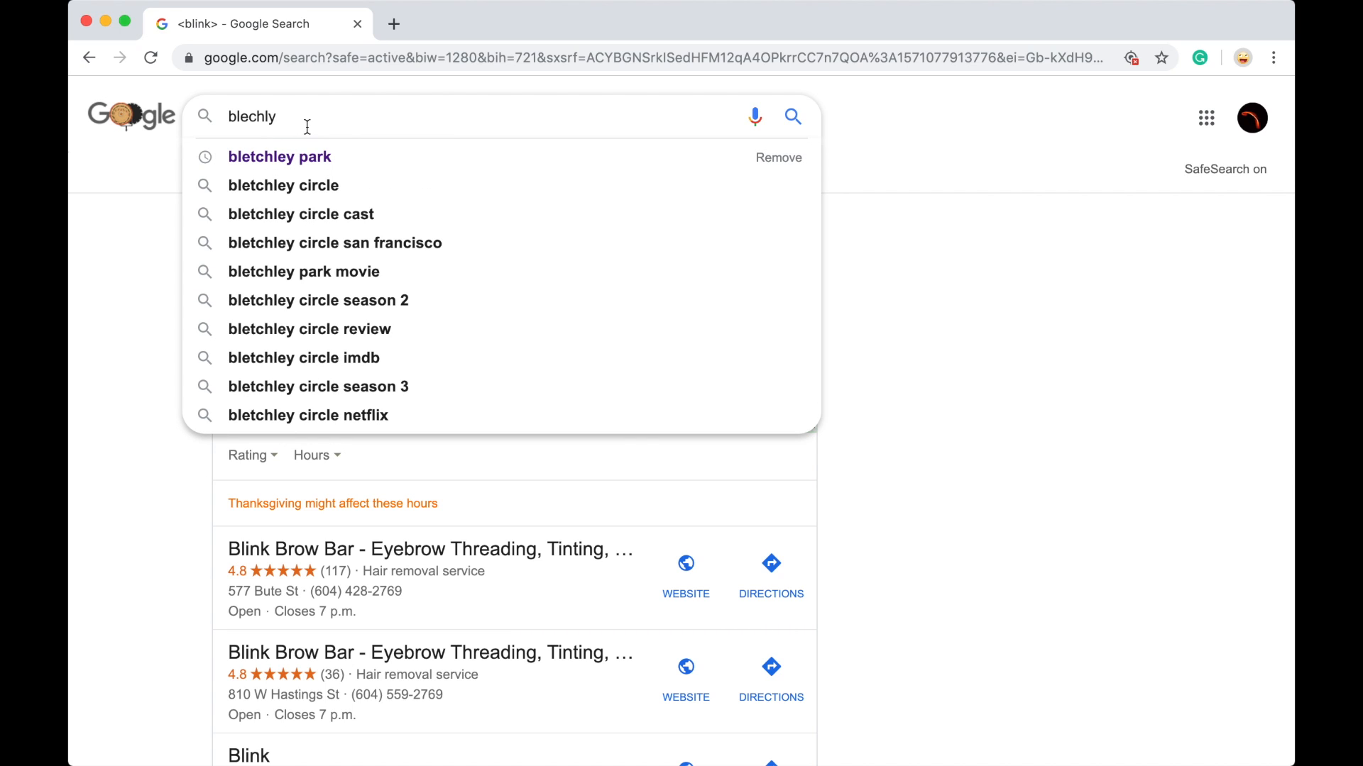
type("park")
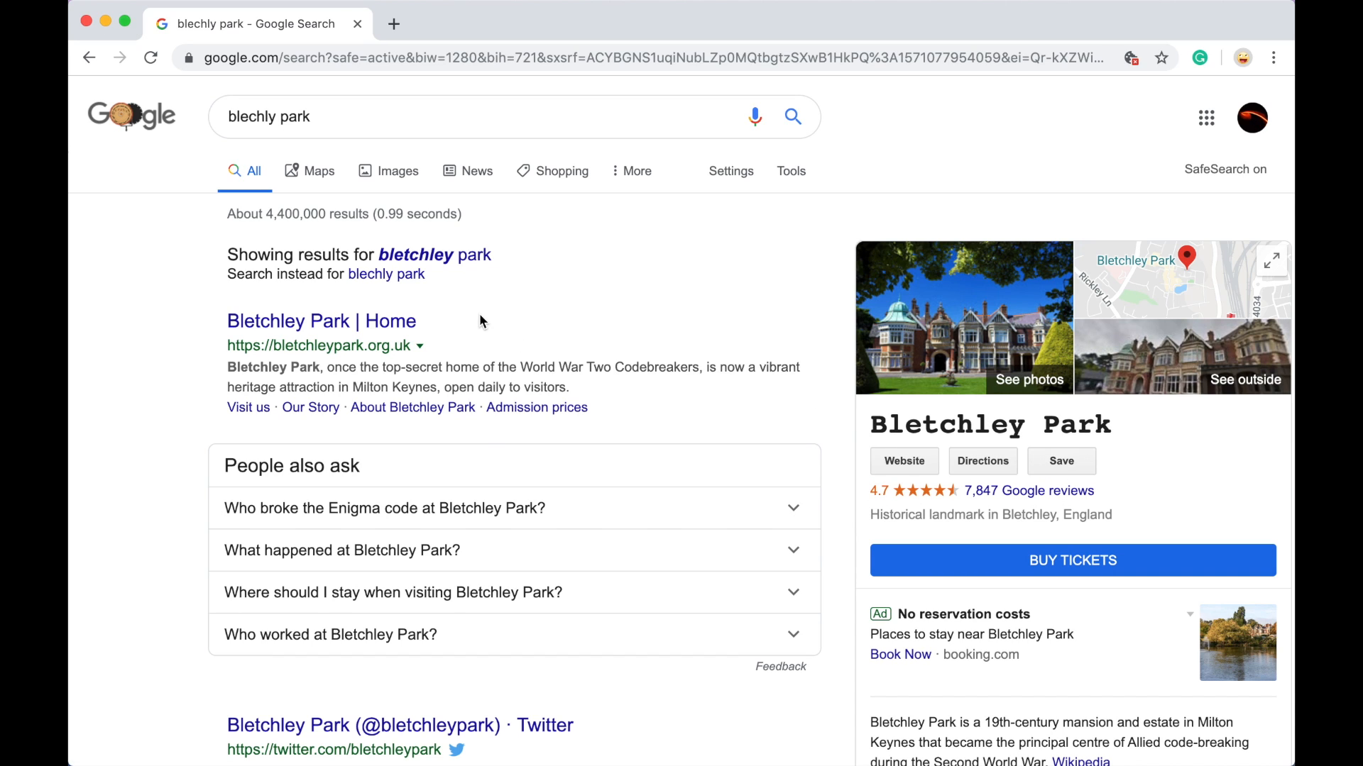
left_click(434, 116)
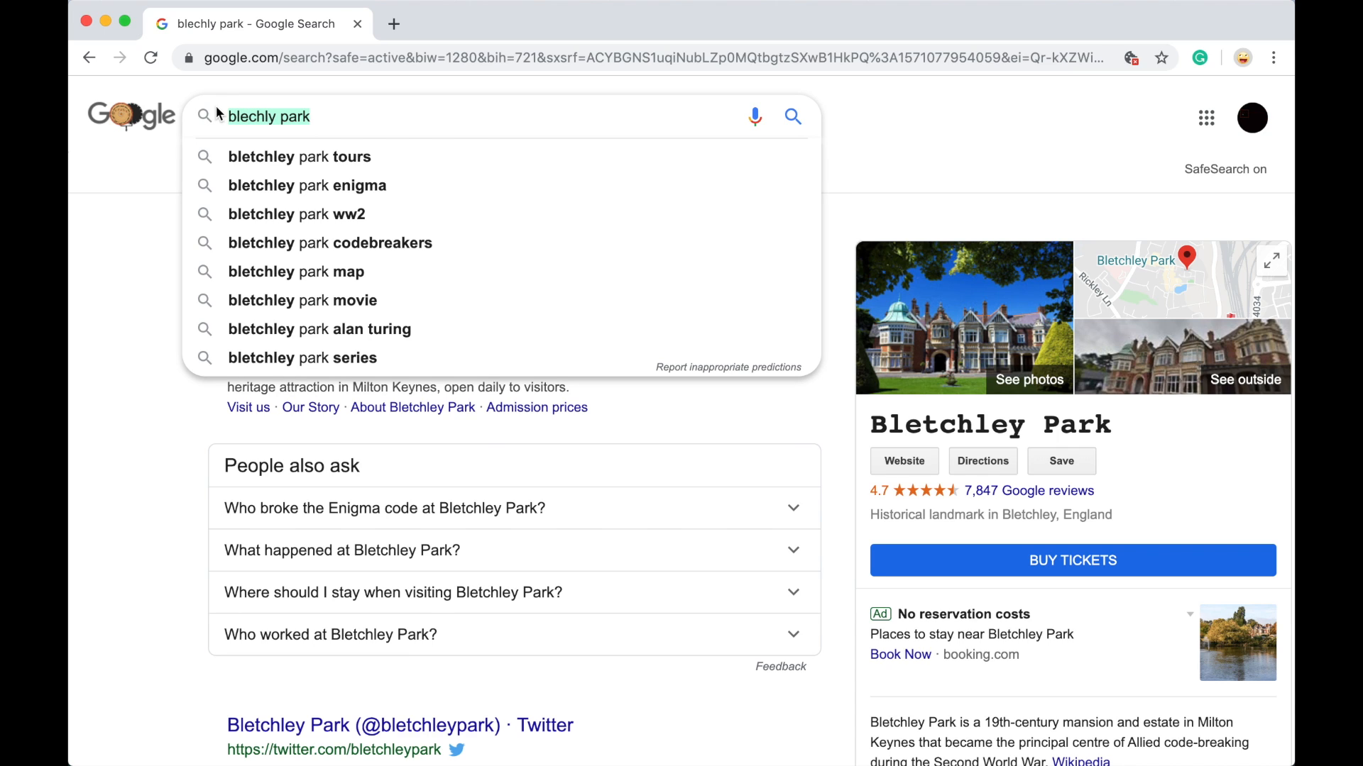
Step: Type 'is goolge' and pick the 'is google down' suggestion to get the answer No
type("is g")
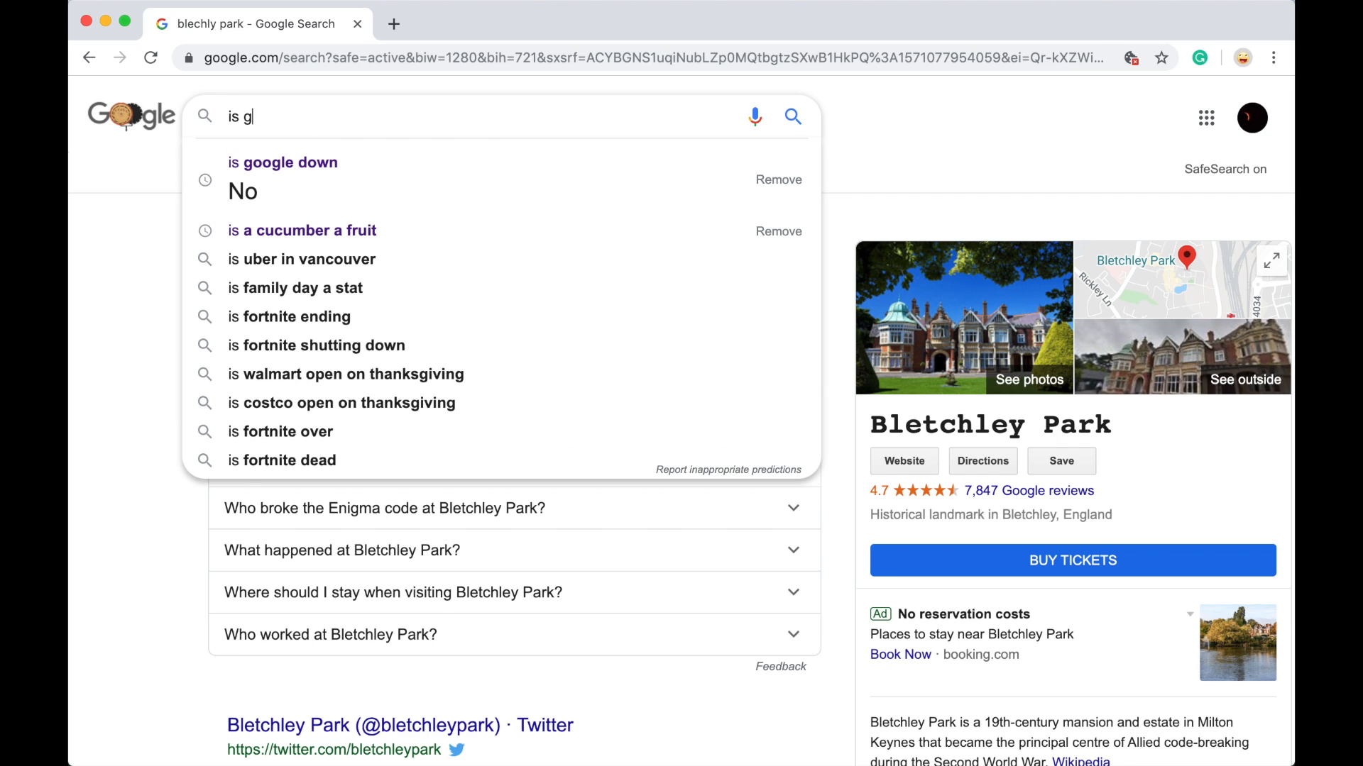
type("oolge")
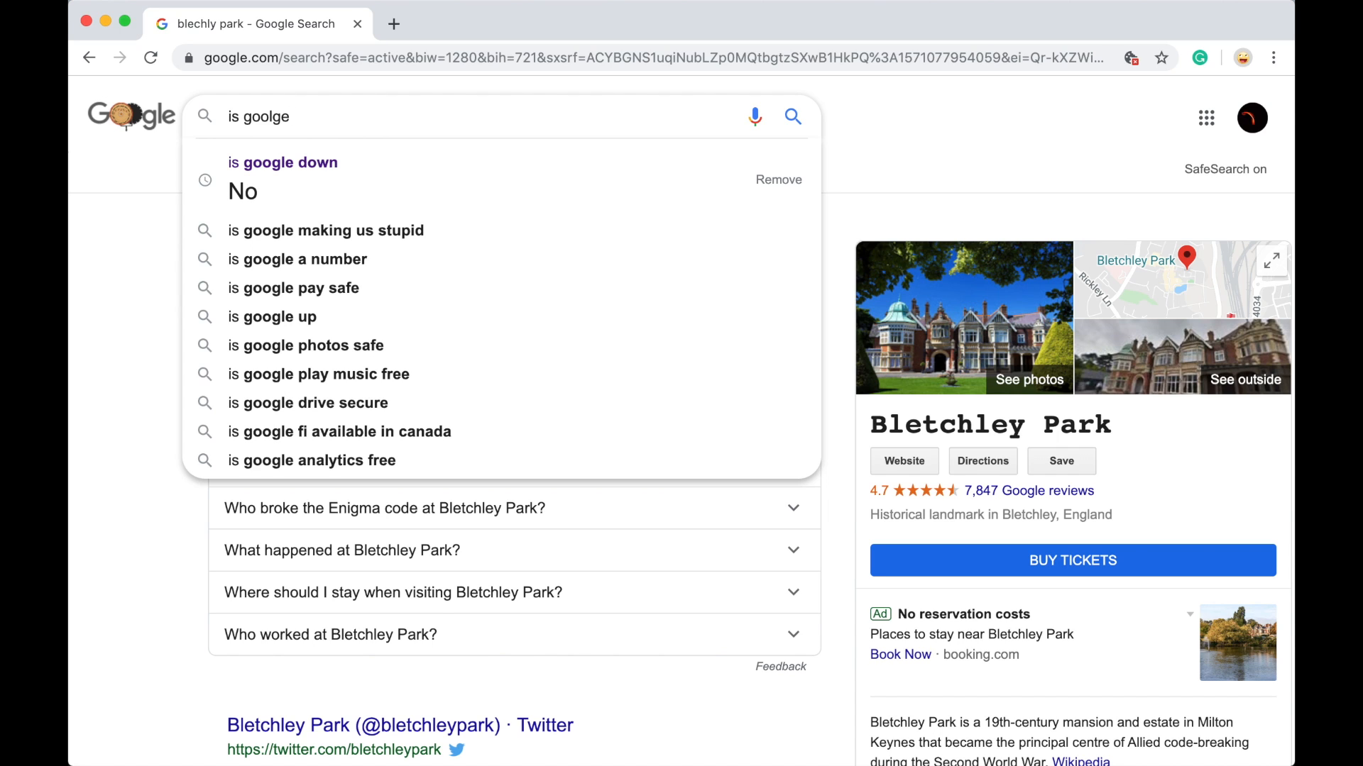
left_click(283, 163)
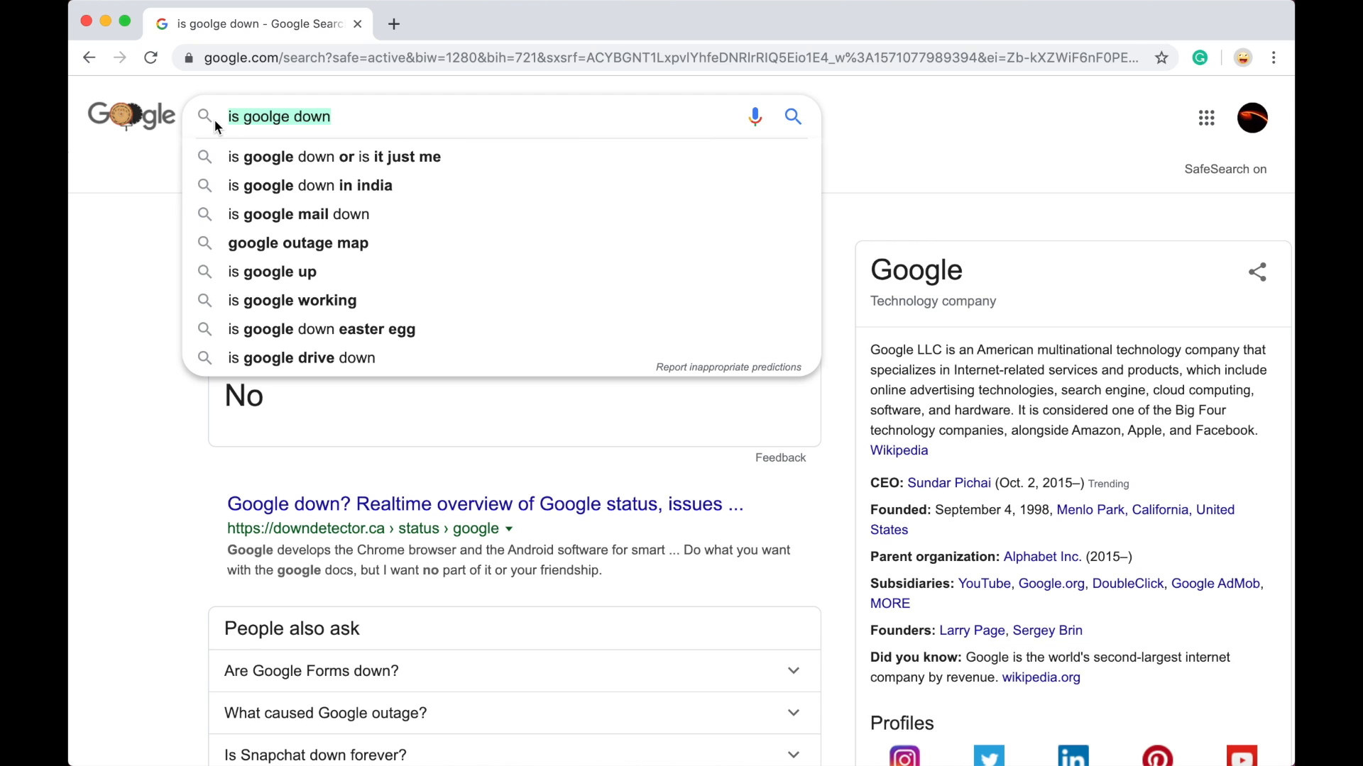
Step: Search 'conways game of life' to watch the cell animation behind the results
type("conways game of life")
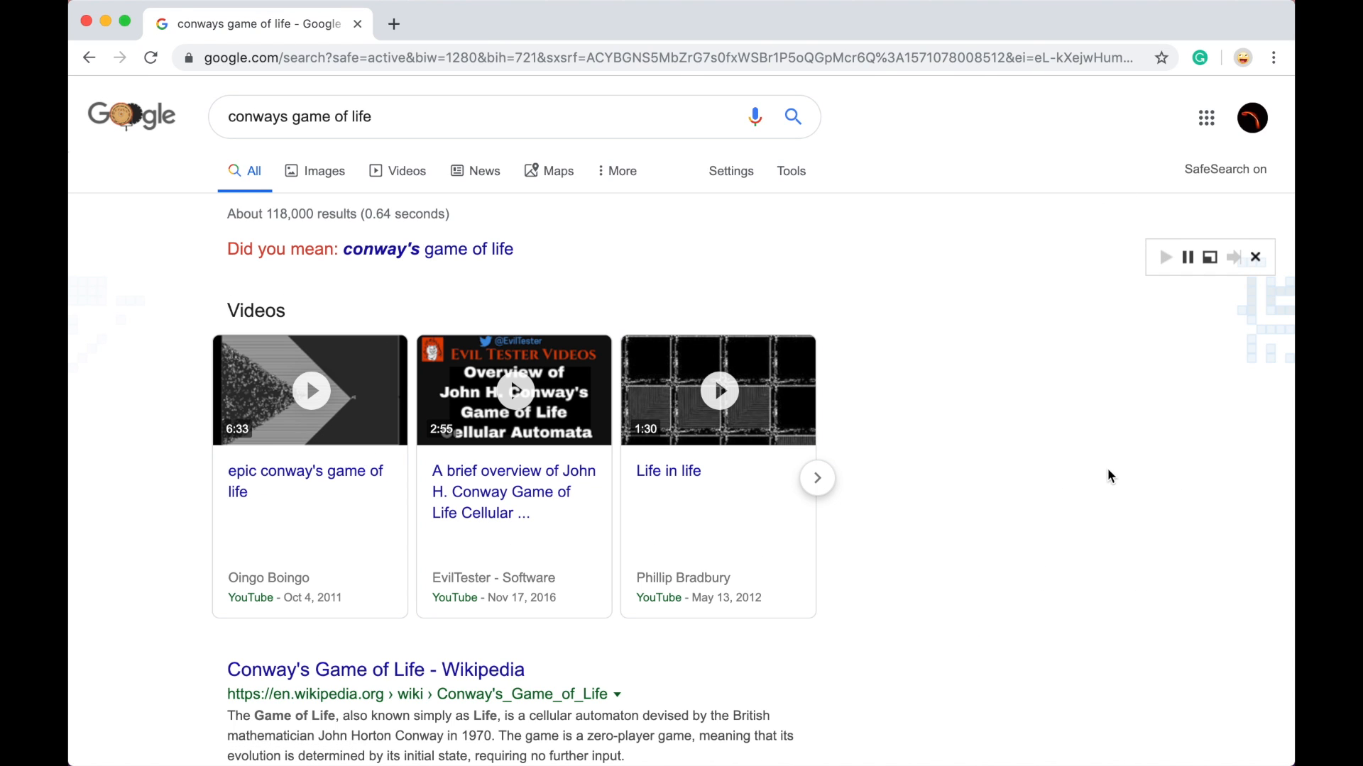
mouse_move(1226, 353)
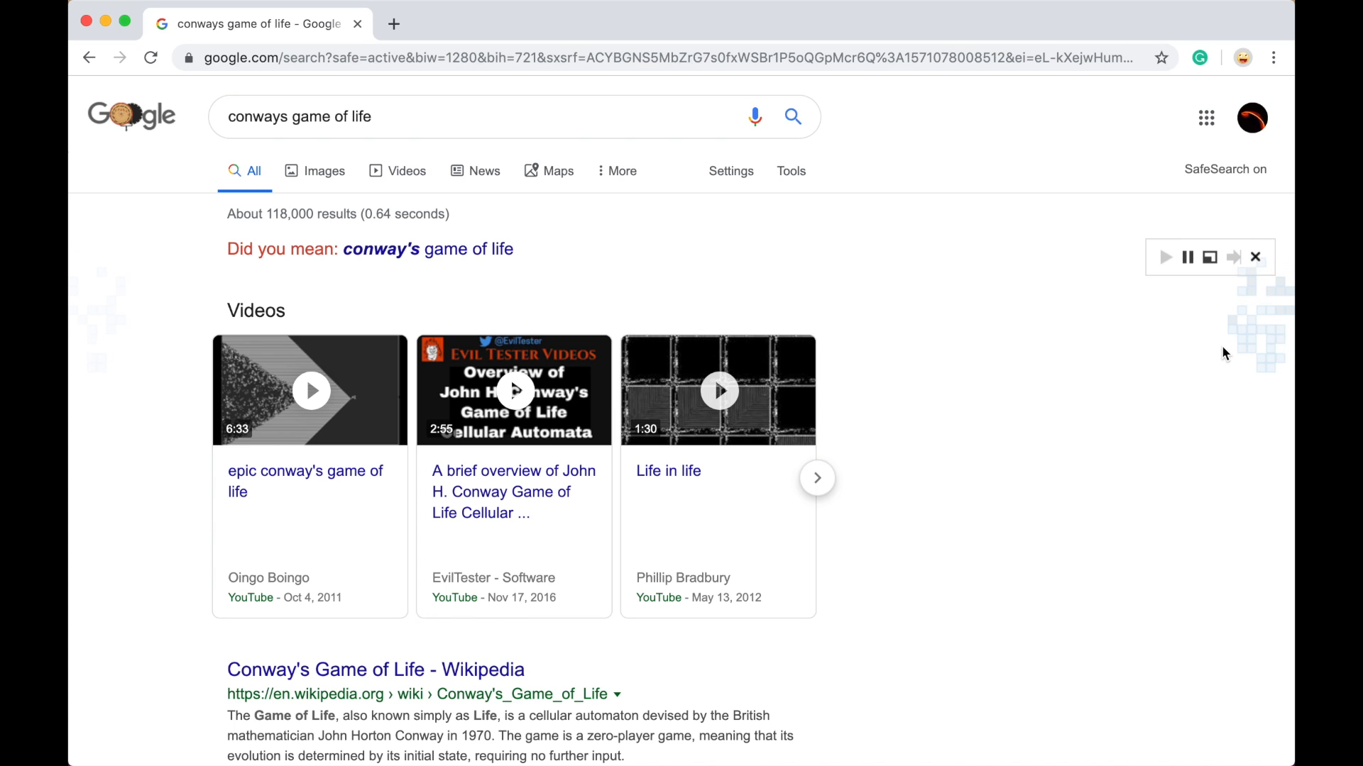
mouse_move(669, 472)
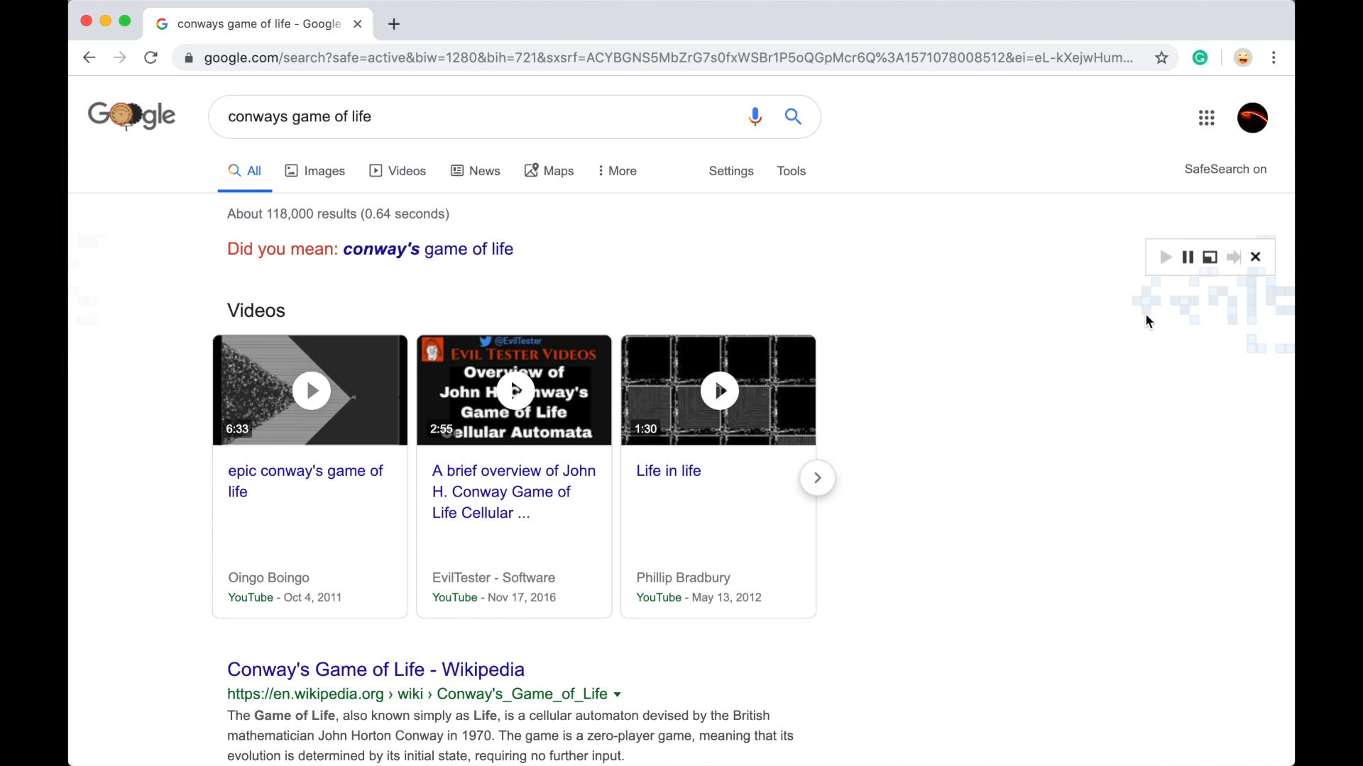
mouse_move(1091, 458)
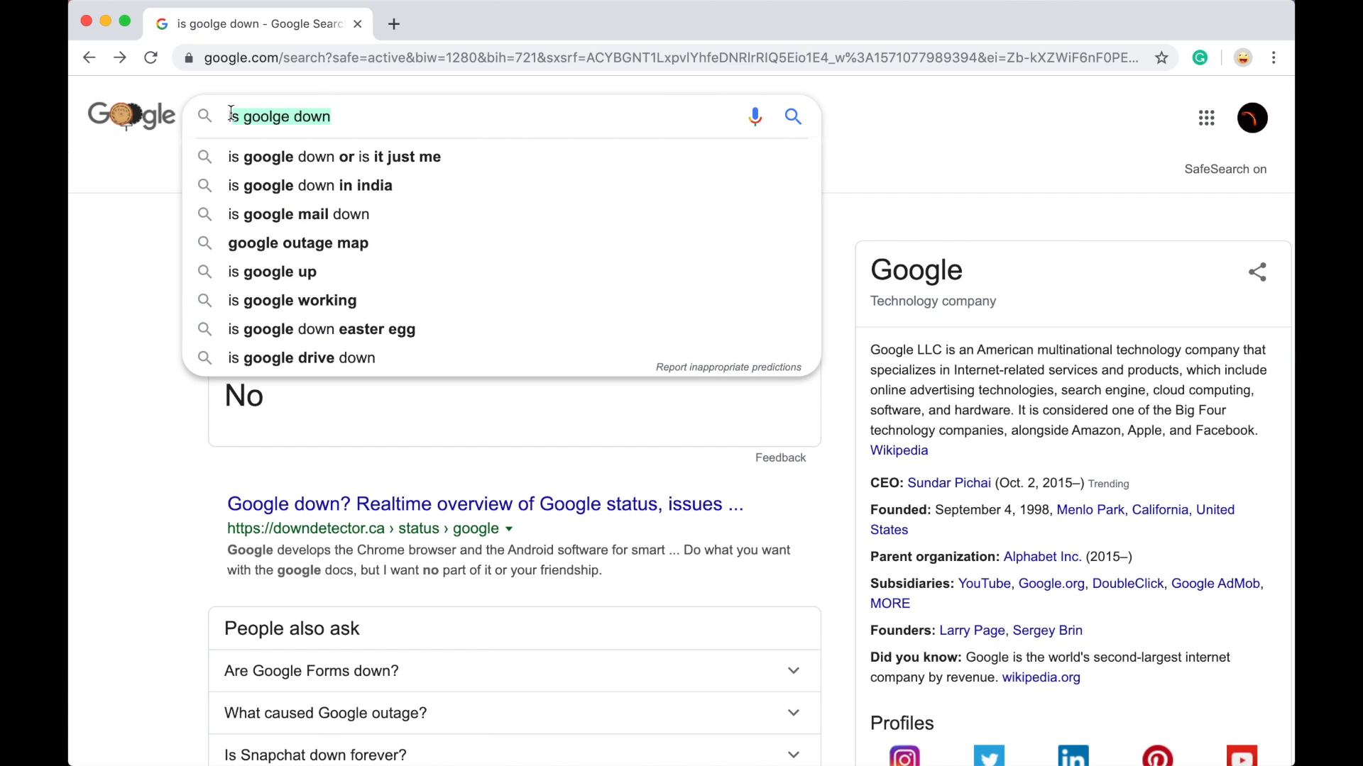
Step: Search 'kerning' and highlight lines of its definition to inspect letter spacing
type("i")
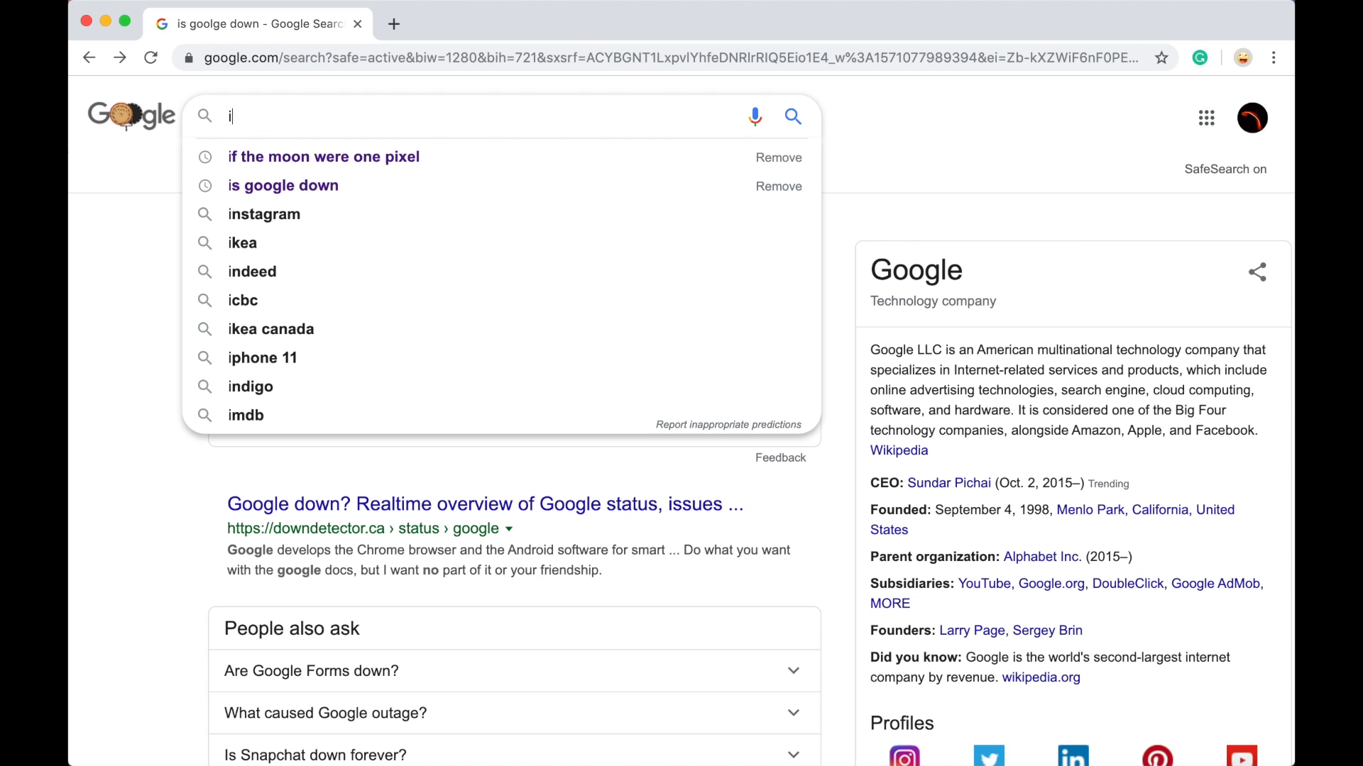
type("kerning")
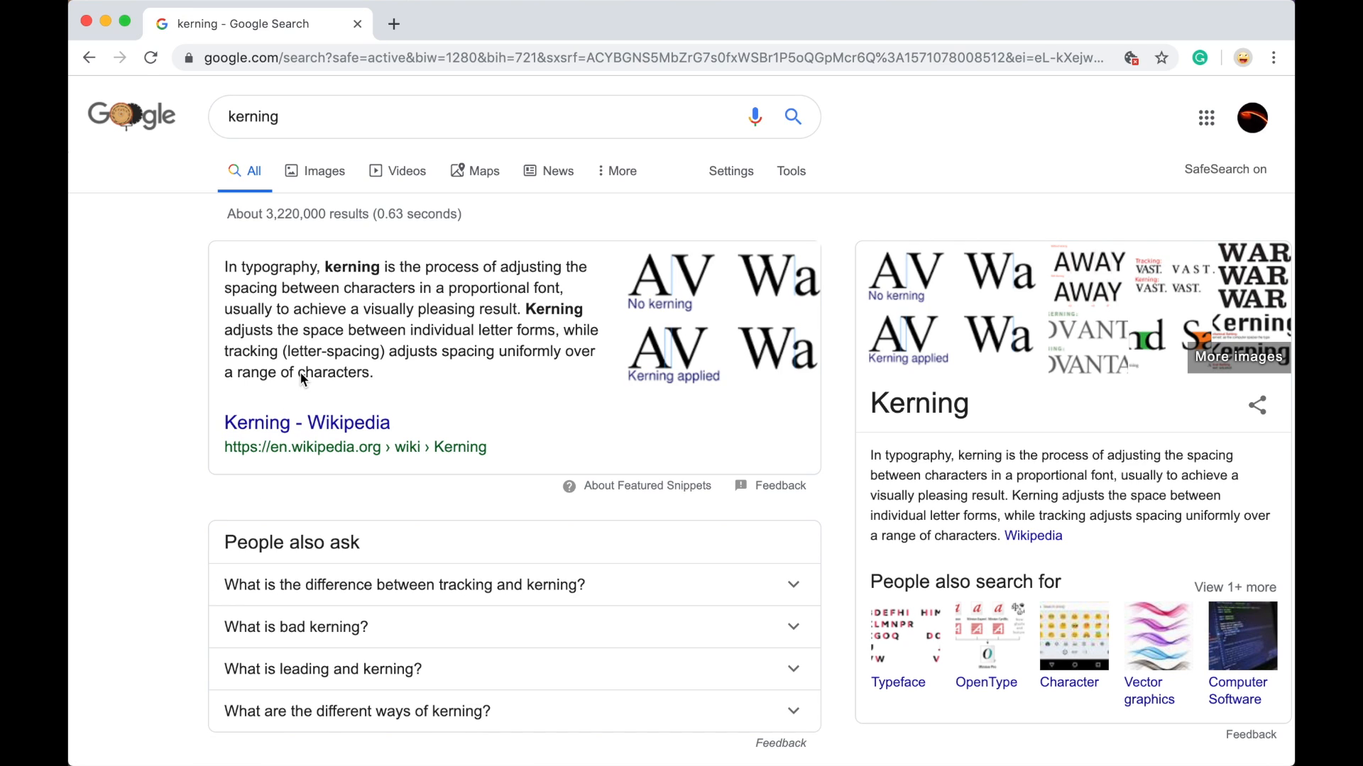
mouse_move(521, 271)
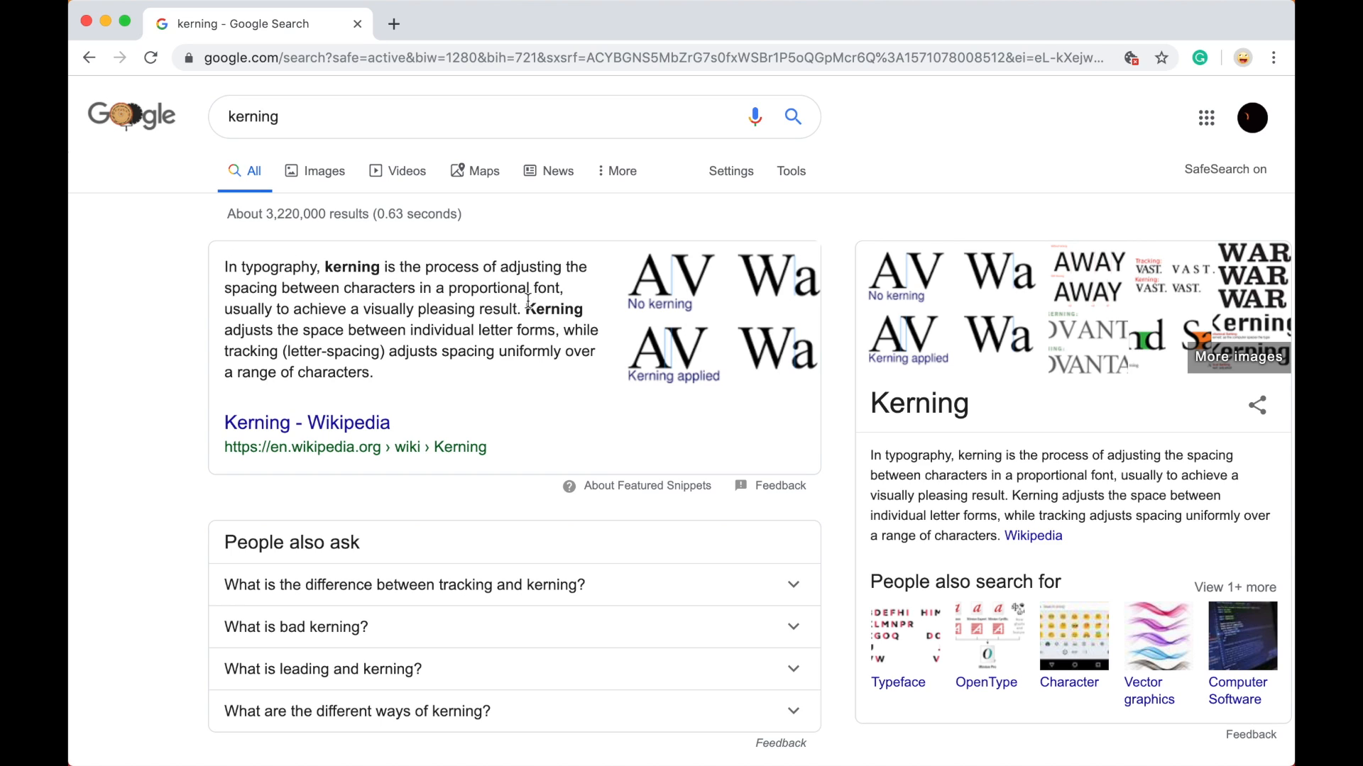
left_click_drag(224, 267, 391, 288)
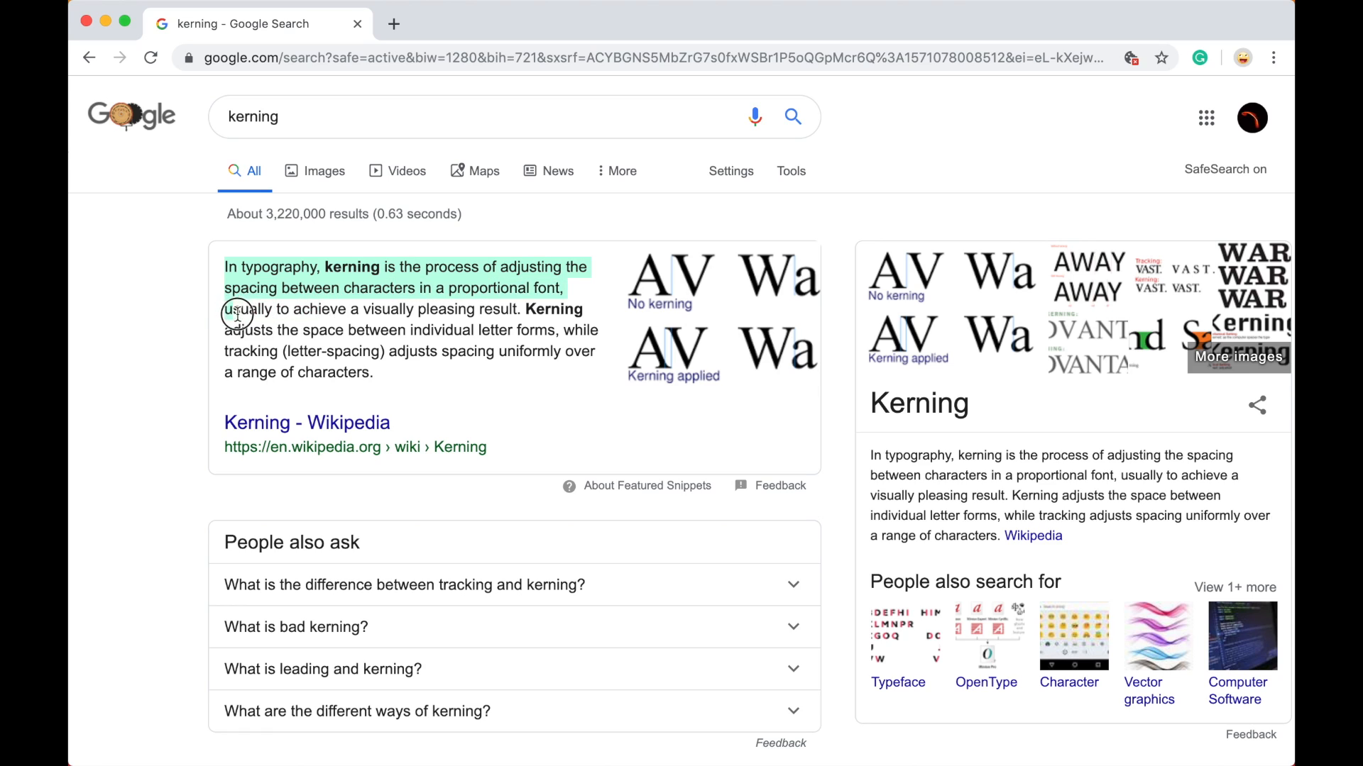
left_click_drag(237, 309, 452, 309)
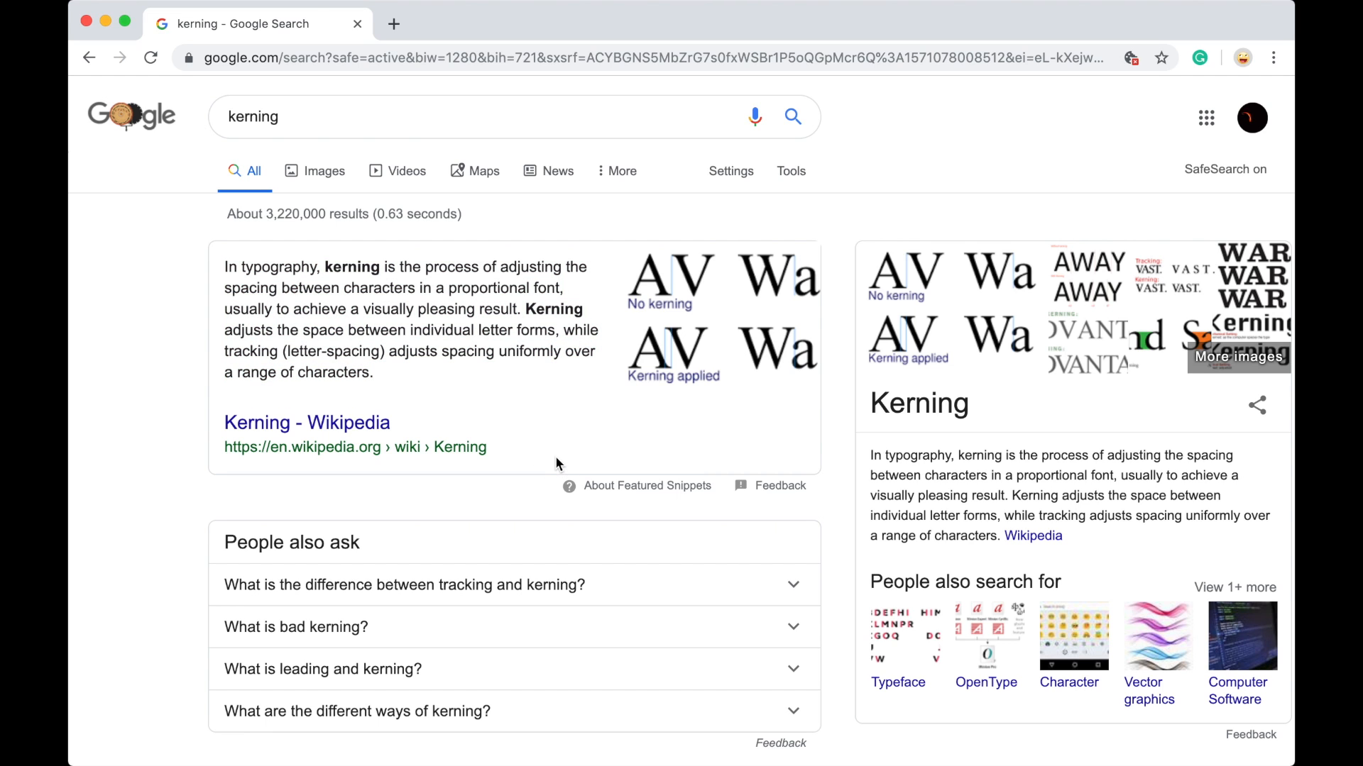
Step: Scroll the kerning results and select the word 'Kerning' in the Canva snippet
scroll("down", 3)
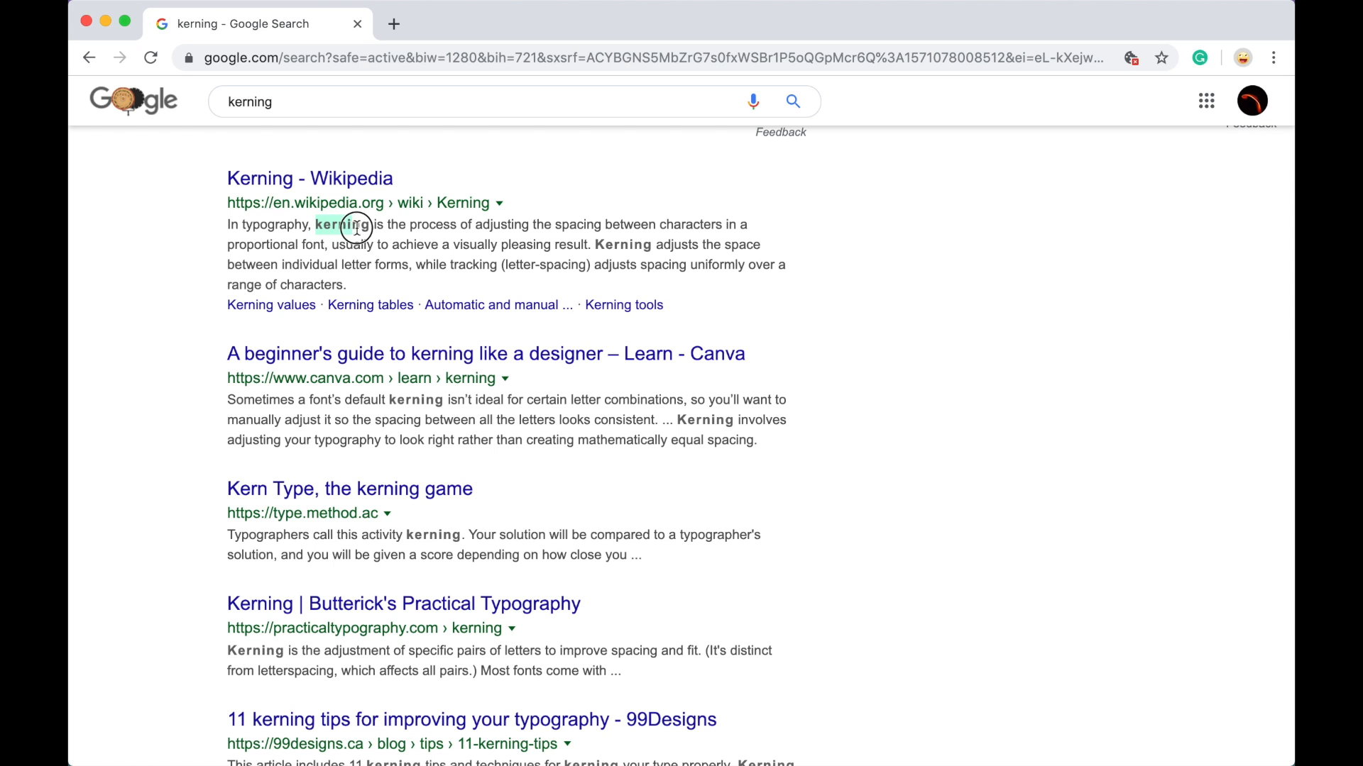
scroll("down", 3)
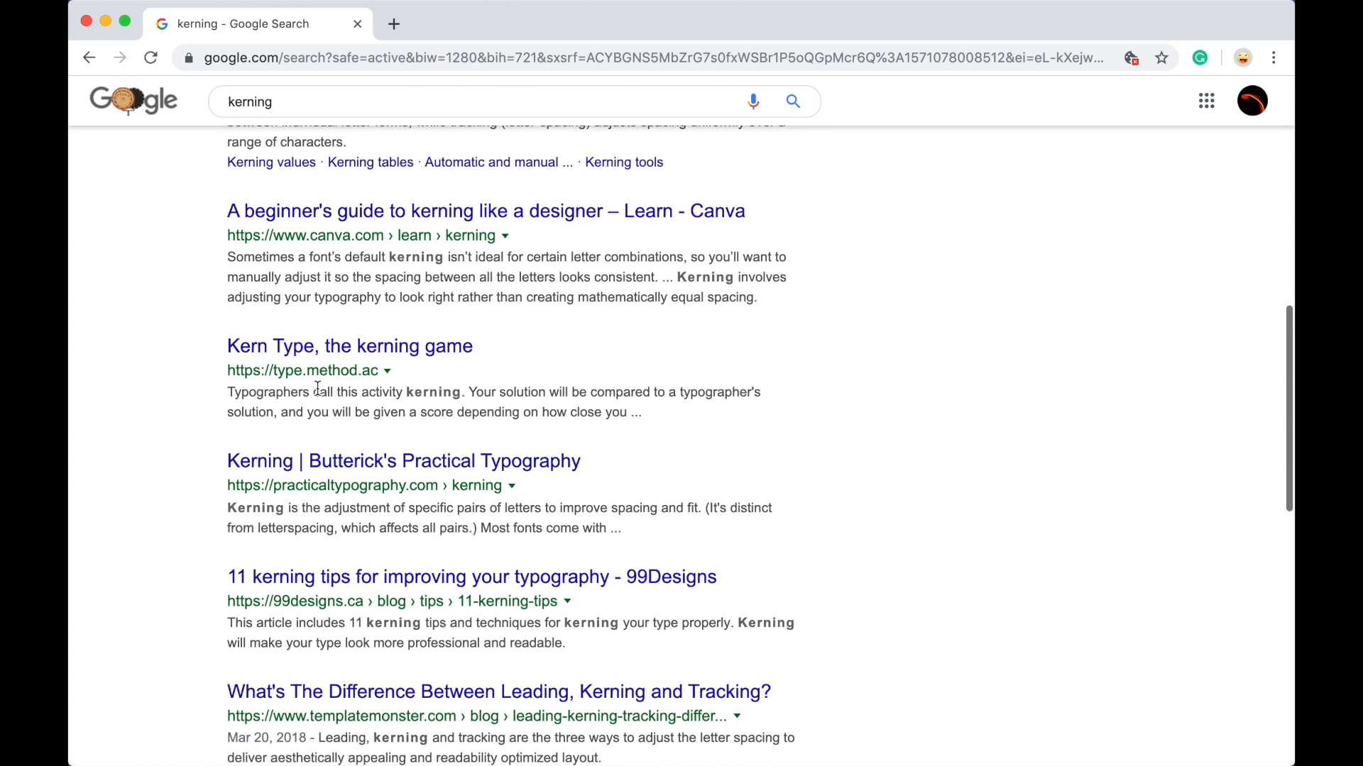
double_click(415, 257)
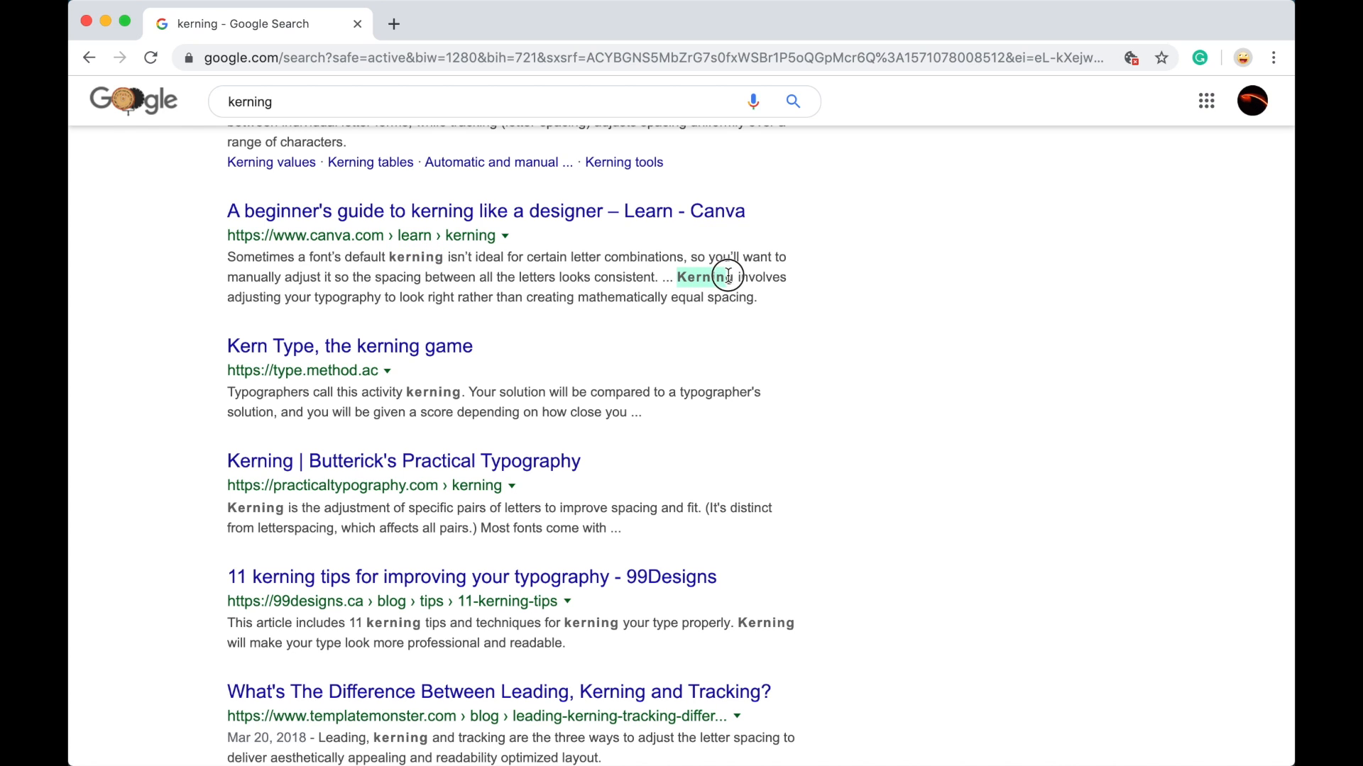
scroll("down", 3)
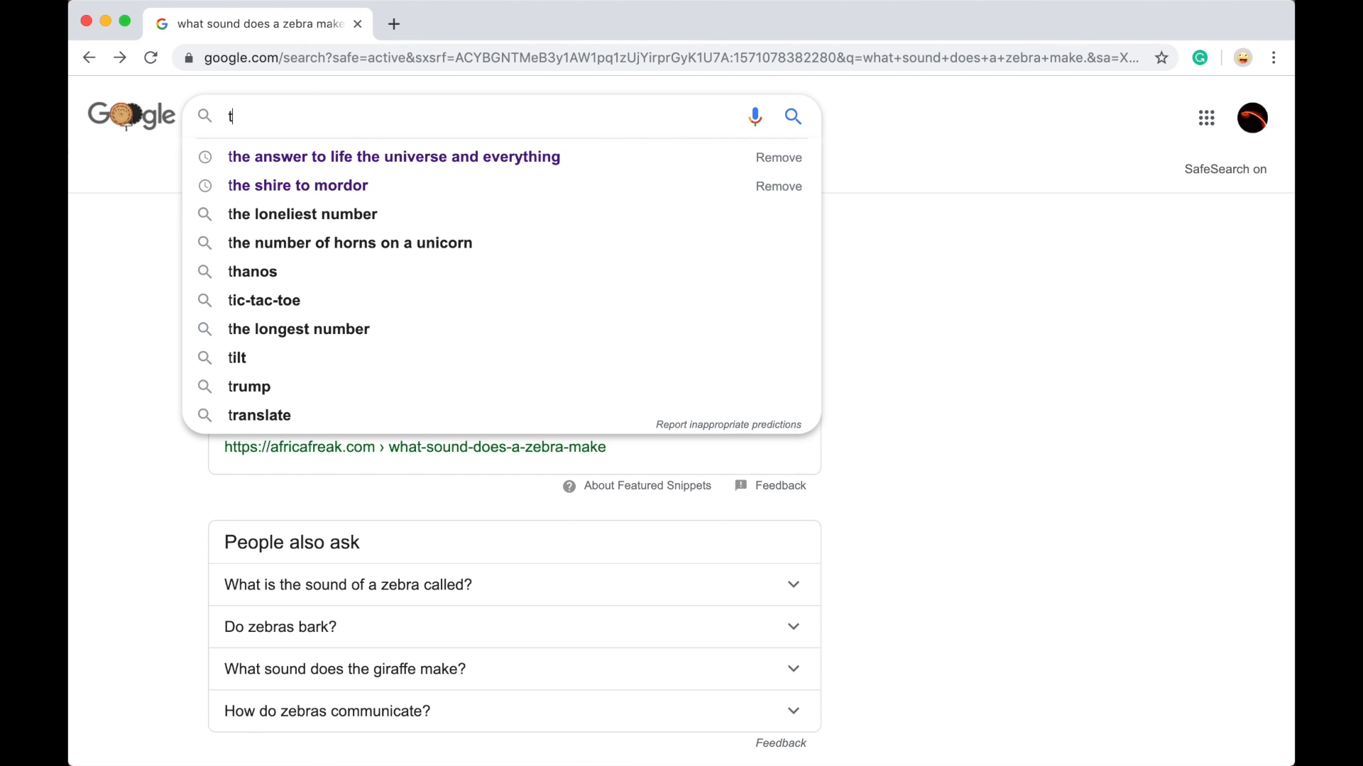
Step: Search 'the loneliest number' (1), then 'the loneliest number plus unicorn horns' (2)
type("he lonlies")
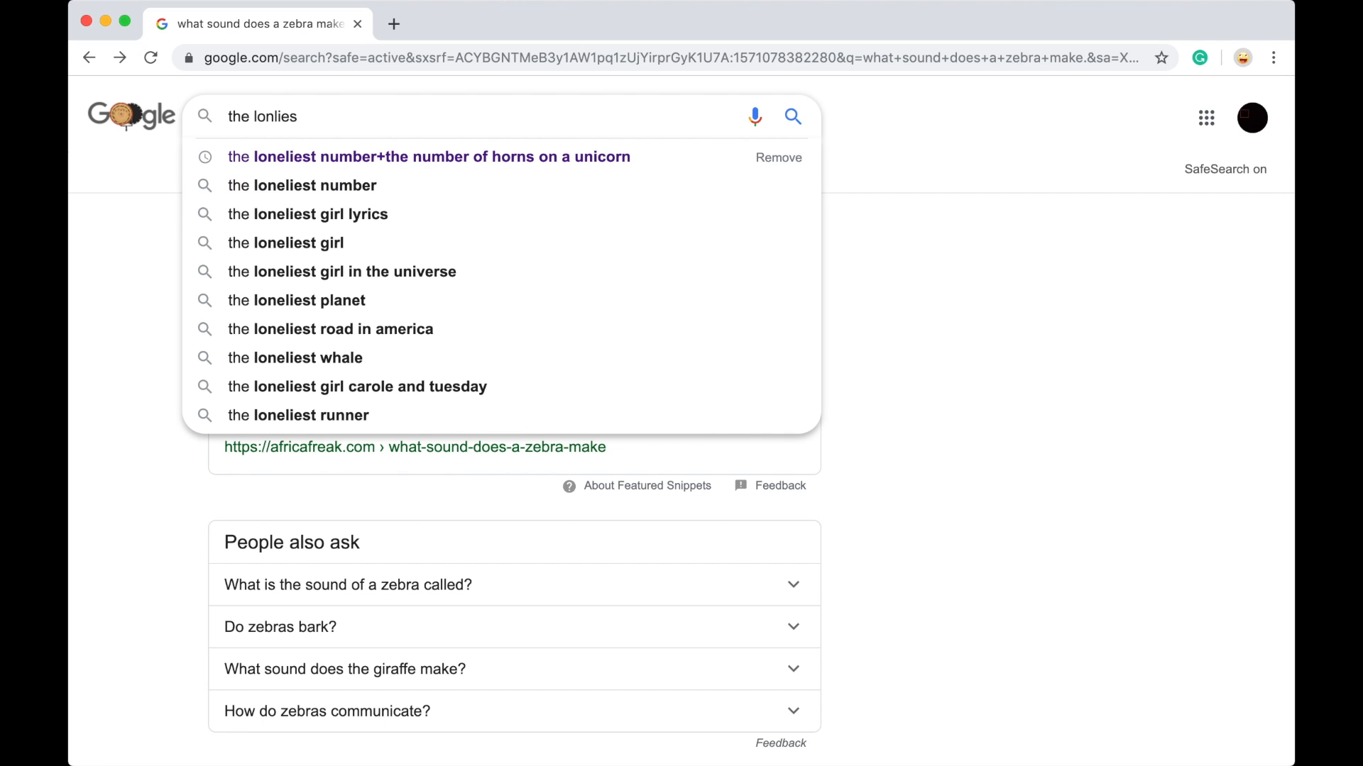
left_click(314, 185)
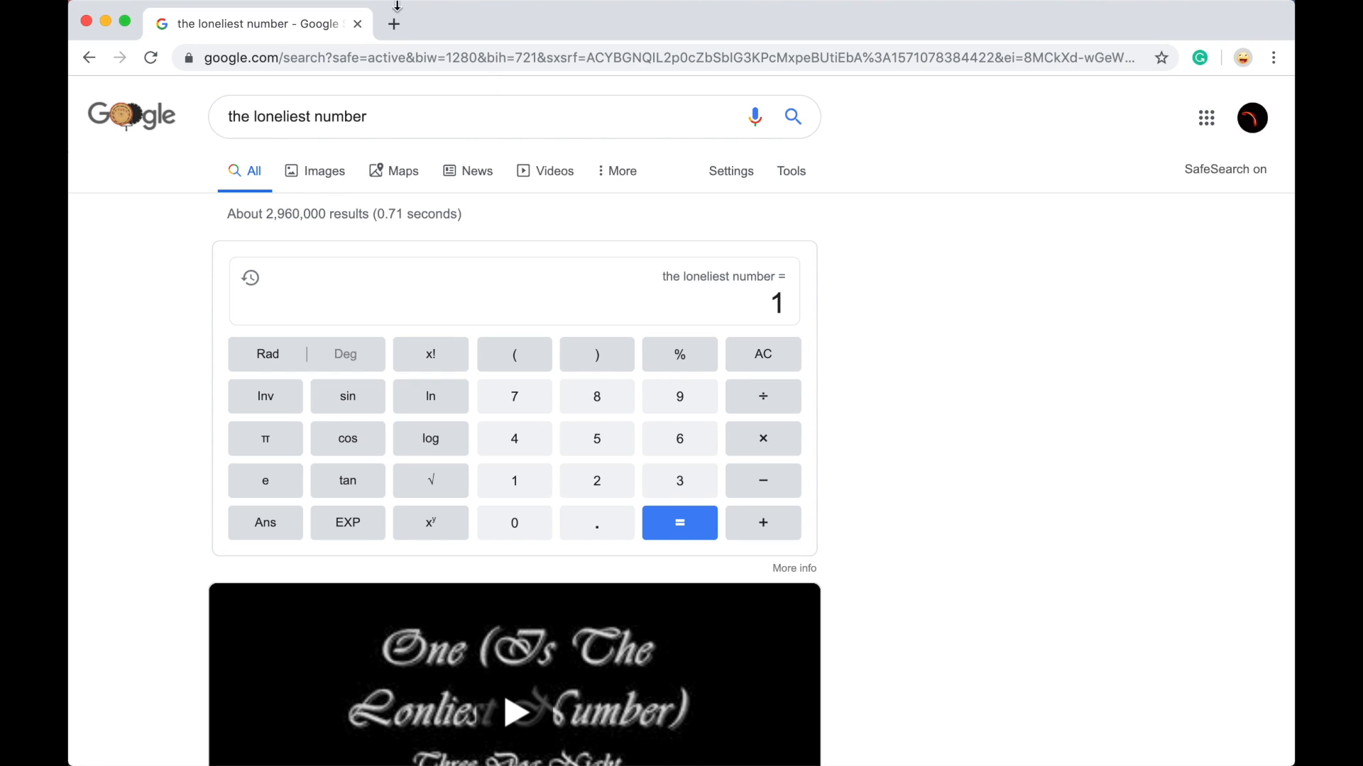
left_click(477, 116)
type("+")
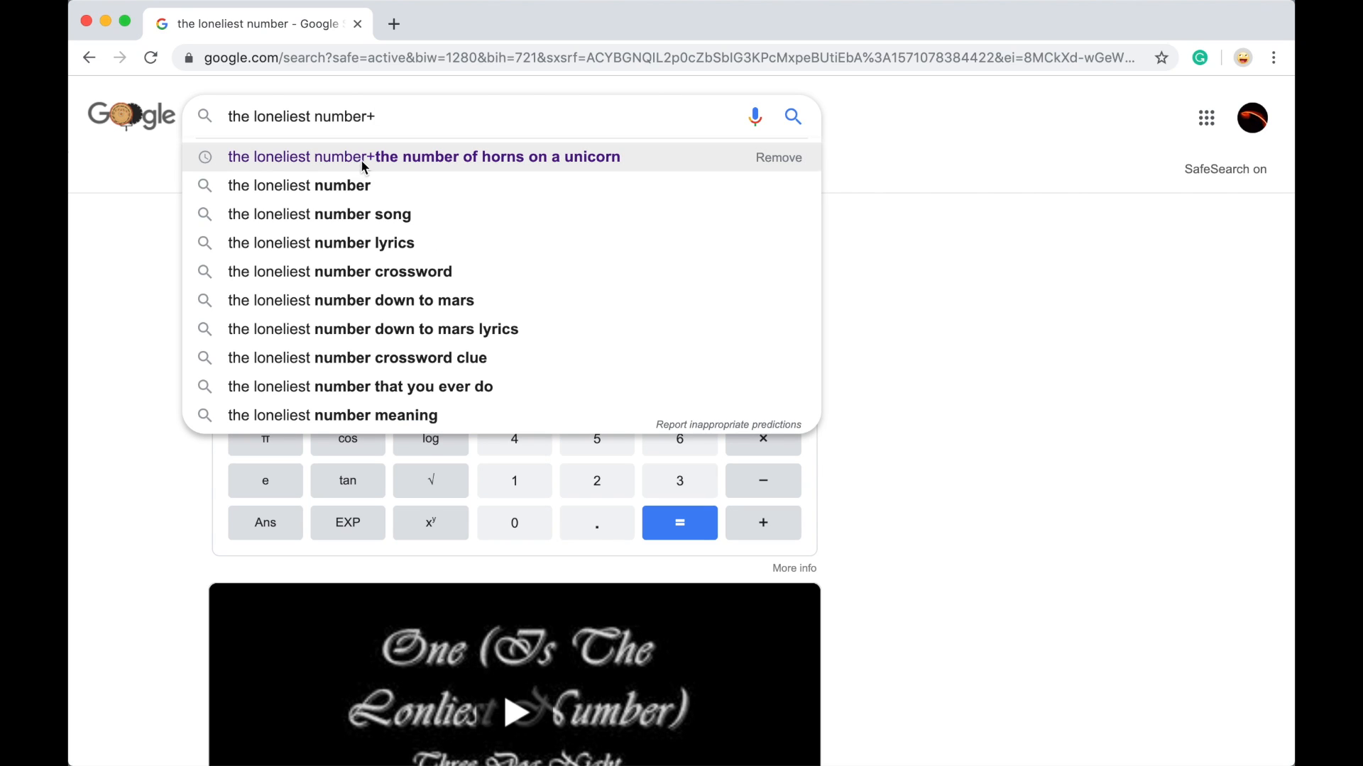
left_click(423, 157)
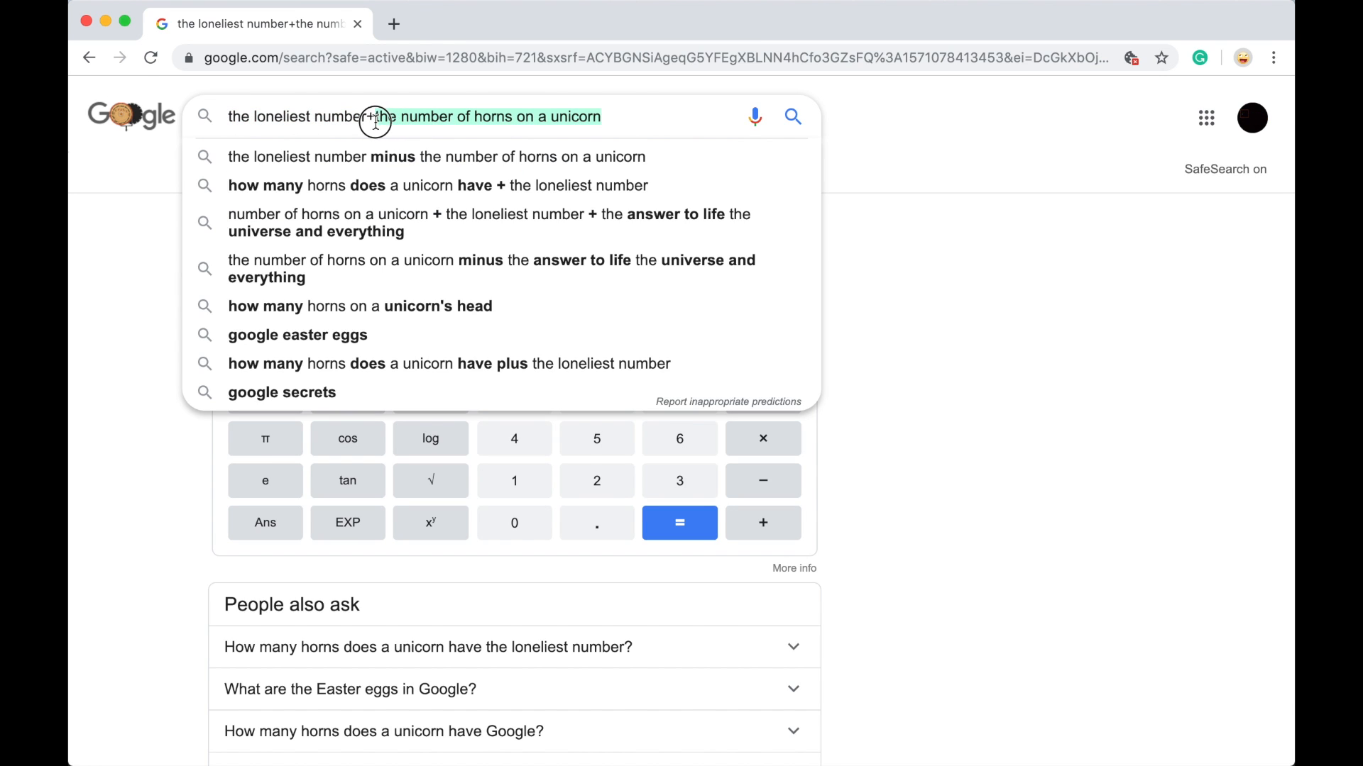
Step: Change the query to loneliest number plus answer to life (43), then select it
key("Backspace")
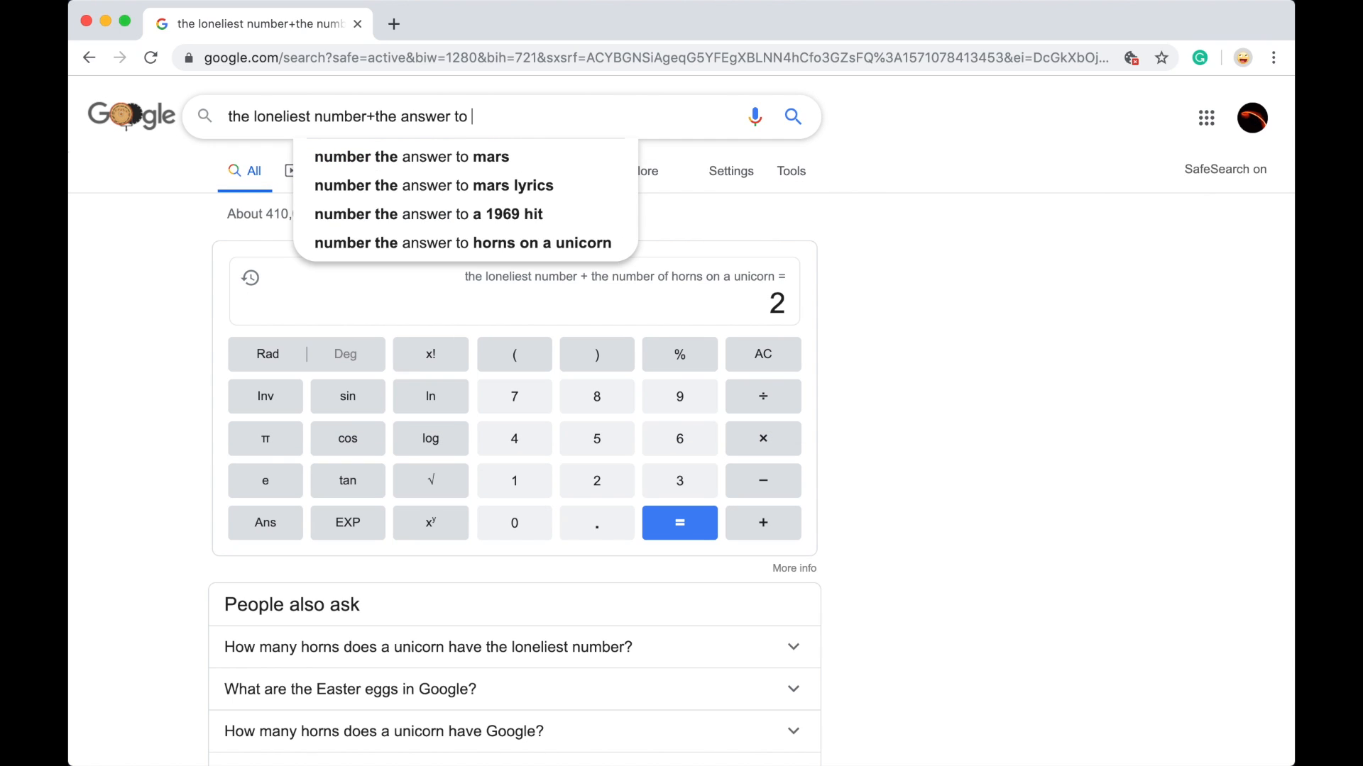
type("l")
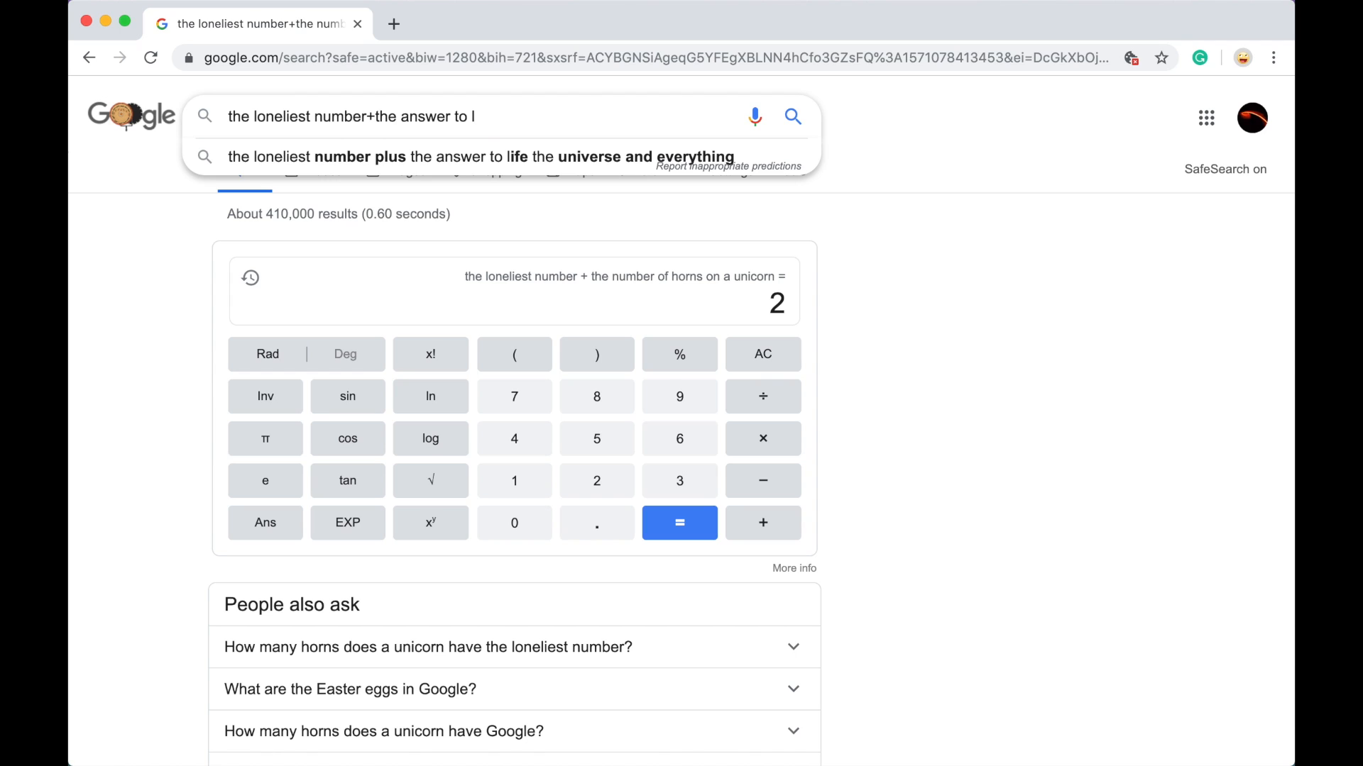
left_click(477, 158)
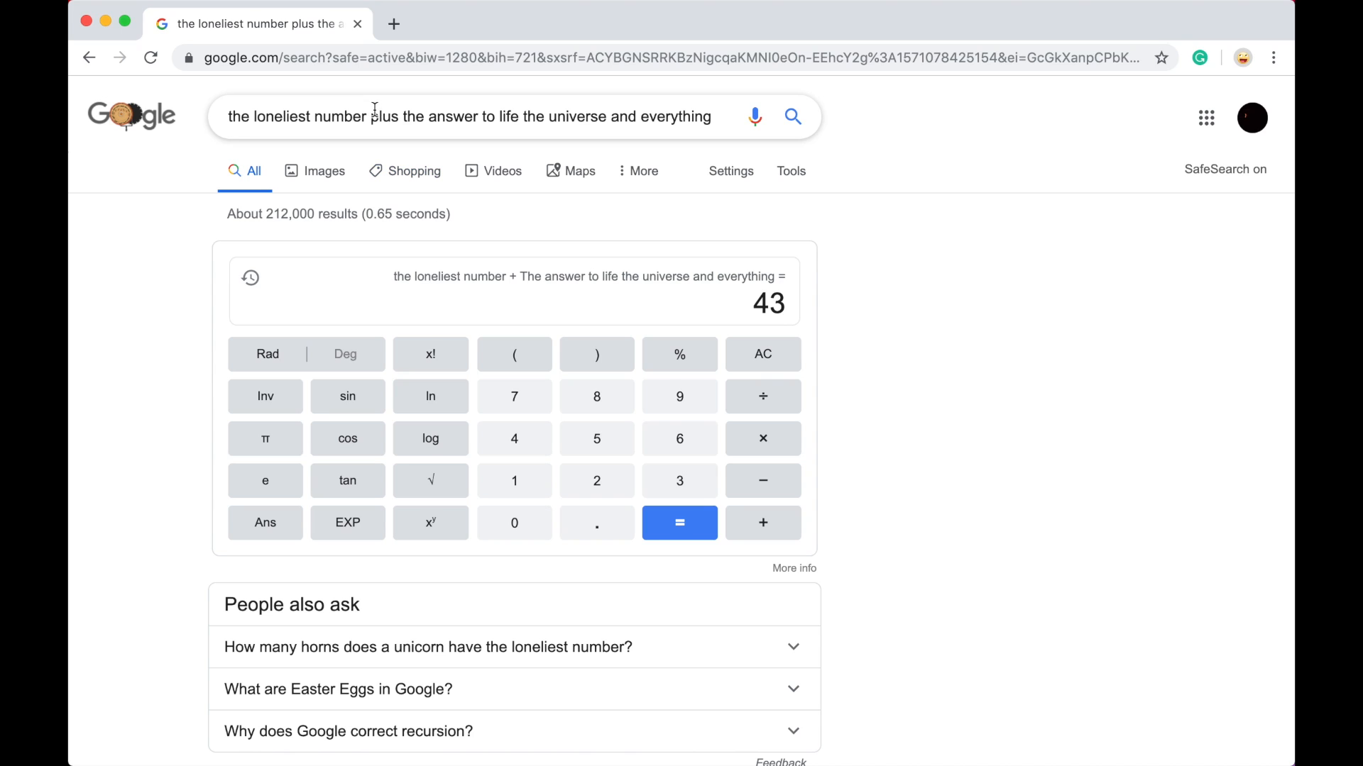
left_click(469, 116)
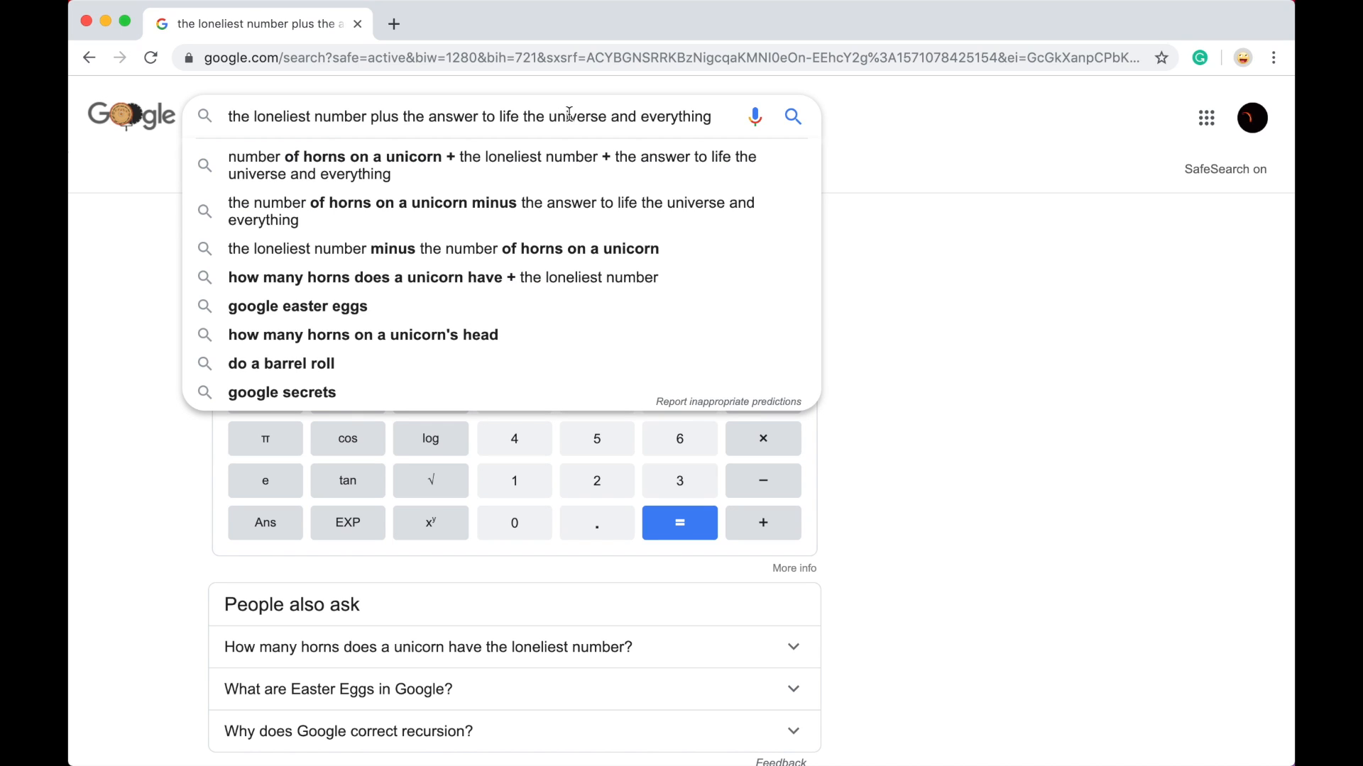
triple_click(469, 116)
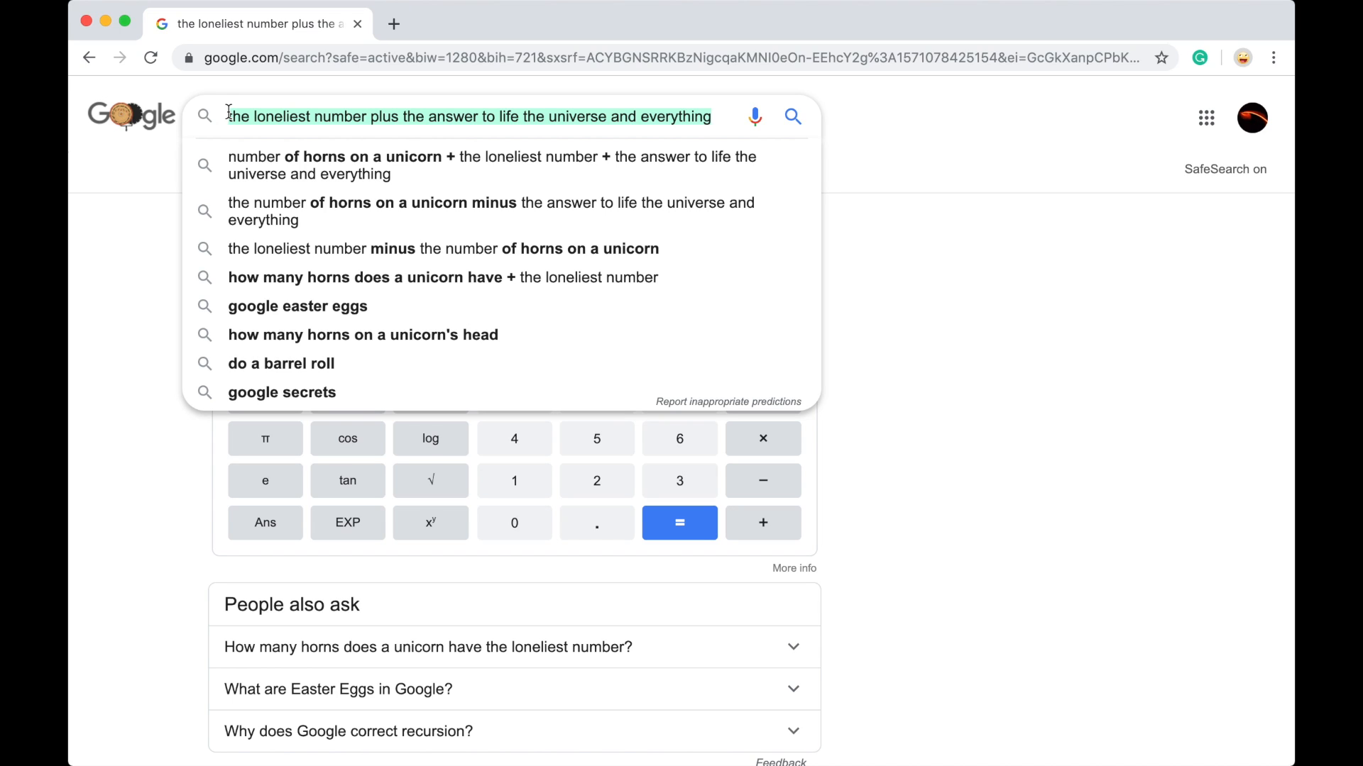
Step: Search for tic tac toe and set the game difficulty to Impossible
type("tic tac toe")
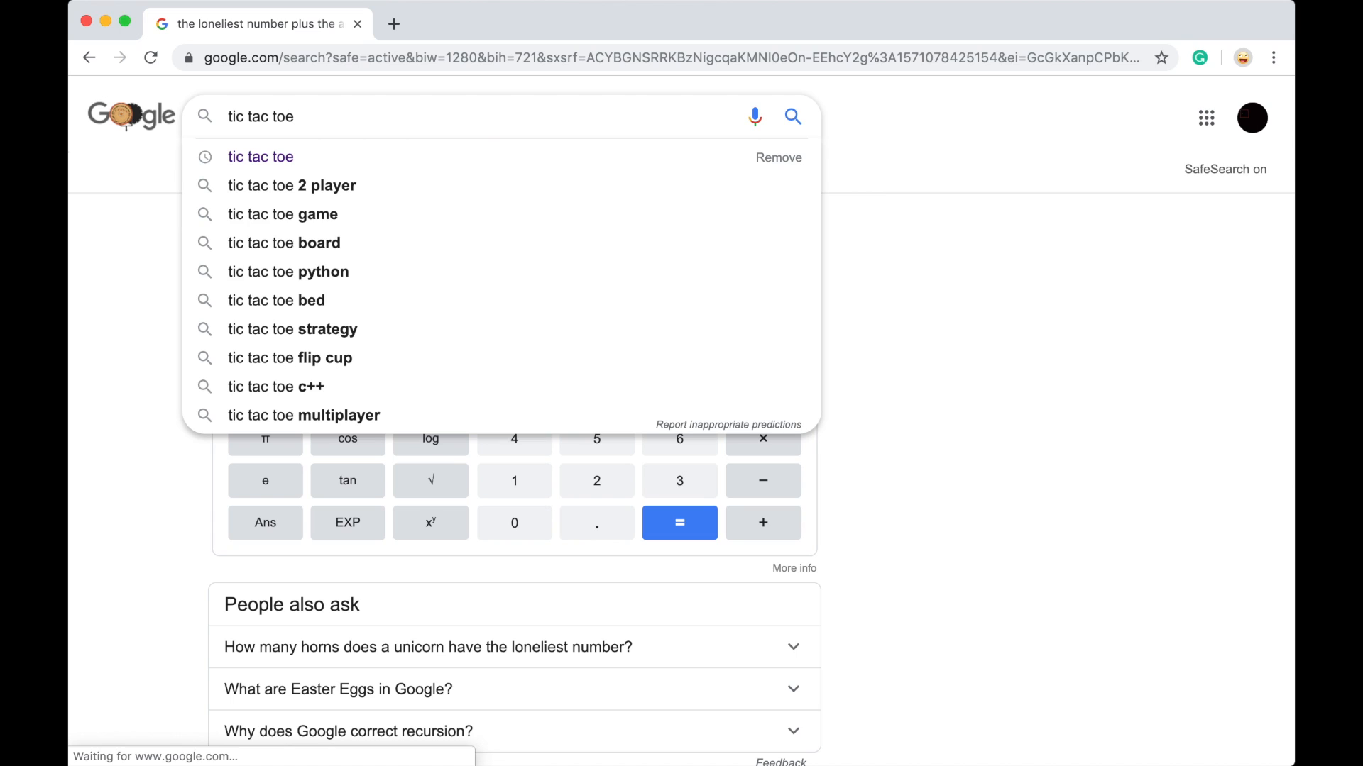
left_click(260, 158)
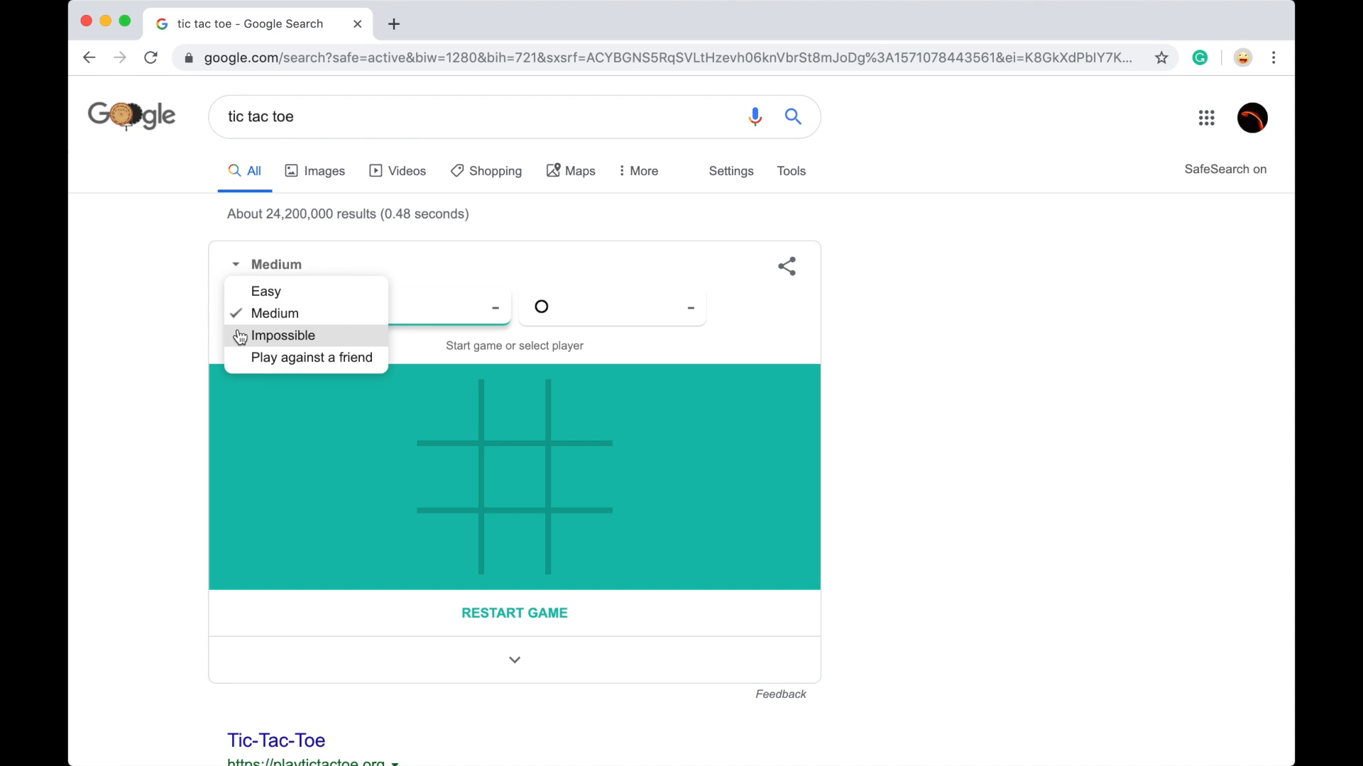
left_click(282, 337)
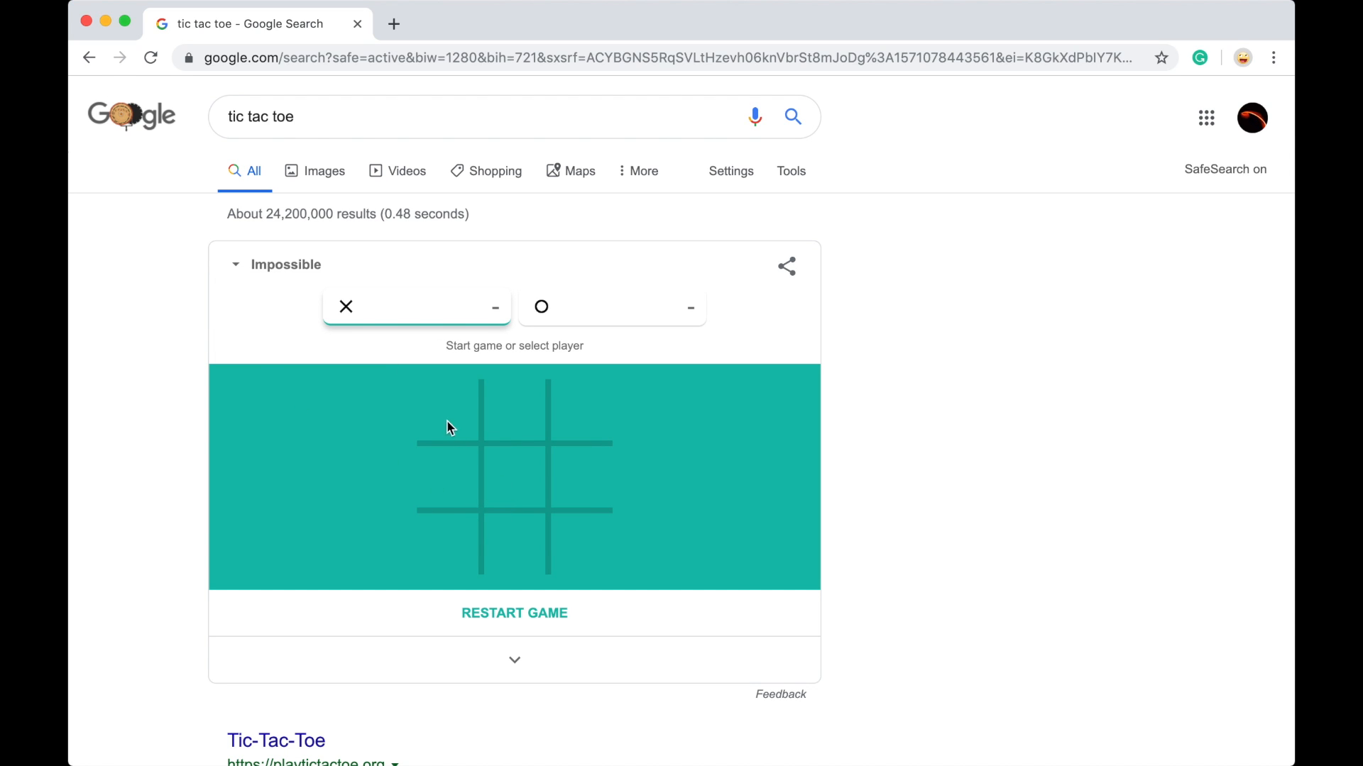
Step: Place X in the centre, middle-left, bottom-middle and top-left squares, reaching a draw
left_click(514, 476)
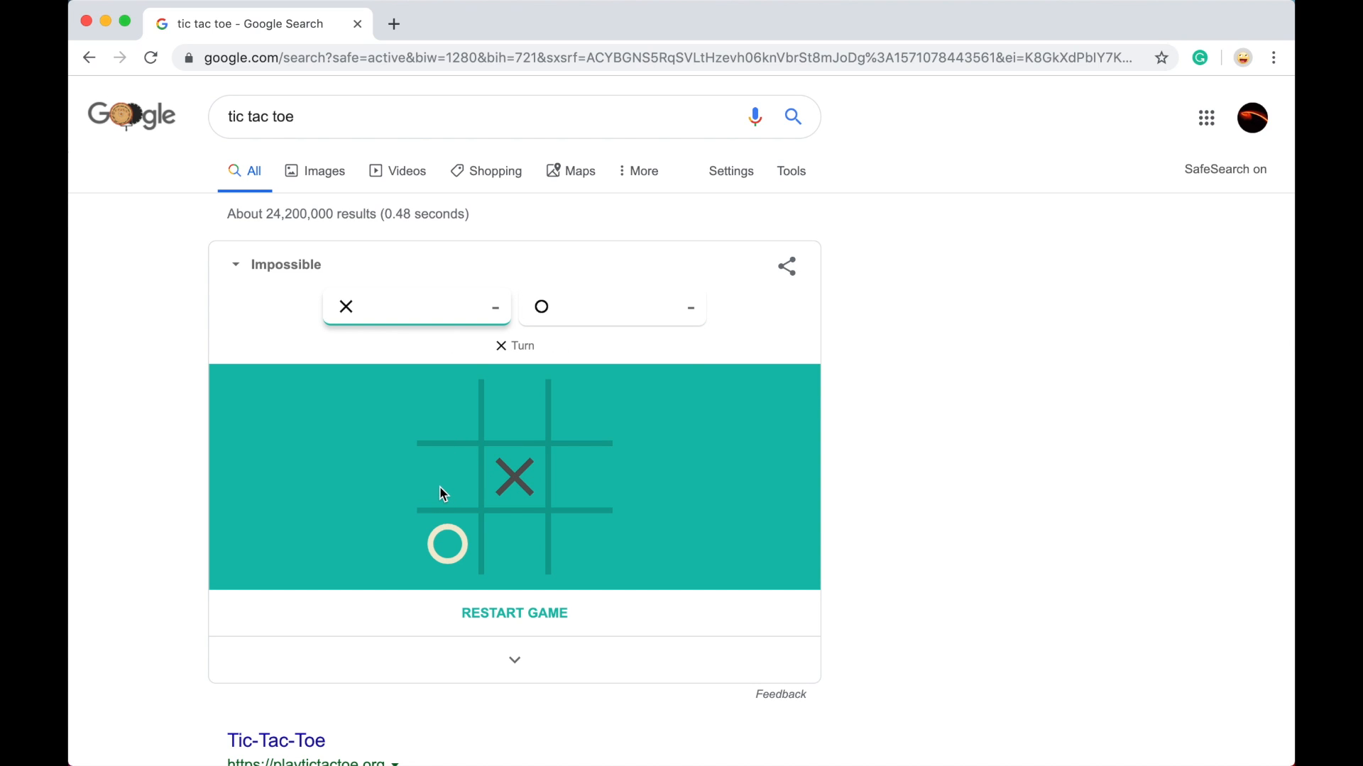
left_click(446, 477)
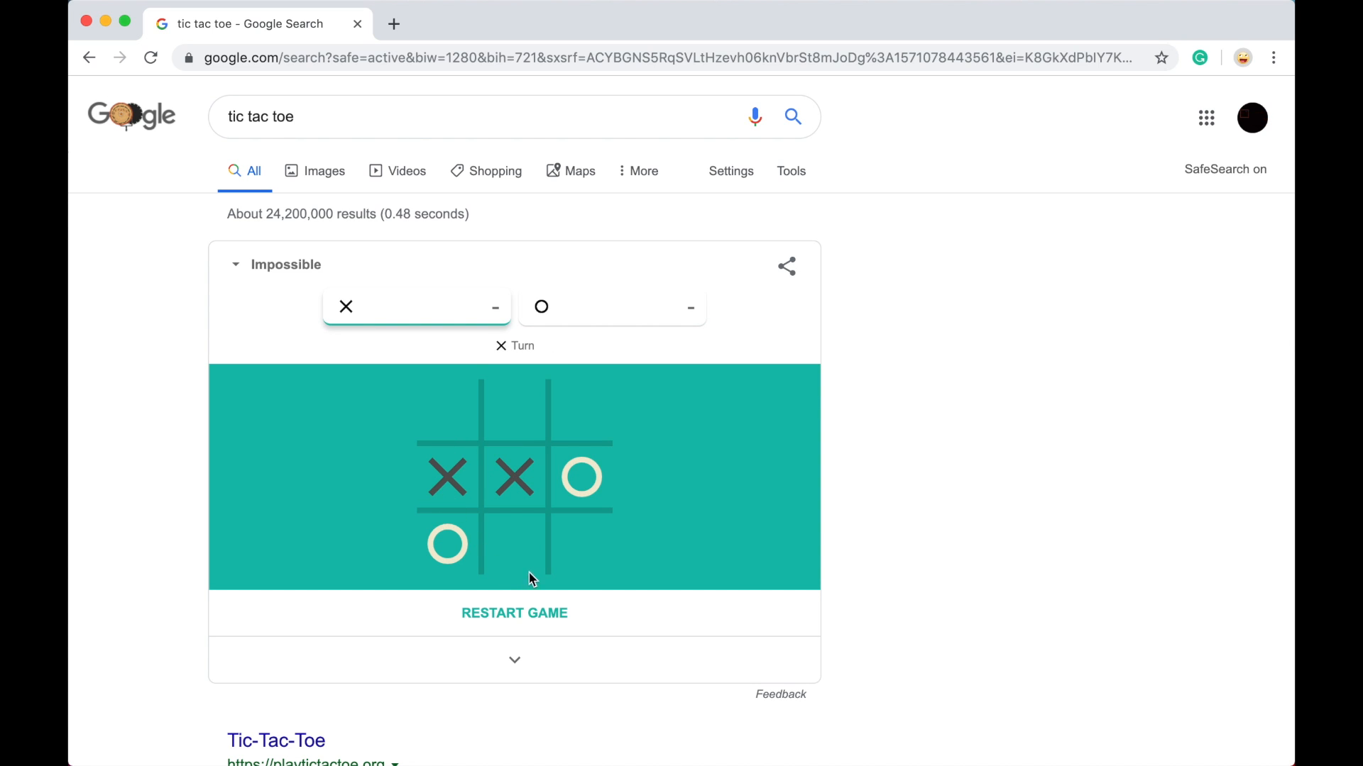
left_click(513, 545)
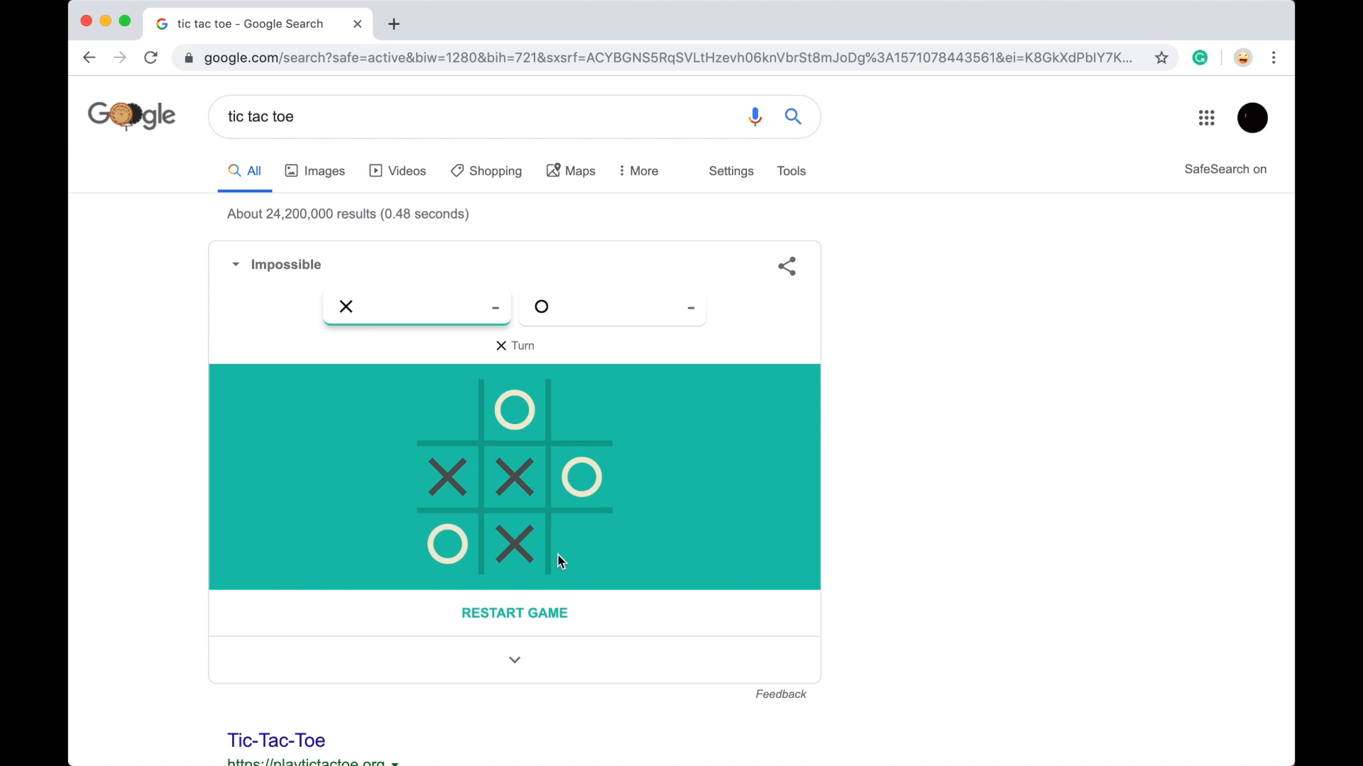
mouse_move(440, 417)
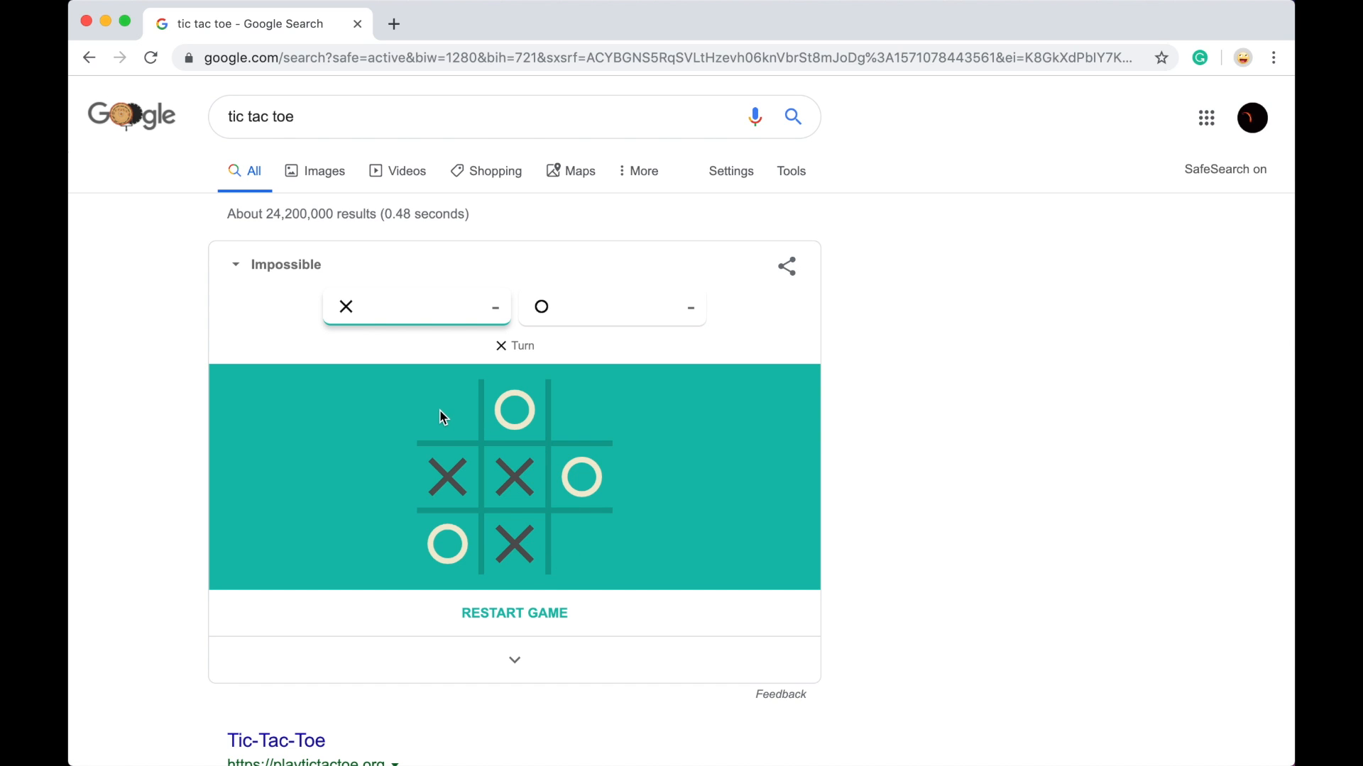
left_click(446, 409)
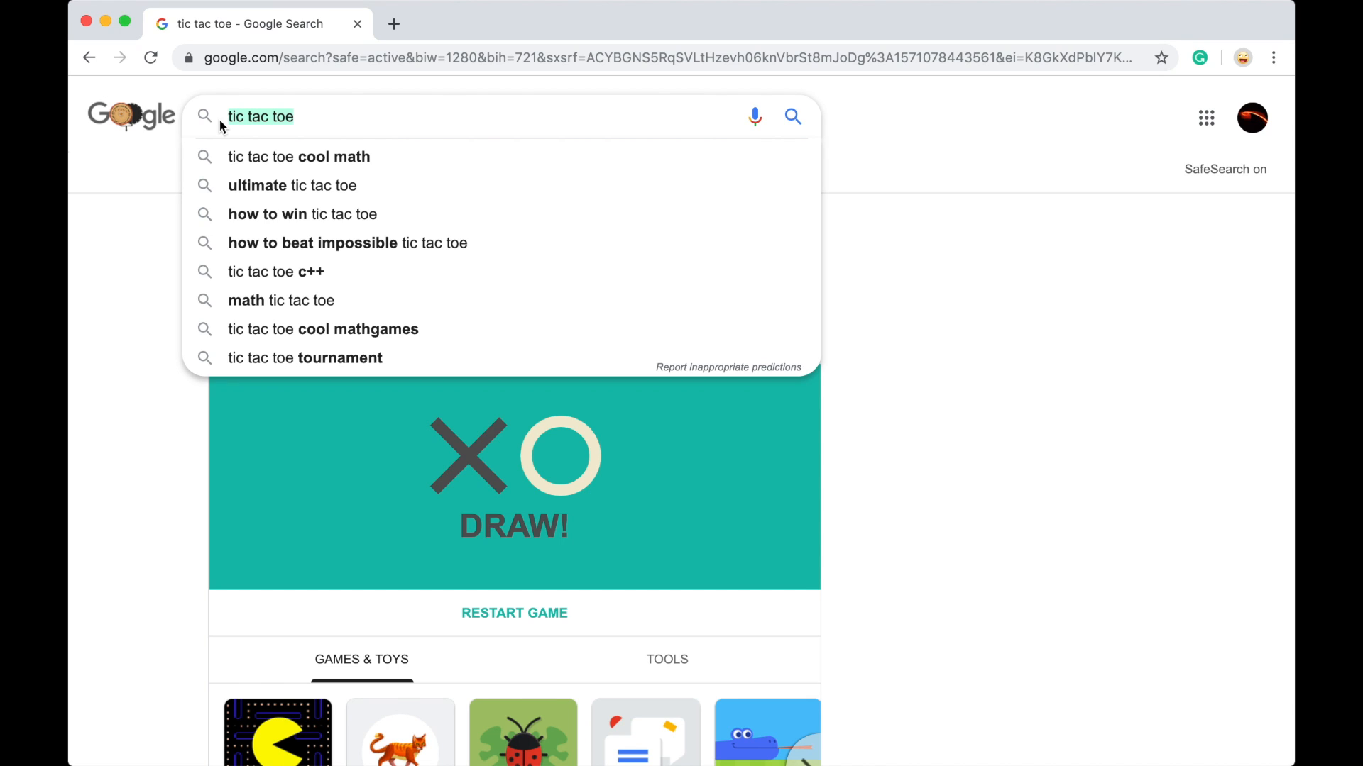
Step: Search snake and play a 4-apple round, then close it and expand games and toys
type("snake")
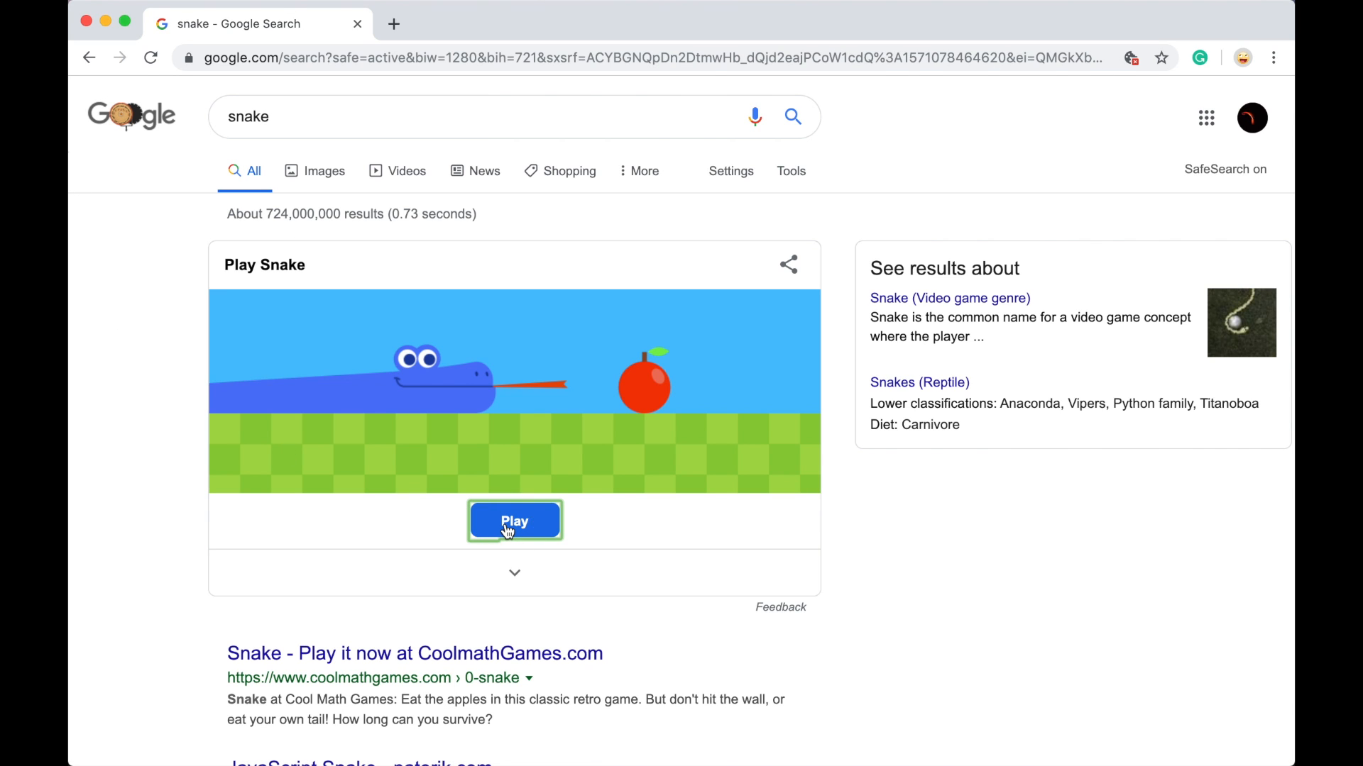
left_click(514, 520)
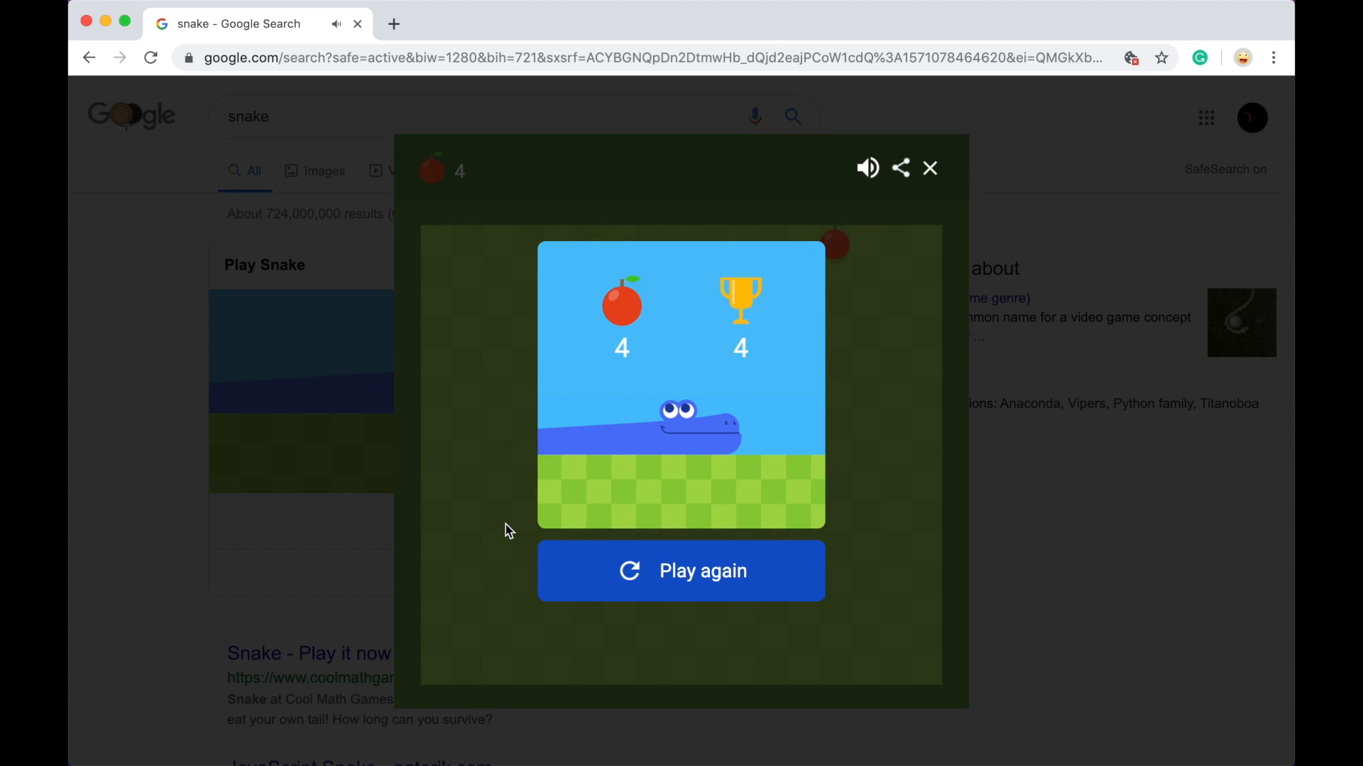
left_click(929, 167)
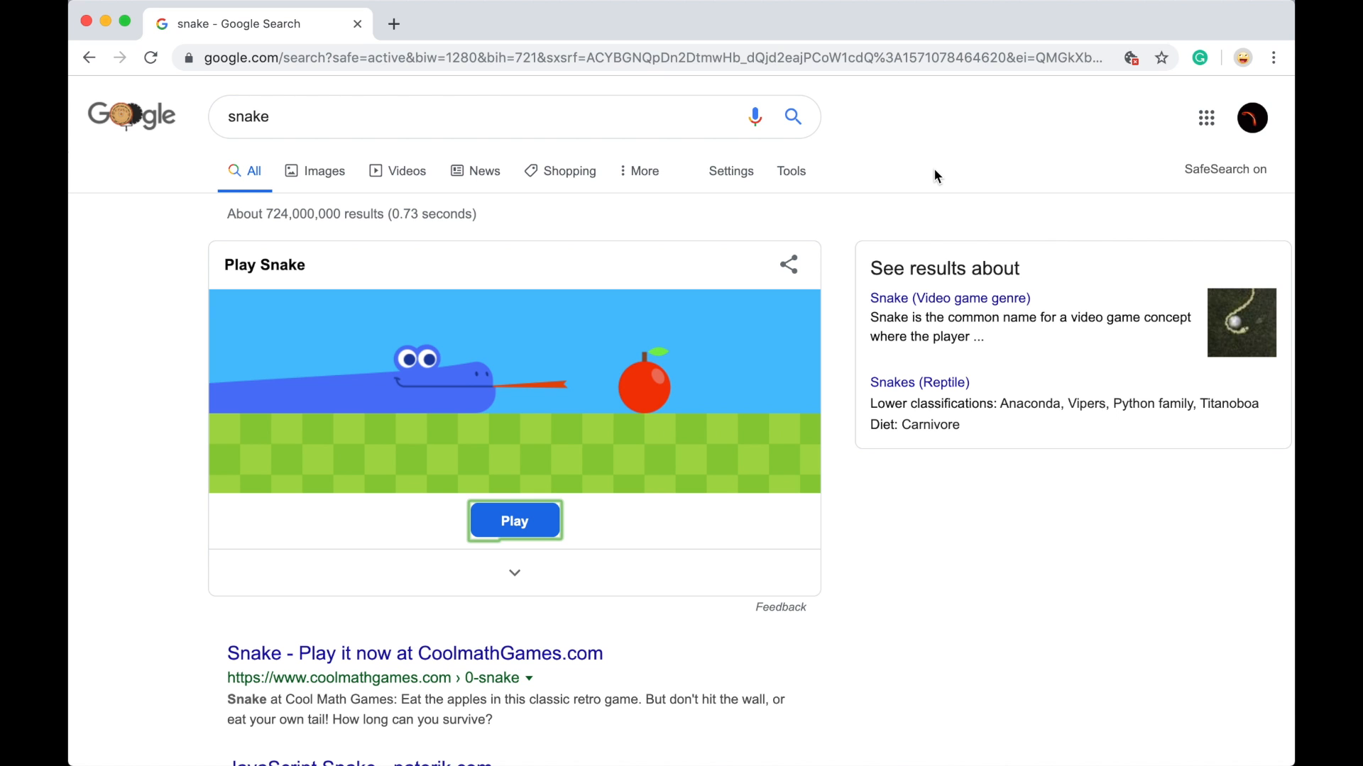
left_click(513, 572)
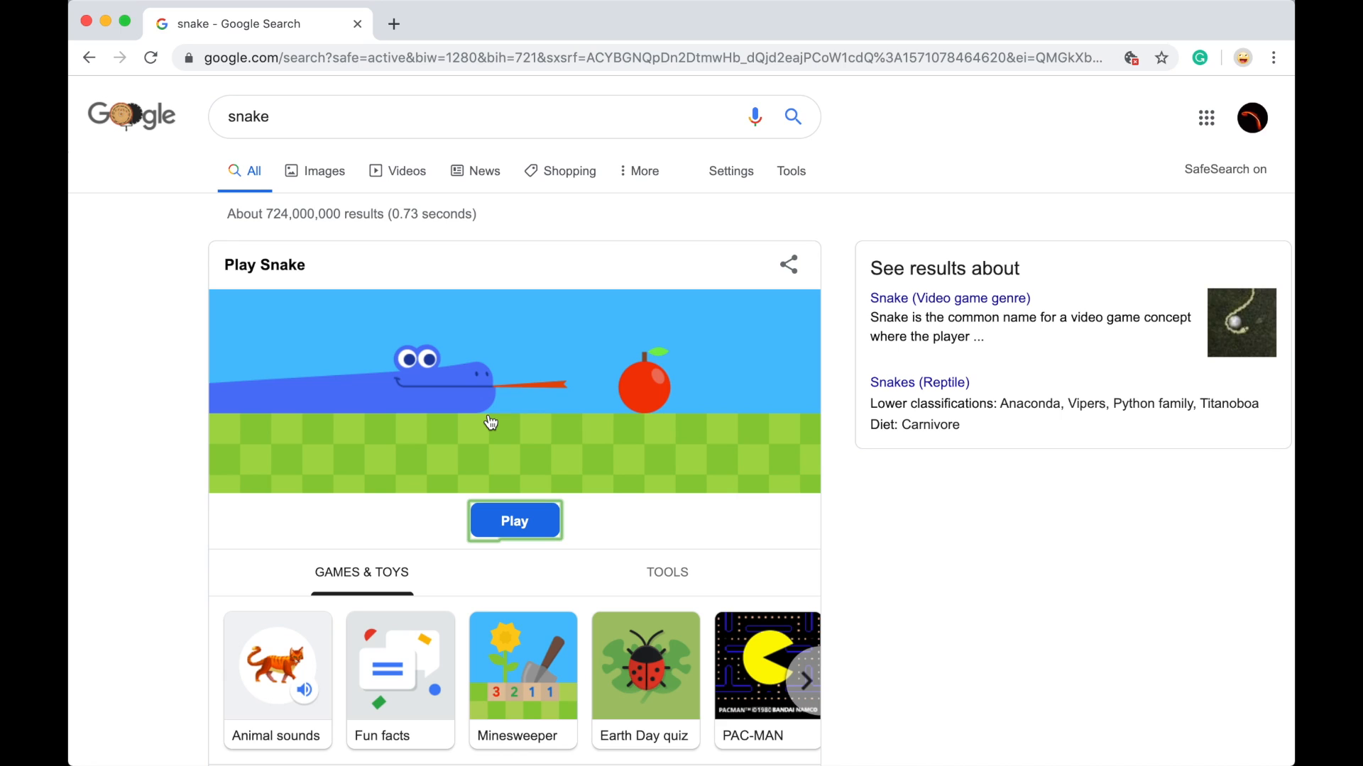
mouse_move(364, 97)
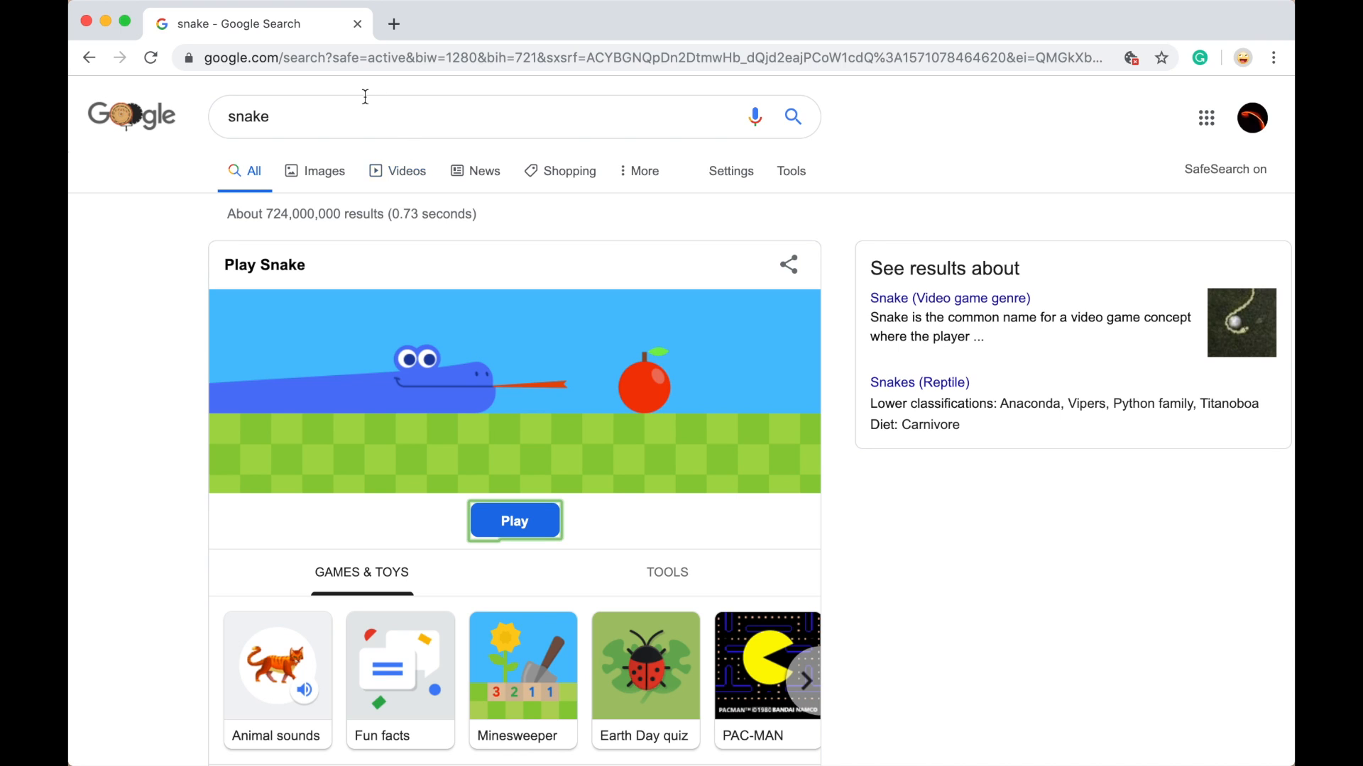
Step: Search 'bubble level' from the 'bu' suggestions
type("bubble l")
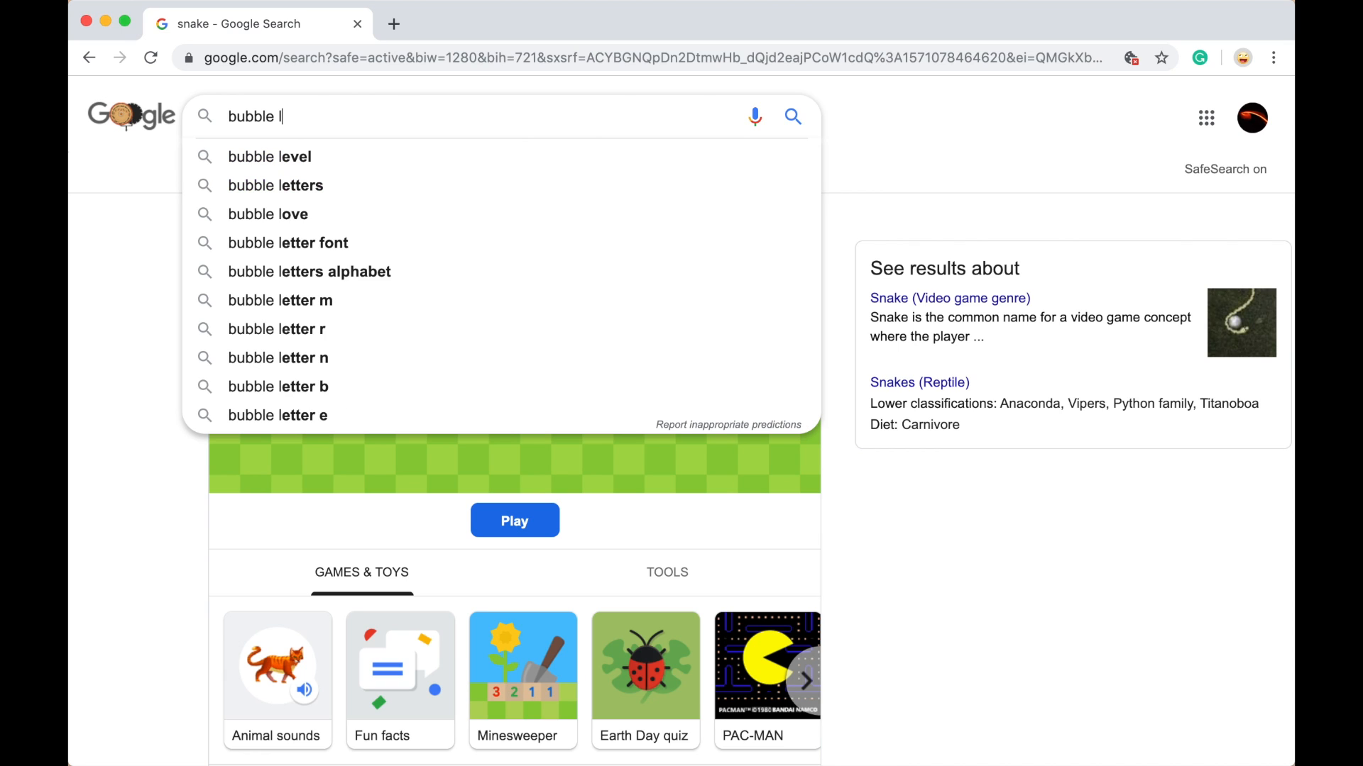
left_click(268, 156)
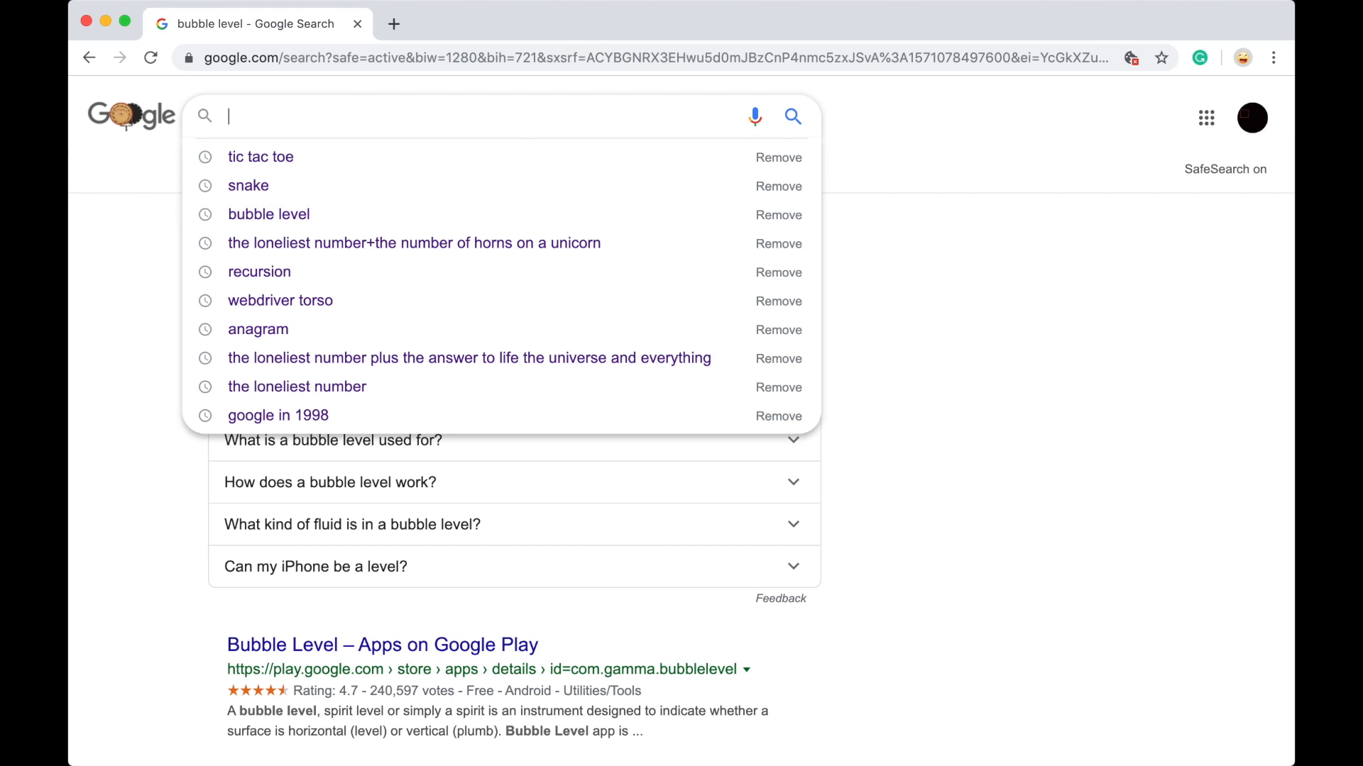
Step: Open the metronome and move its tempo to 206, then 40, then near maximum BPM
type("met")
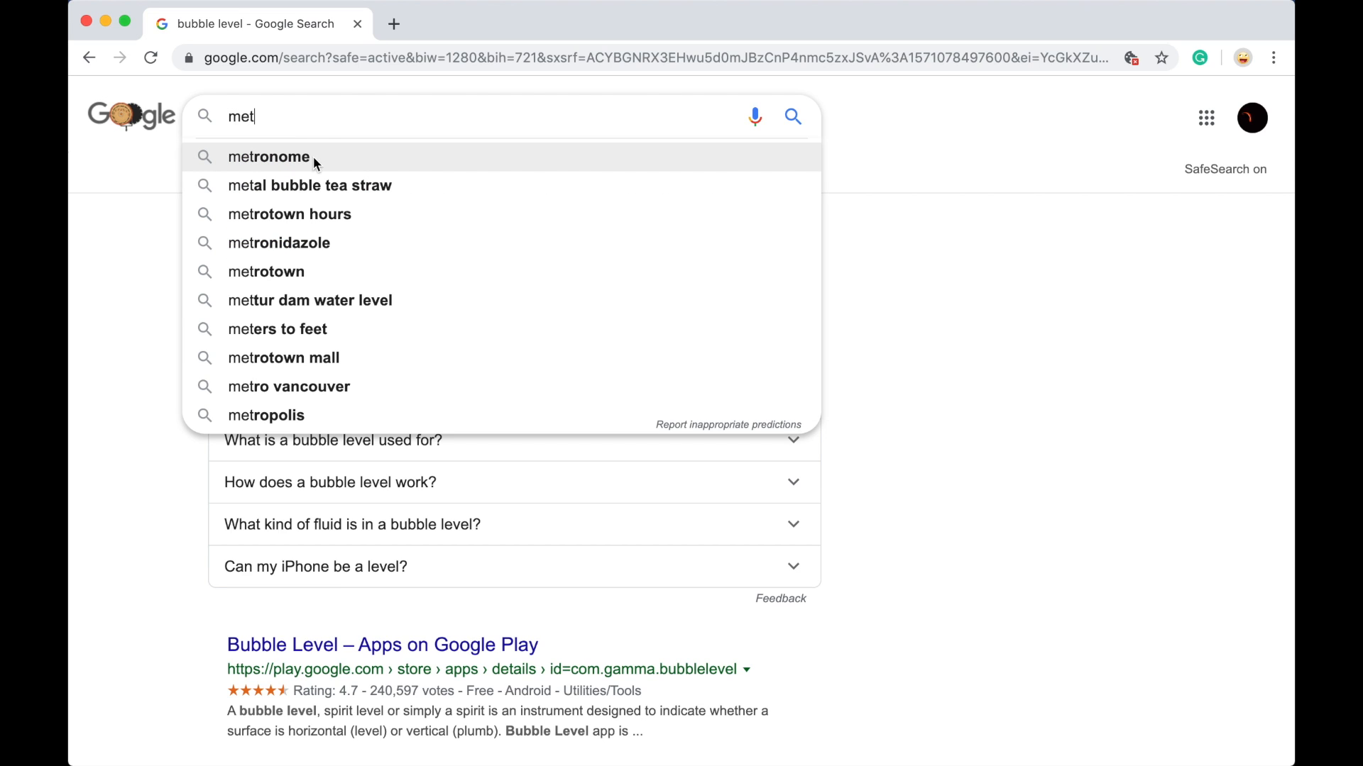
left_click(268, 156)
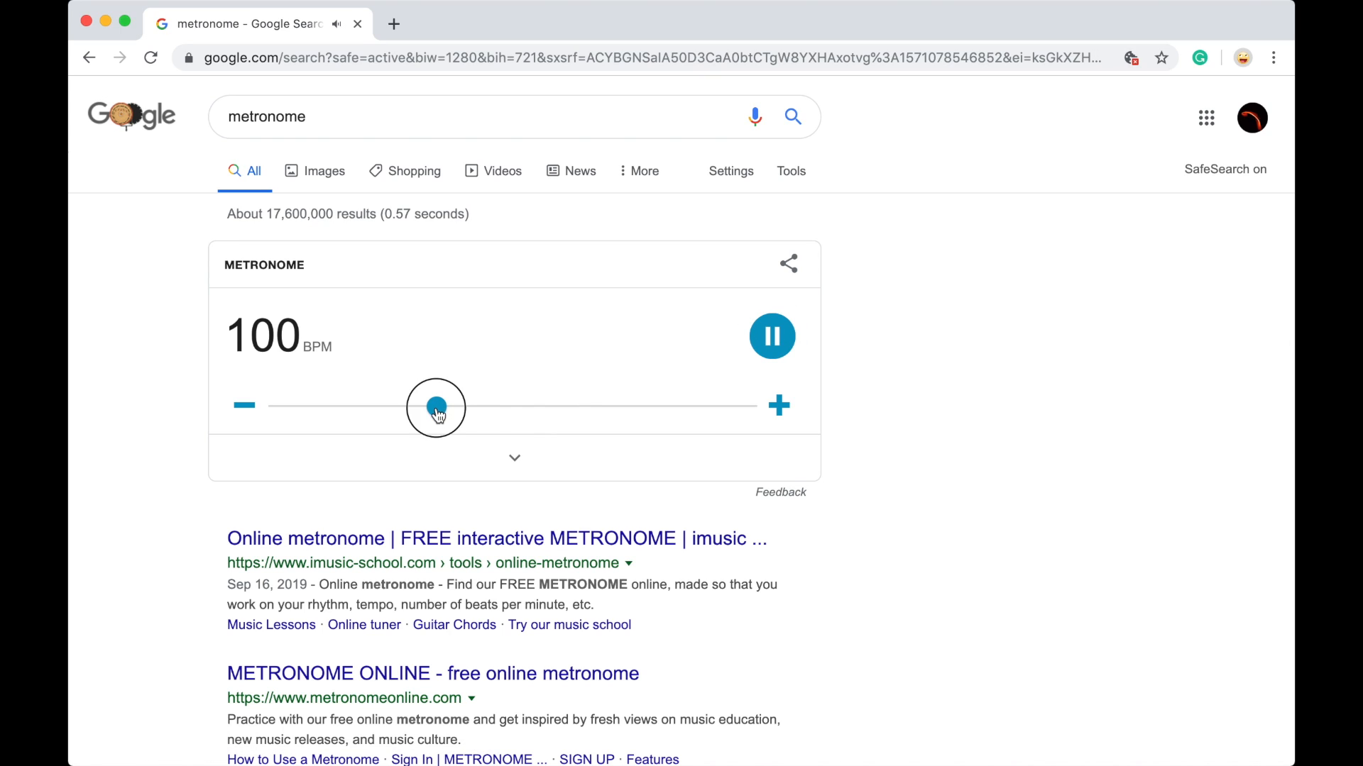
left_click_drag(435, 406, 712, 406)
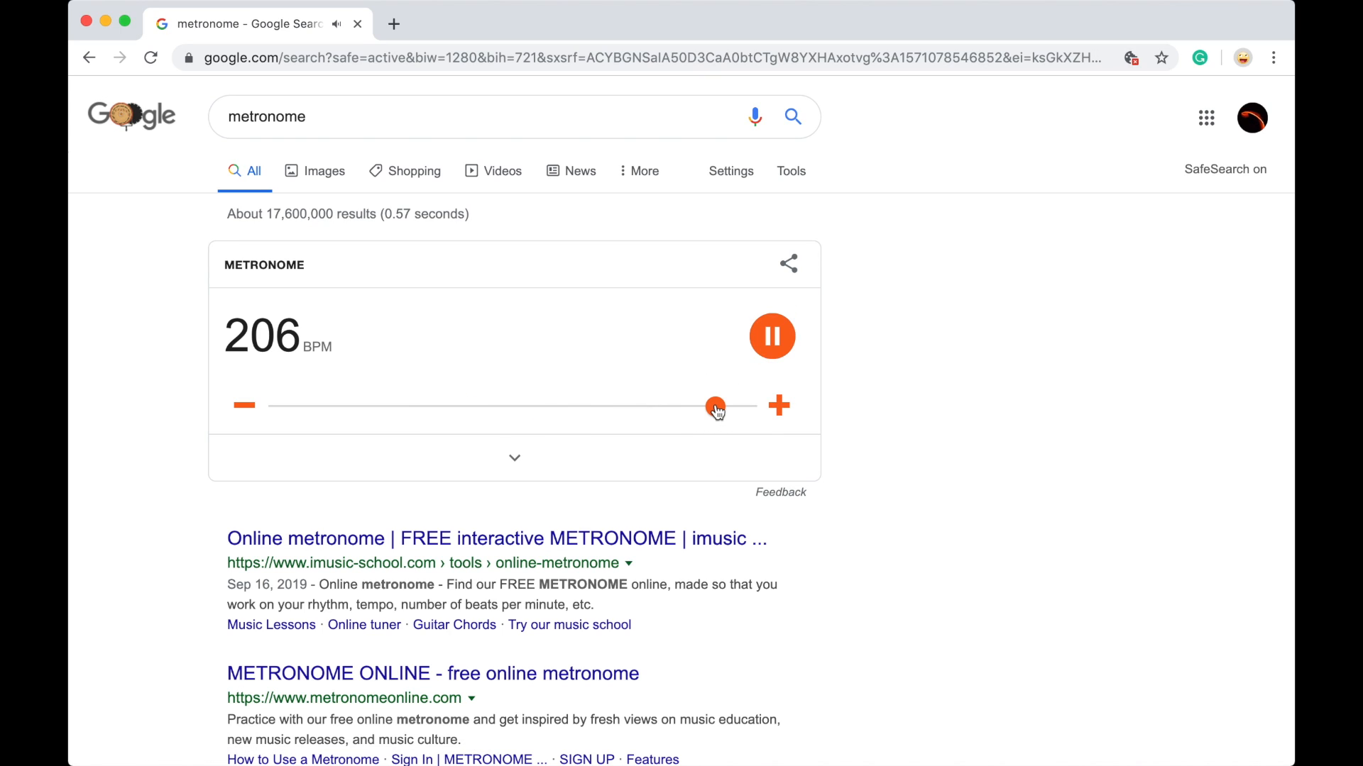
left_click_drag(715, 406, 279, 406)
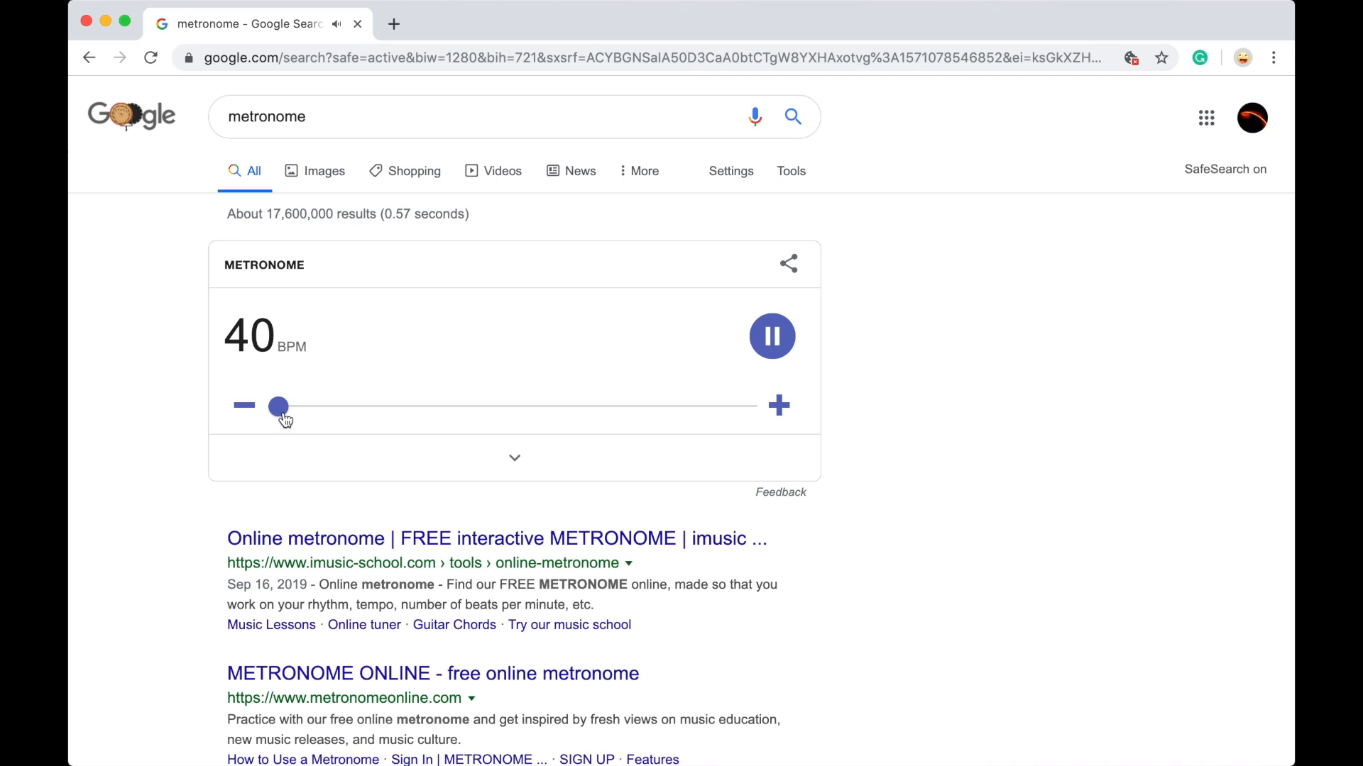
mouse_move(774, 435)
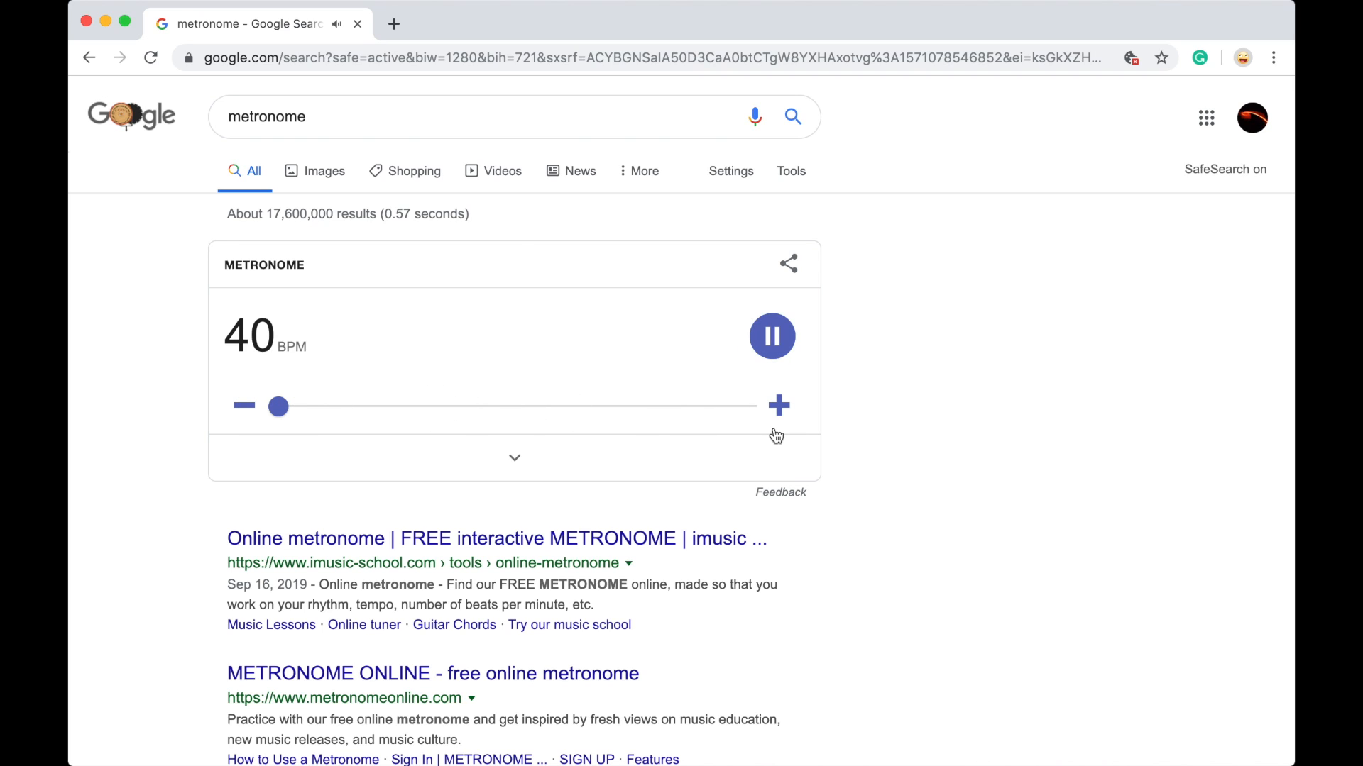
left_click_drag(278, 406, 746, 406)
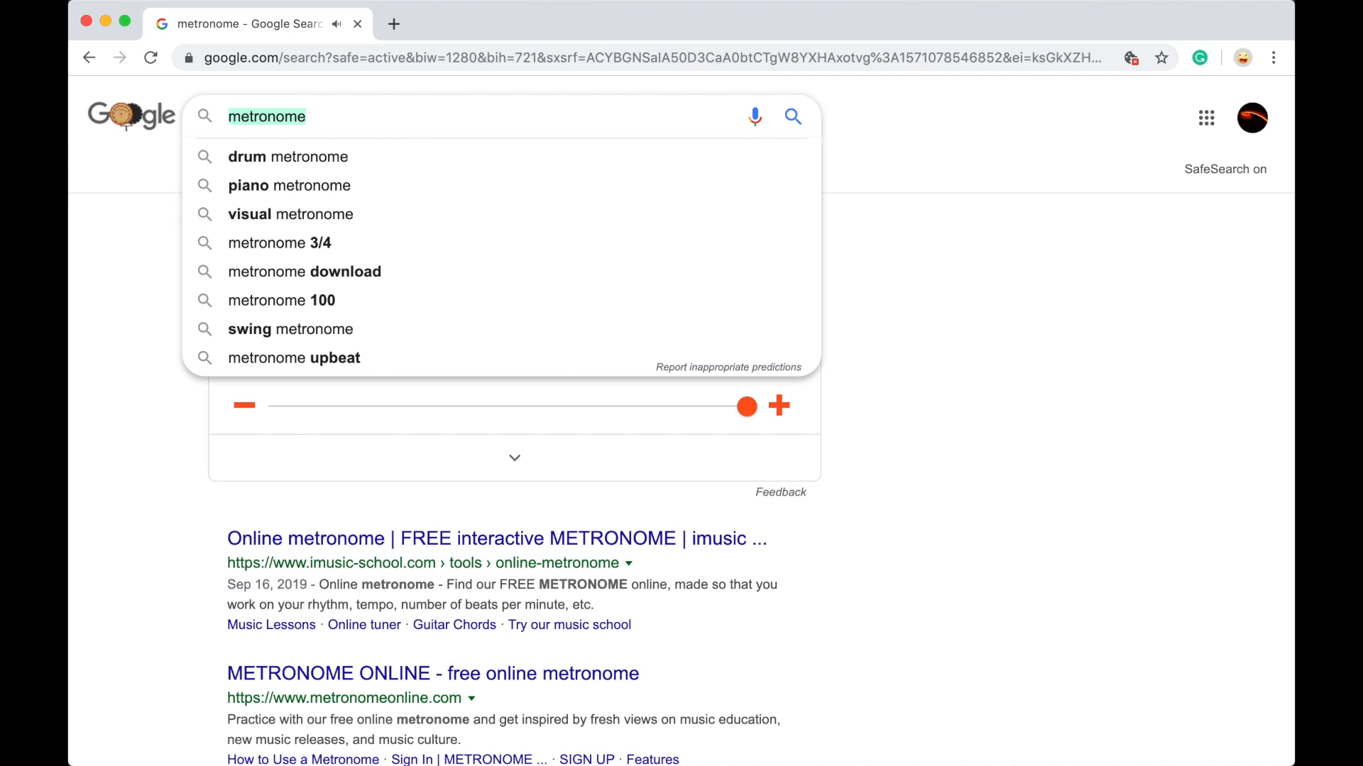
Step: Type '<marquee' as the new search query
type("<m")
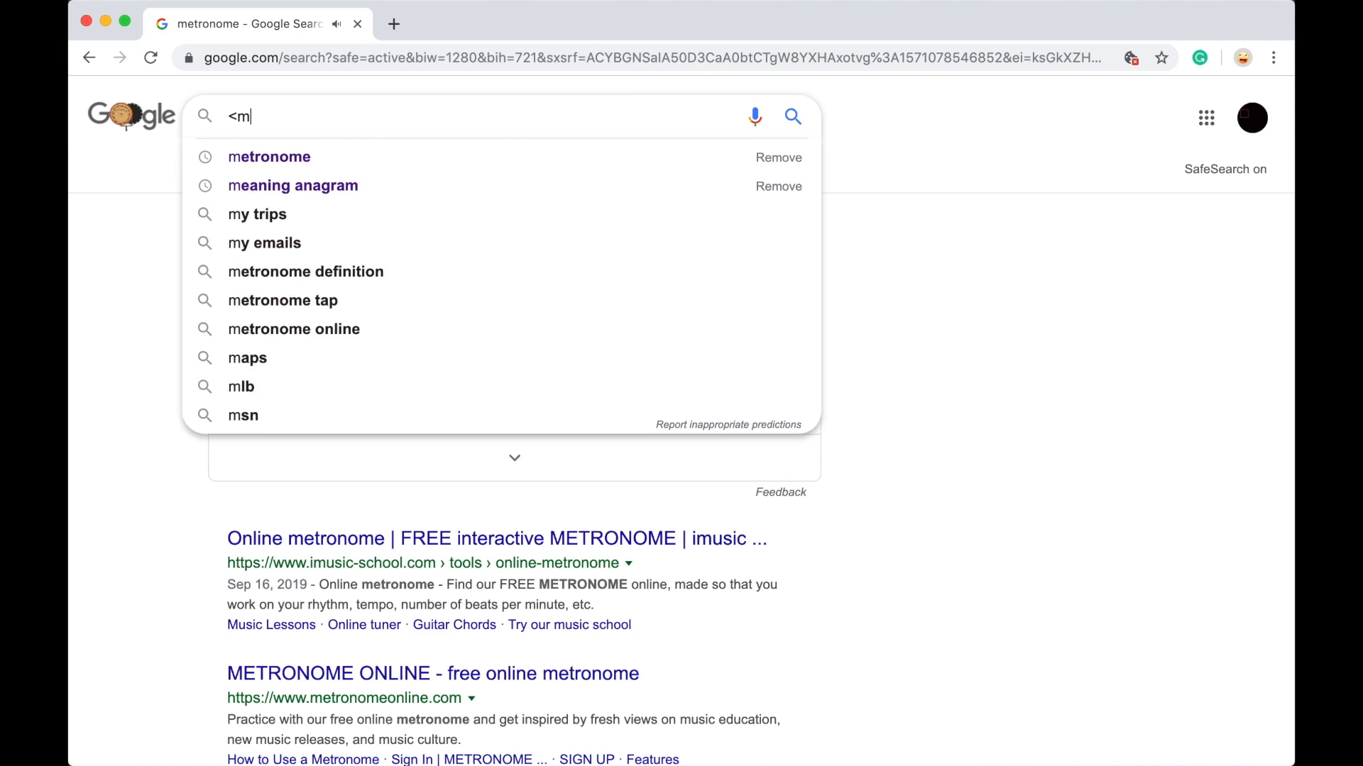
type("arqu")
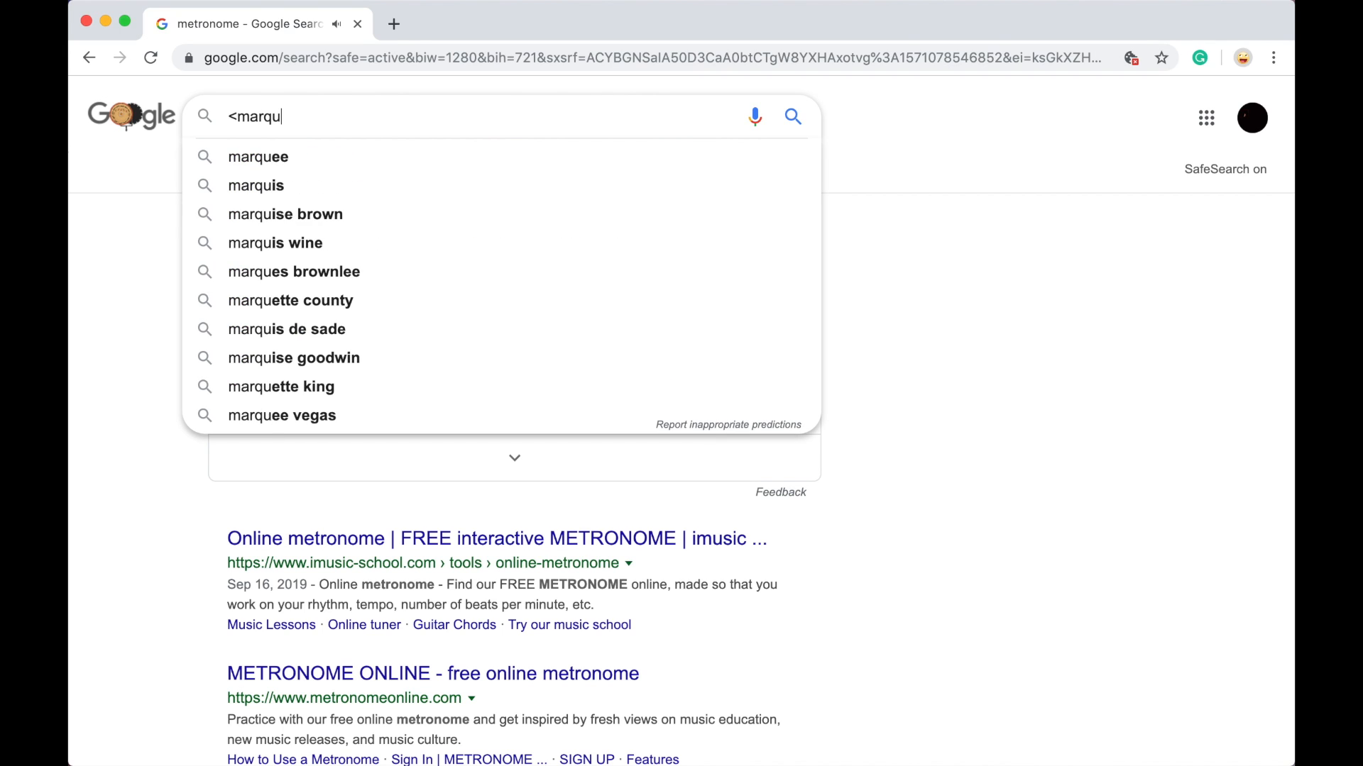
type("ee")
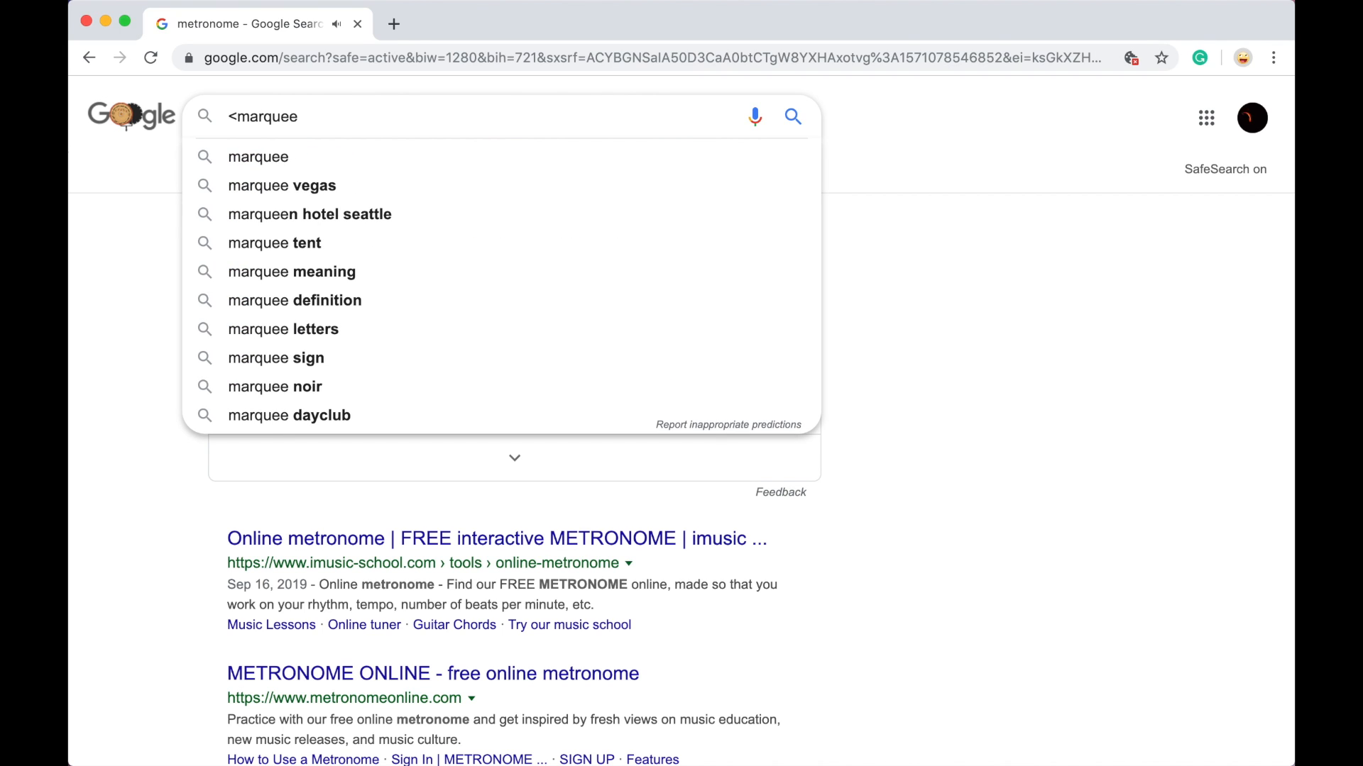